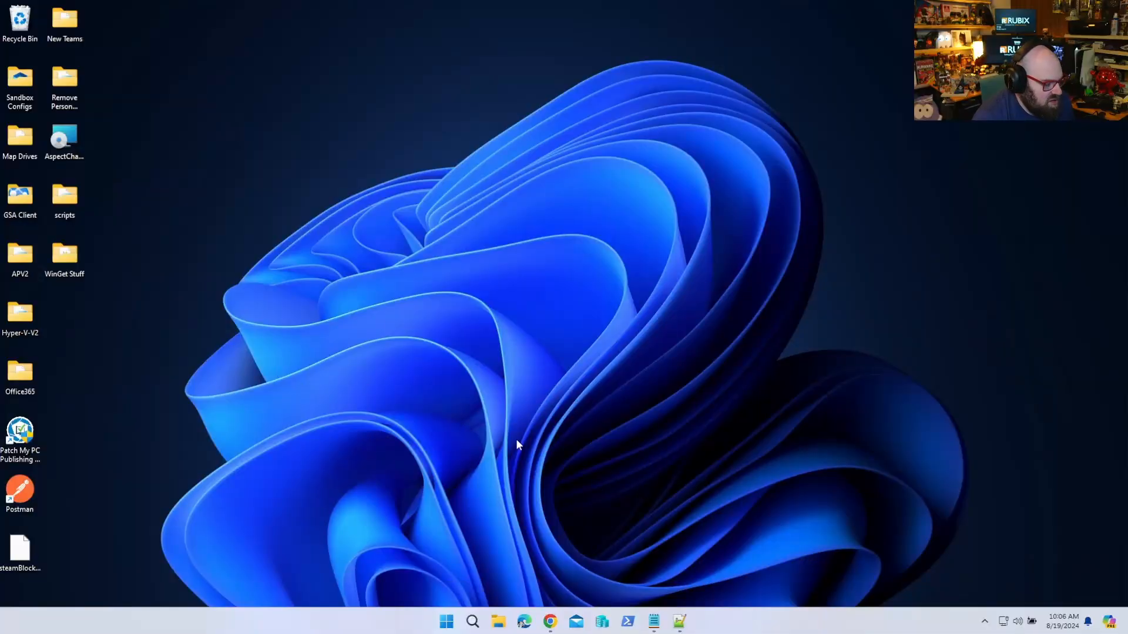
# Launch the Local Group Policy Editor from the Start menu by searching 'gped'
pyautogui.click(446, 620)
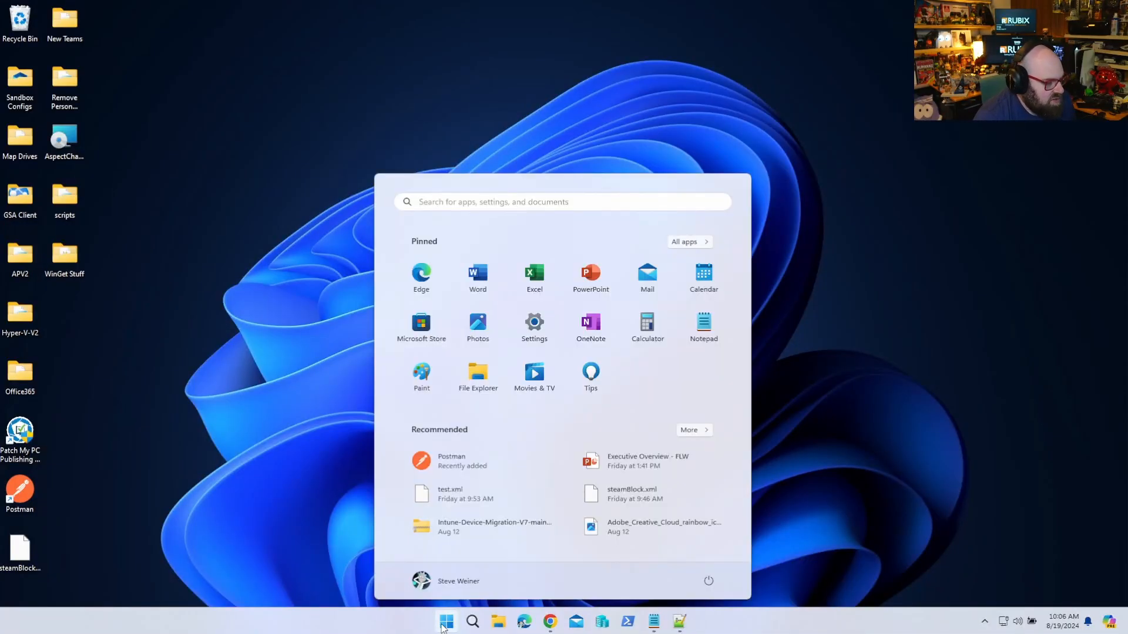
pyautogui.write('gped')
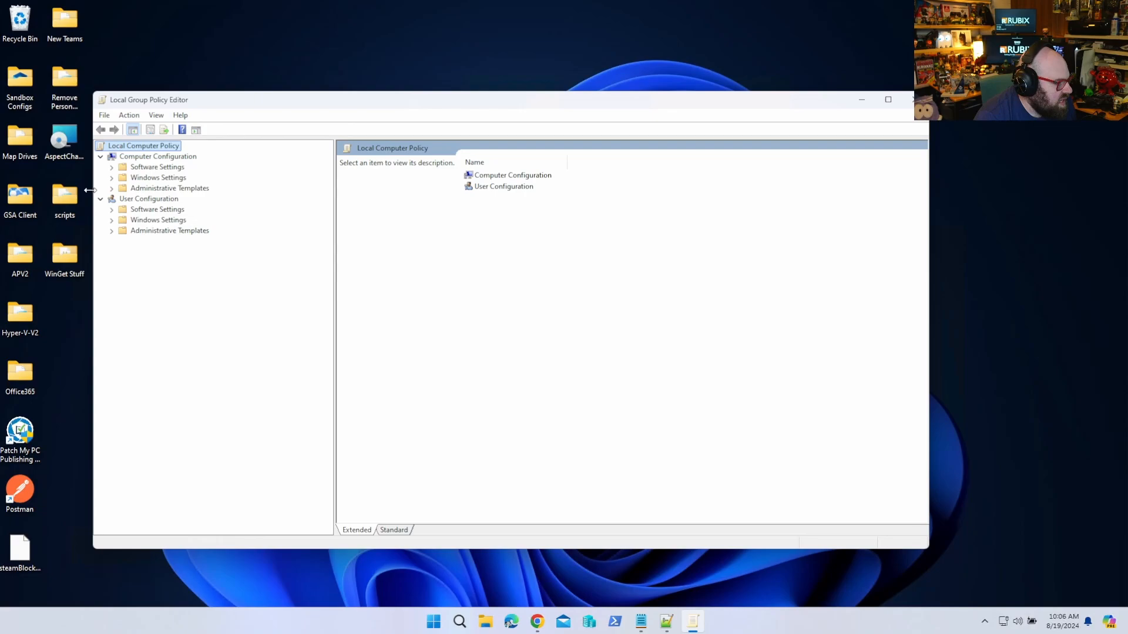
# Expand Computer Configuration's Windows Settings and Security Settings
pyautogui.click(112, 188)
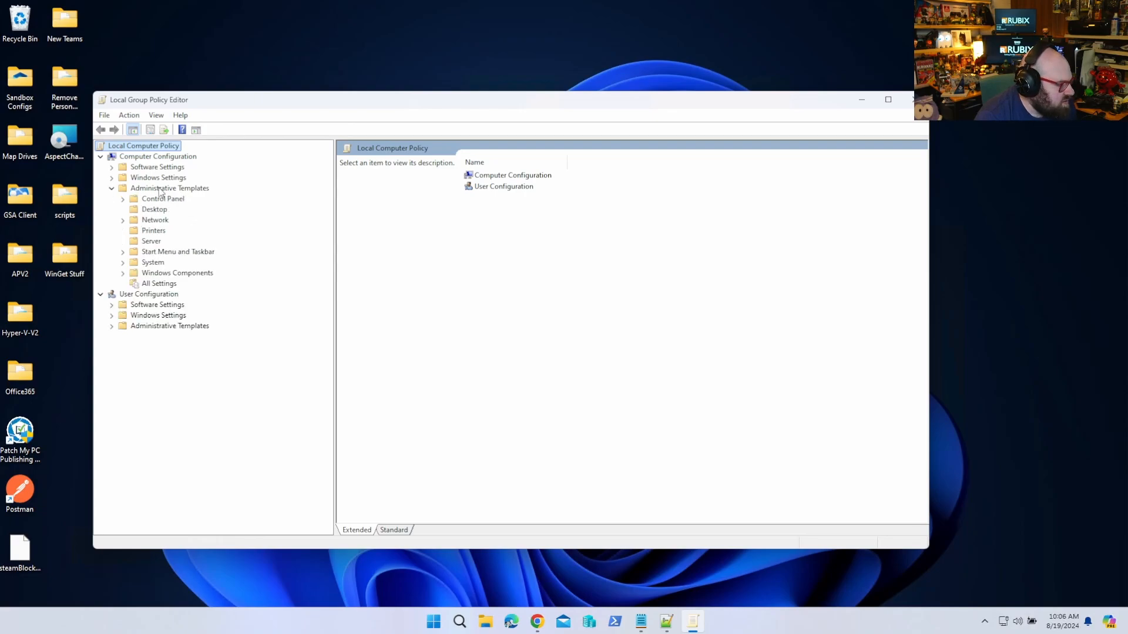
pyautogui.click(112, 188)
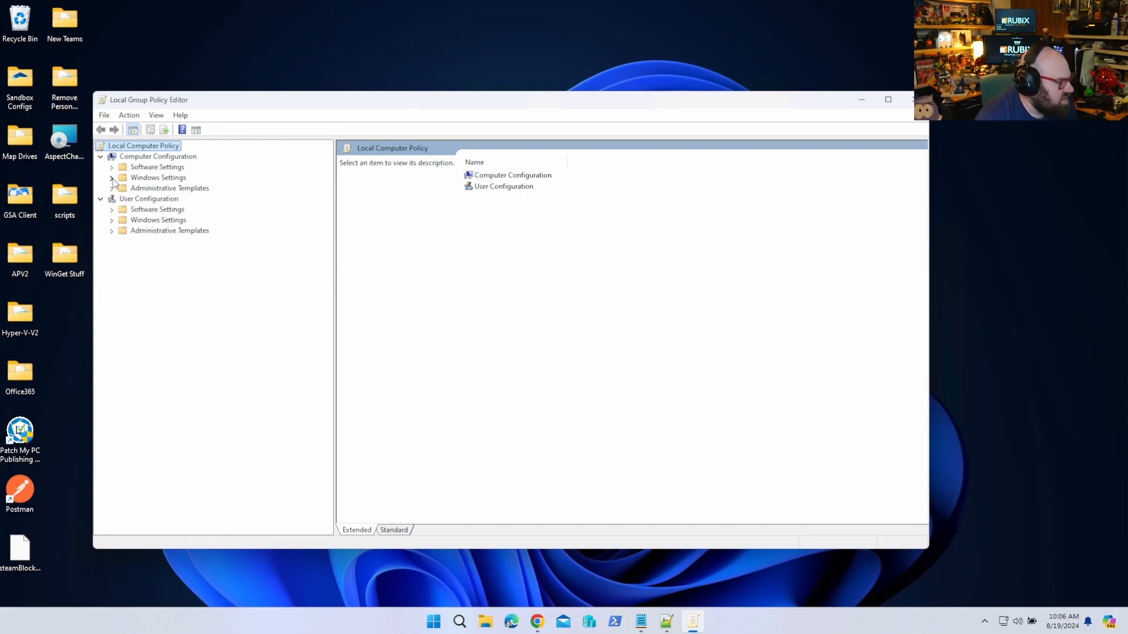
pyautogui.click(111, 177)
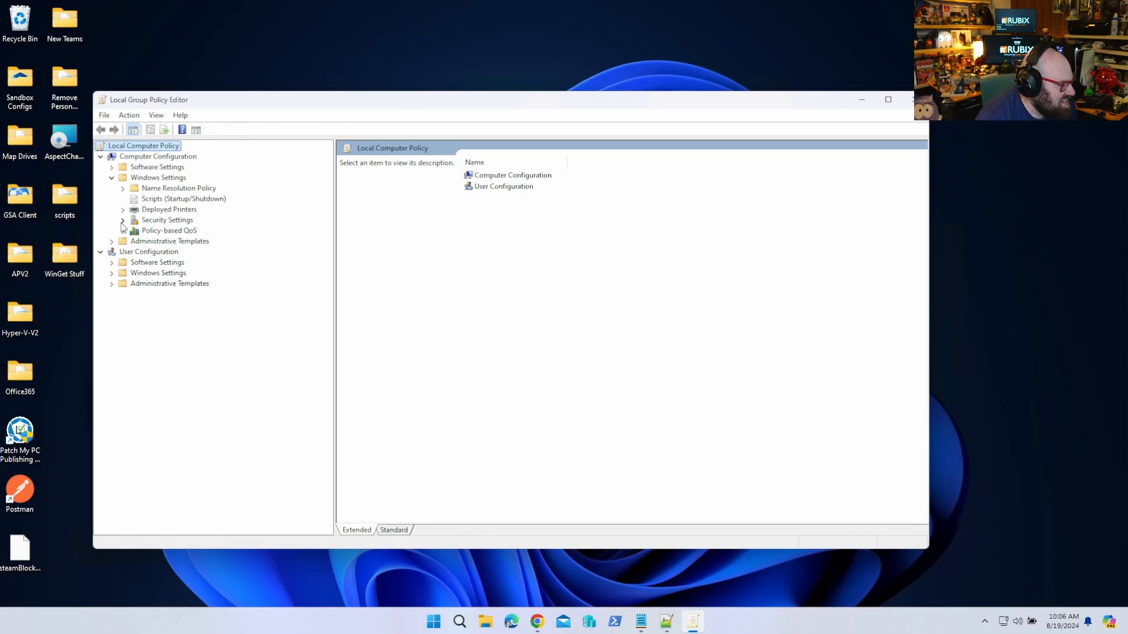
pyautogui.click(121, 219)
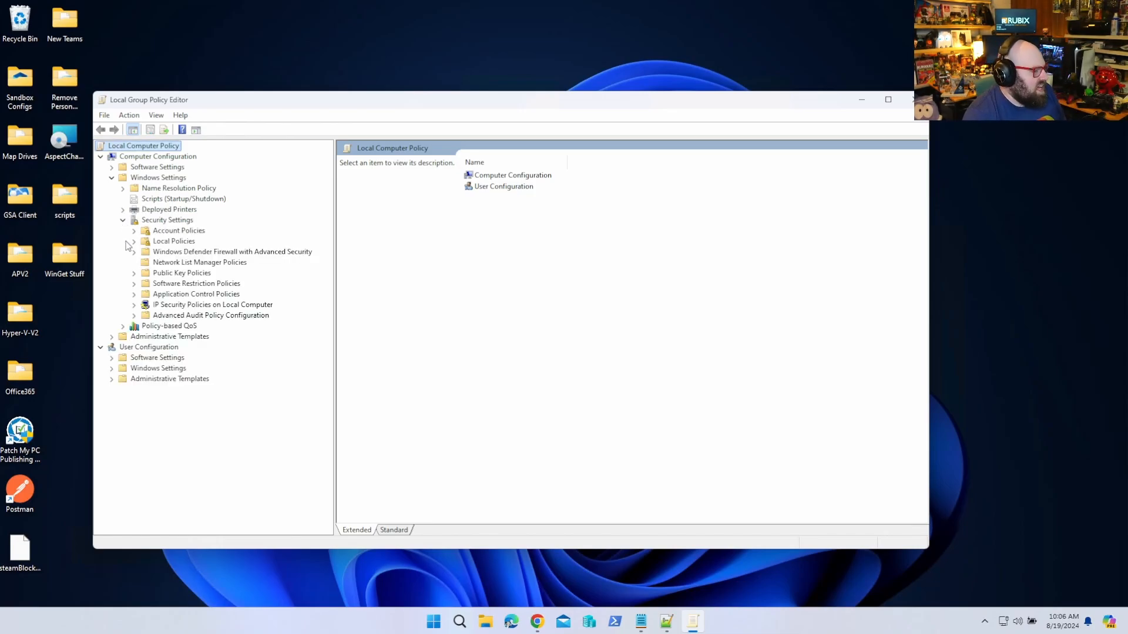
# Expand Application Control Policies and AppLocker, then view the empty Executable Rules
pyautogui.click(195, 293)
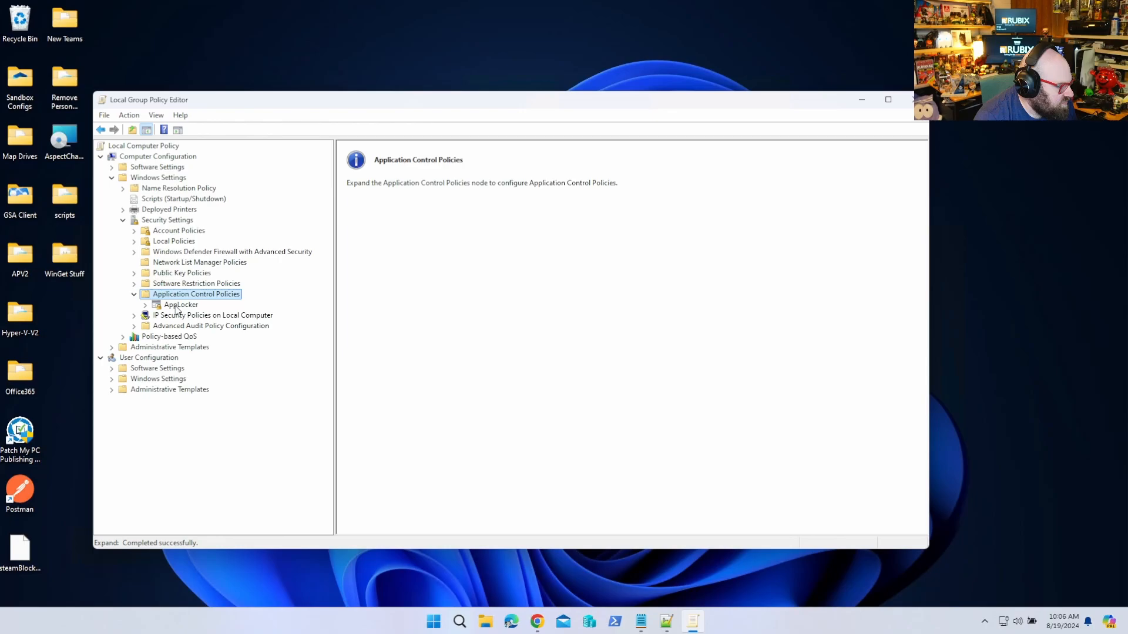
pyautogui.click(146, 305)
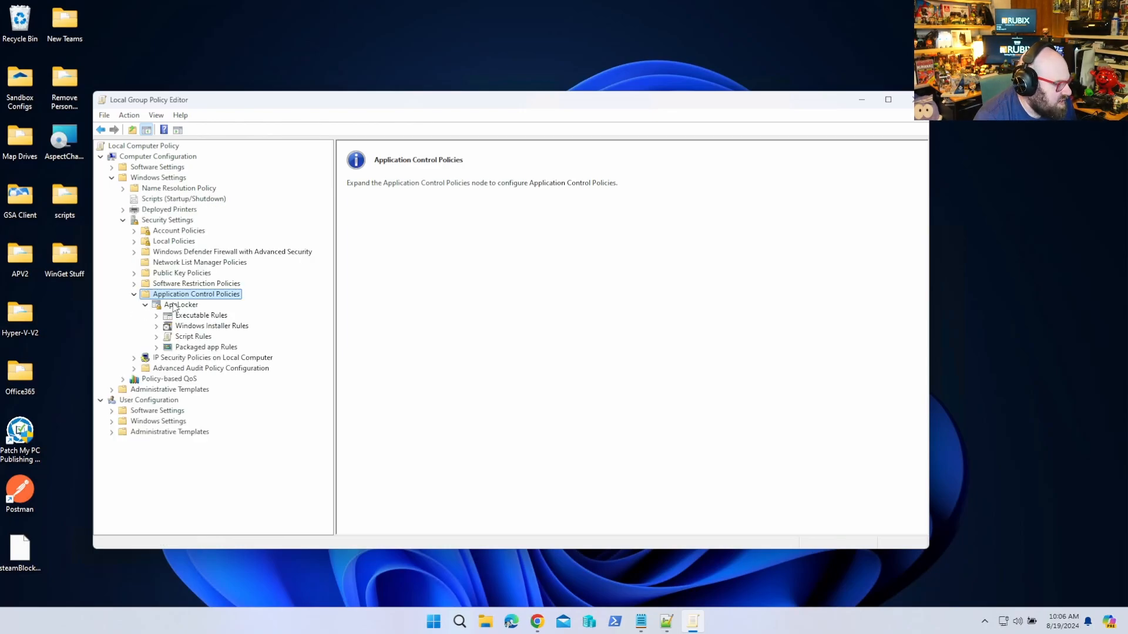
pyautogui.click(211, 325)
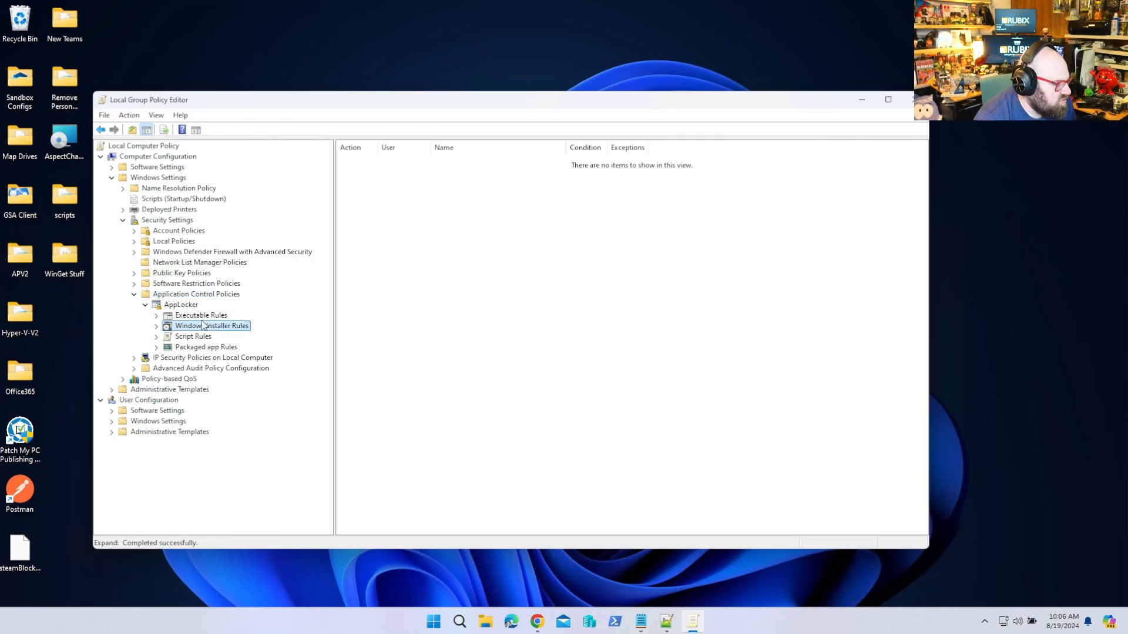
pyautogui.click(200, 315)
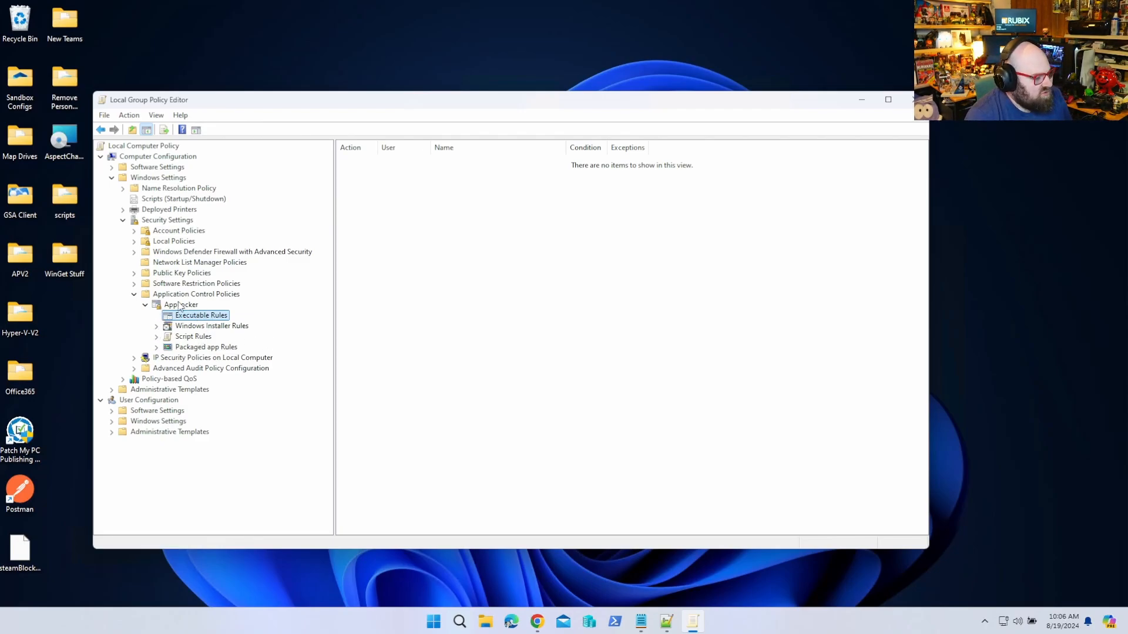
# Create the three default AppLocker executable allow rules
pyautogui.rightClick(200, 315)
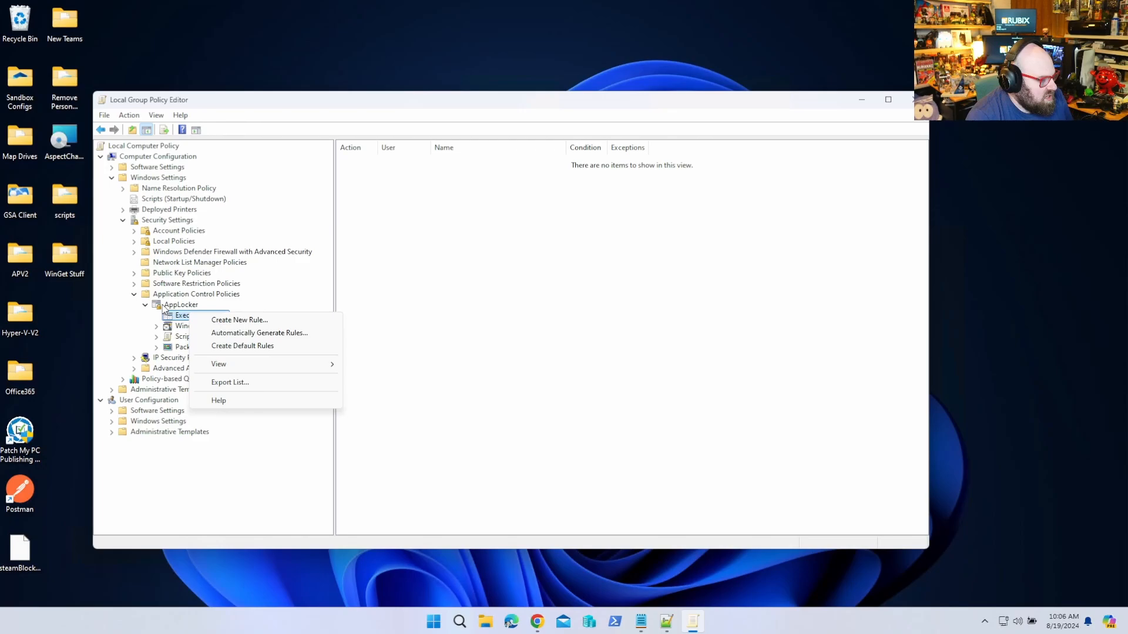
pyautogui.click(180, 306)
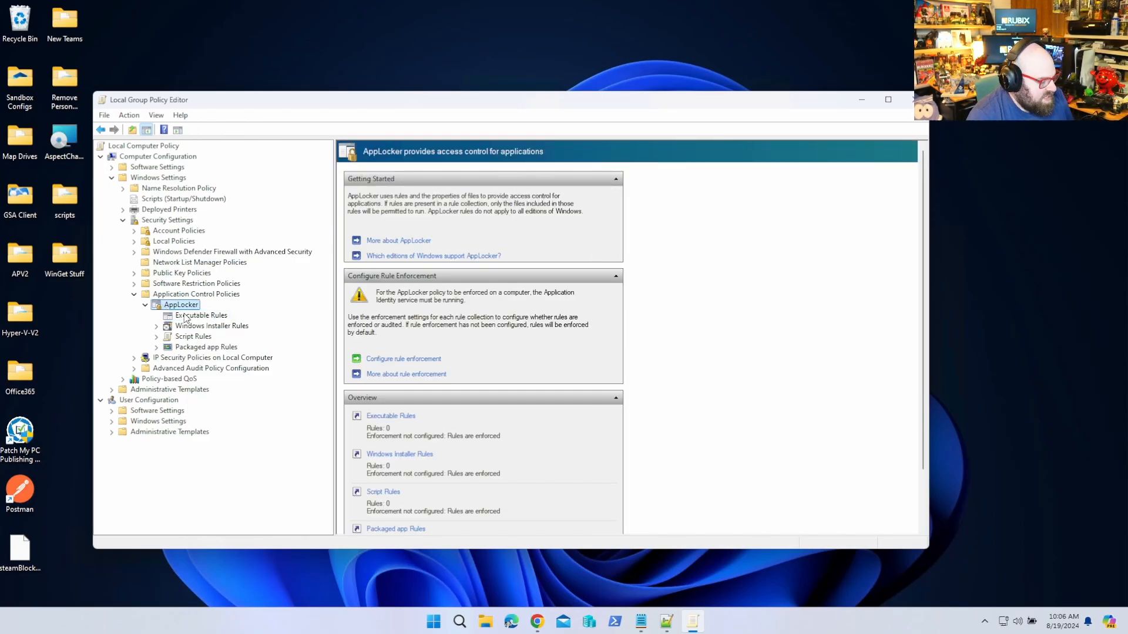
pyautogui.rightClick(200, 314)
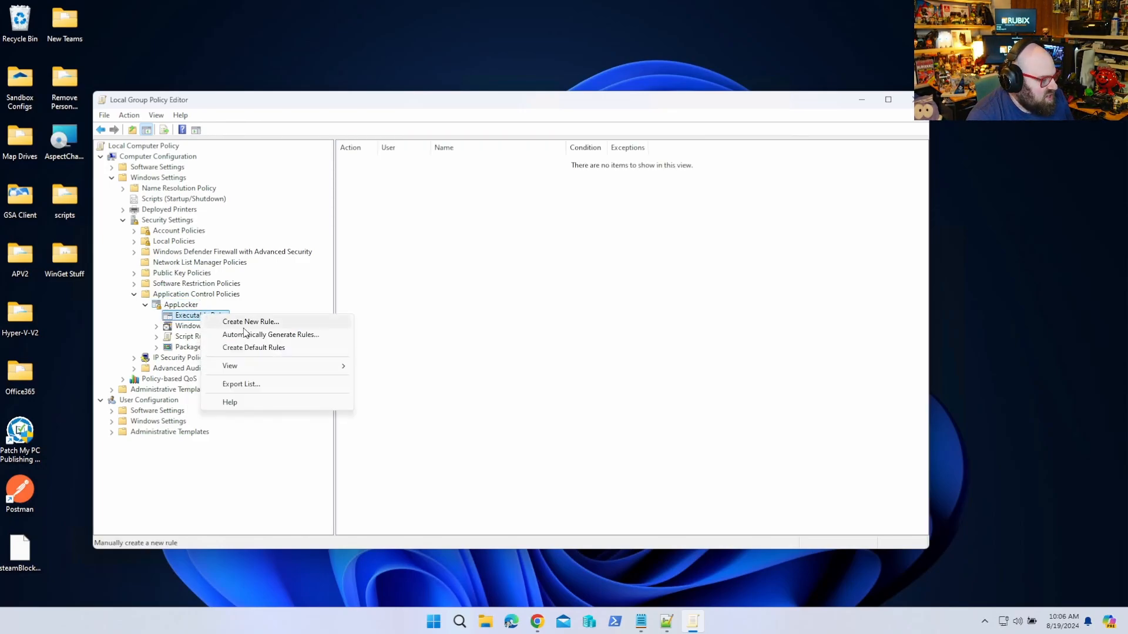
pyautogui.click(254, 348)
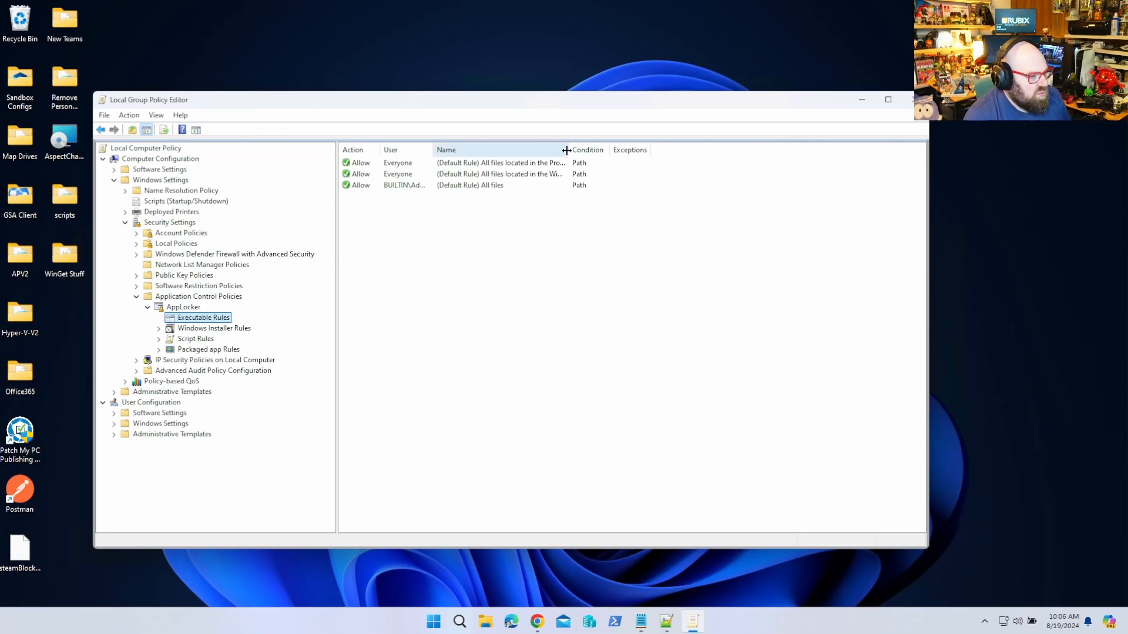
# Widen the Name and User columns so rule names and groups are fully readable
pyautogui.moveTo(566, 149); pyautogui.dragTo(753, 149)
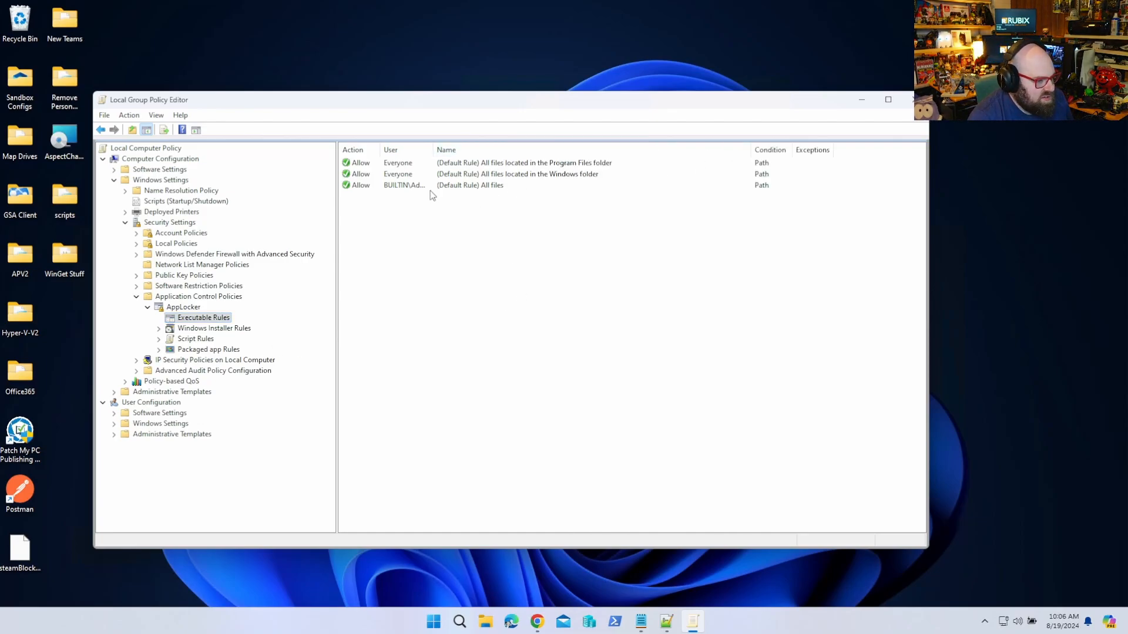
pyautogui.moveTo(402, 184)
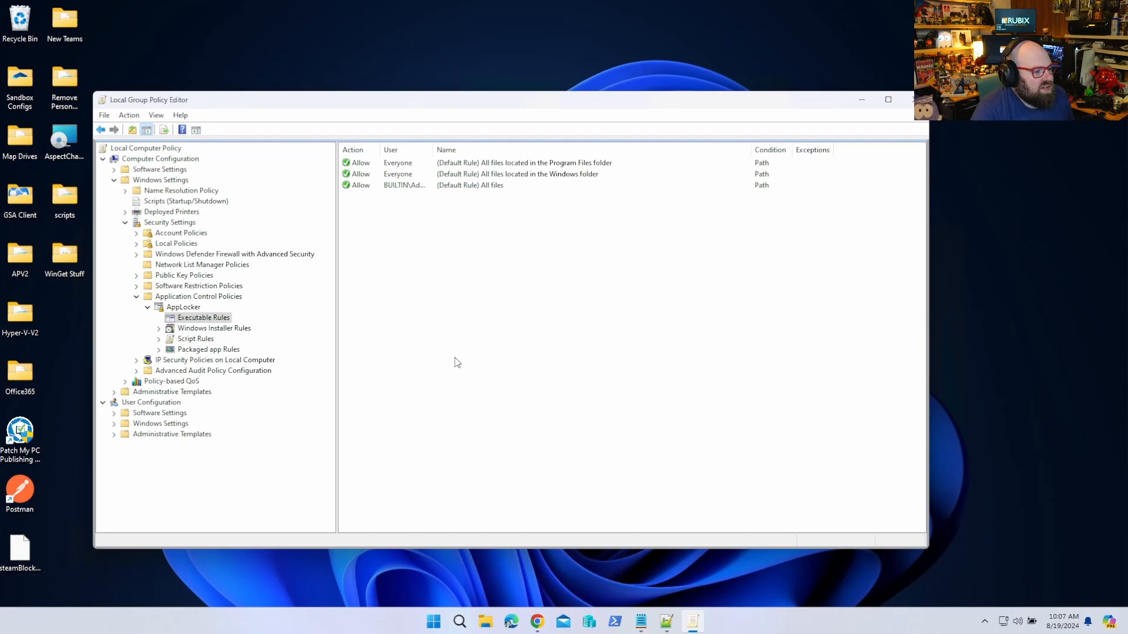
pyautogui.moveTo(432, 177)
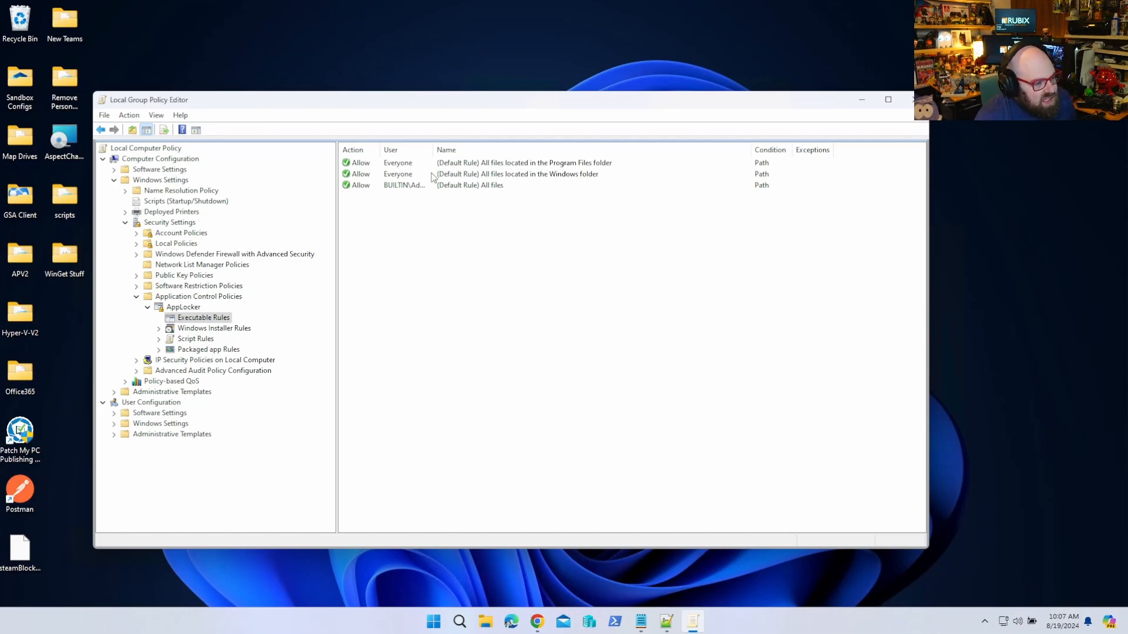
pyautogui.moveTo(669, 184)
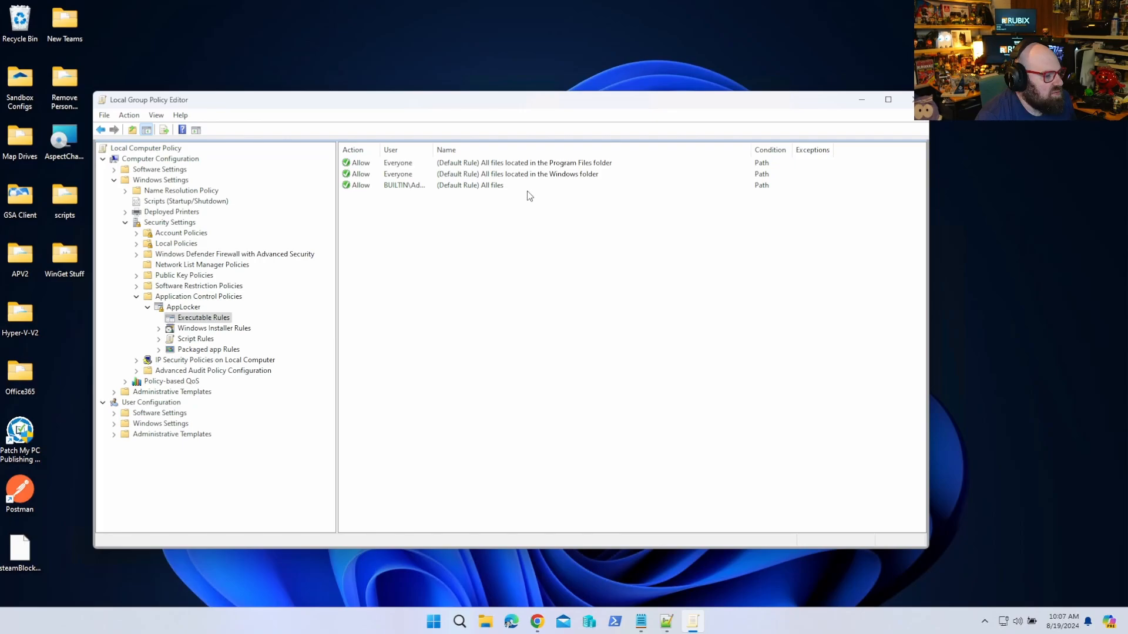
pyautogui.moveTo(407, 187)
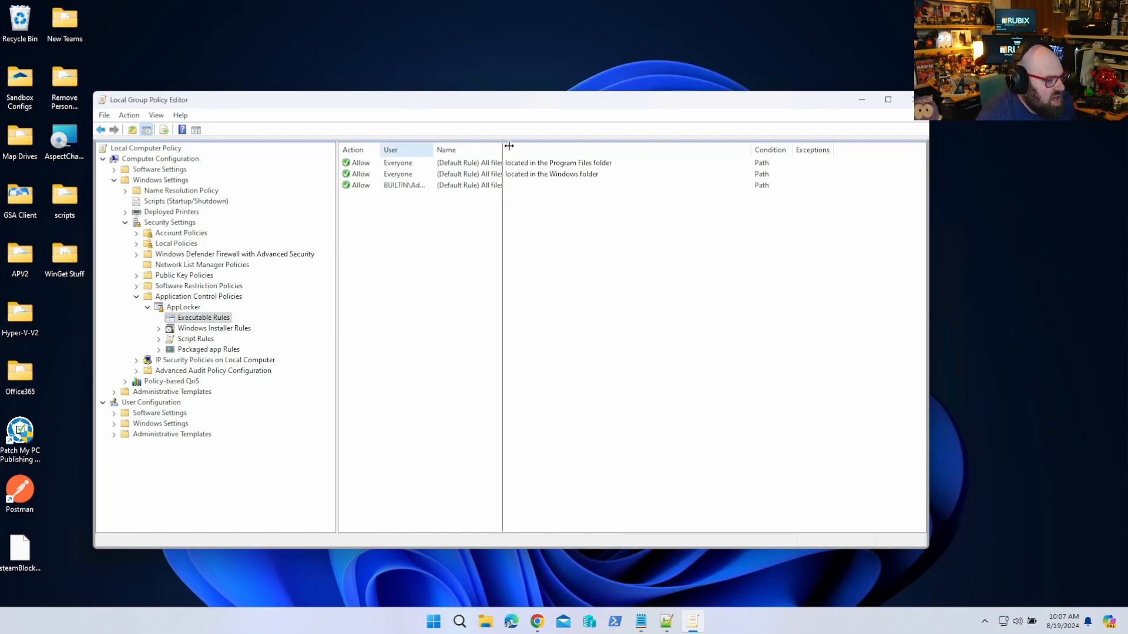
pyautogui.moveTo(507, 149); pyautogui.dragTo(823, 149)
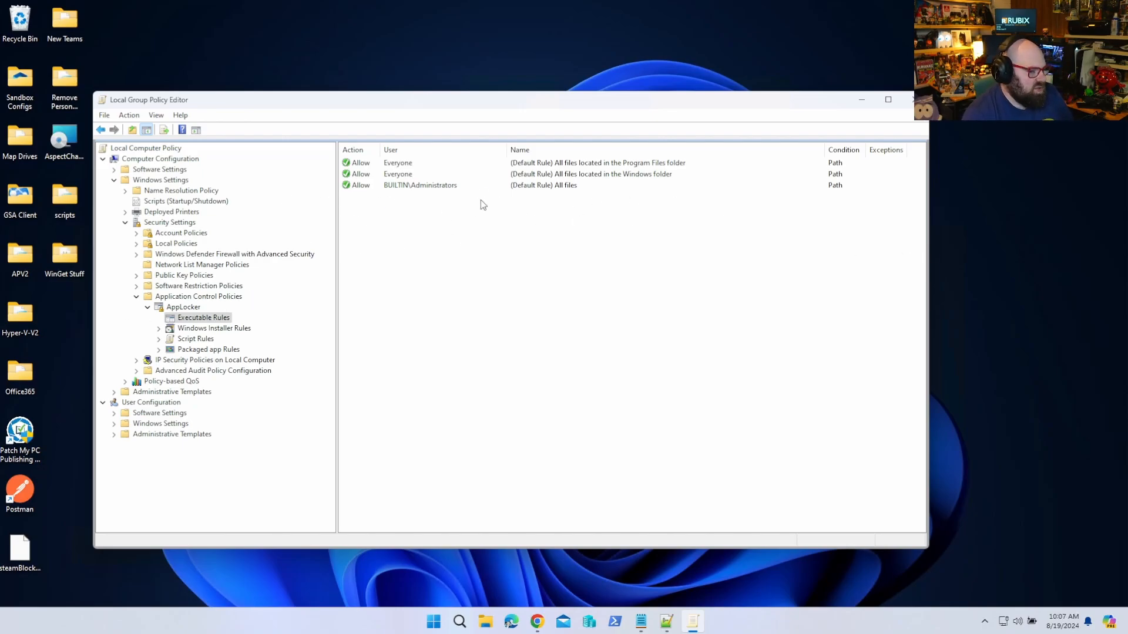
# Start a new executable rule and set its action to Deny for Everyone
pyautogui.rightClick(202, 317)
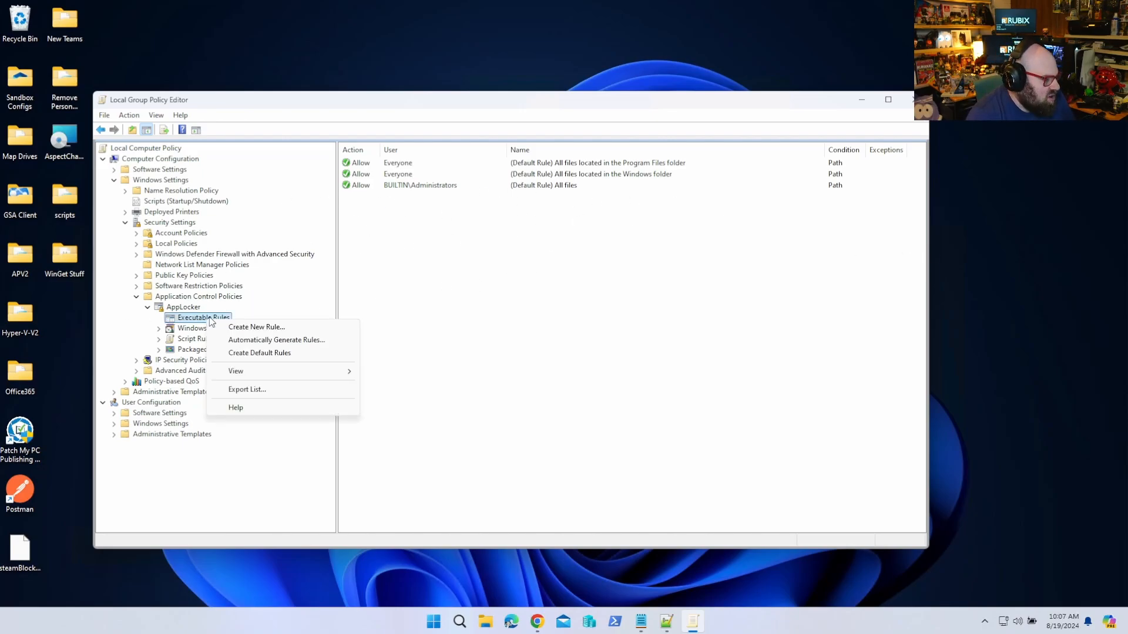
pyautogui.click(256, 327)
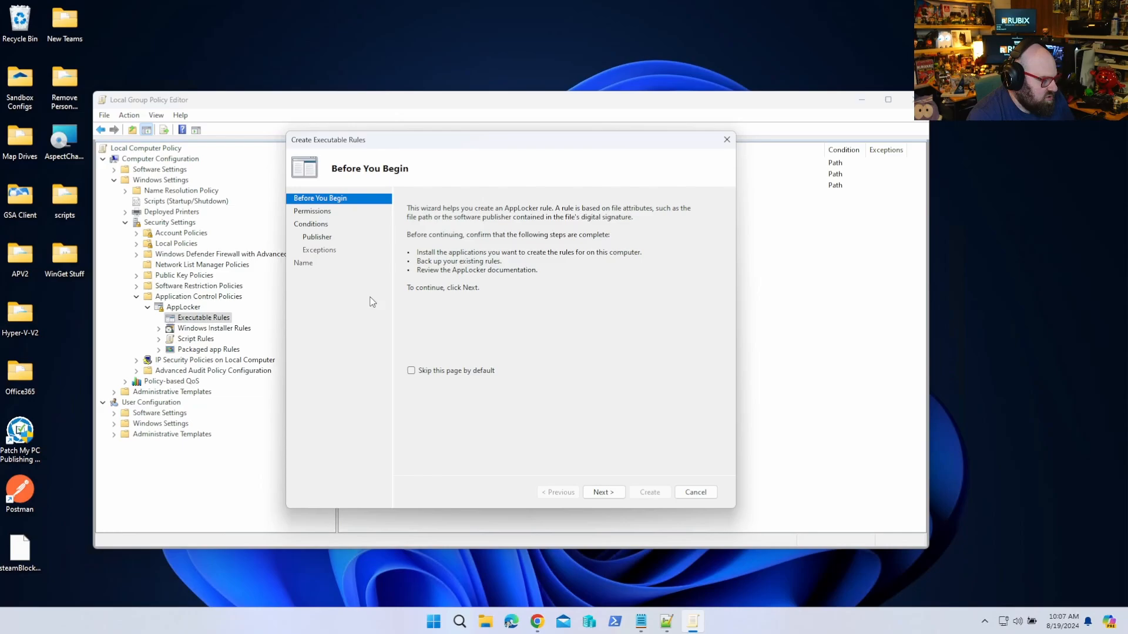
pyautogui.click(602, 492)
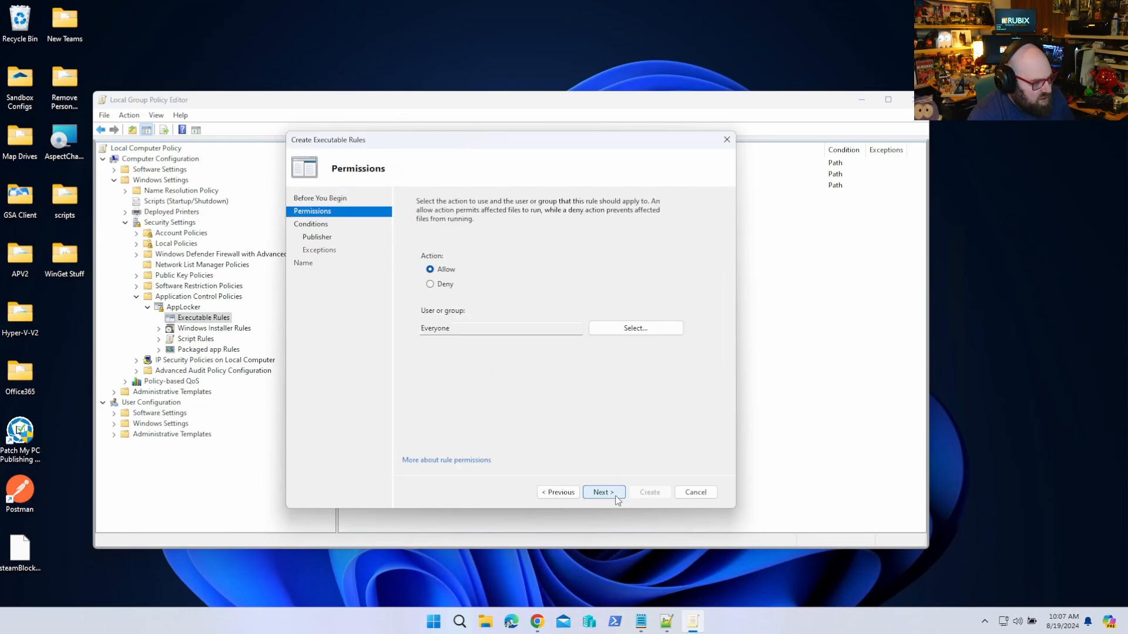
pyautogui.click(430, 285)
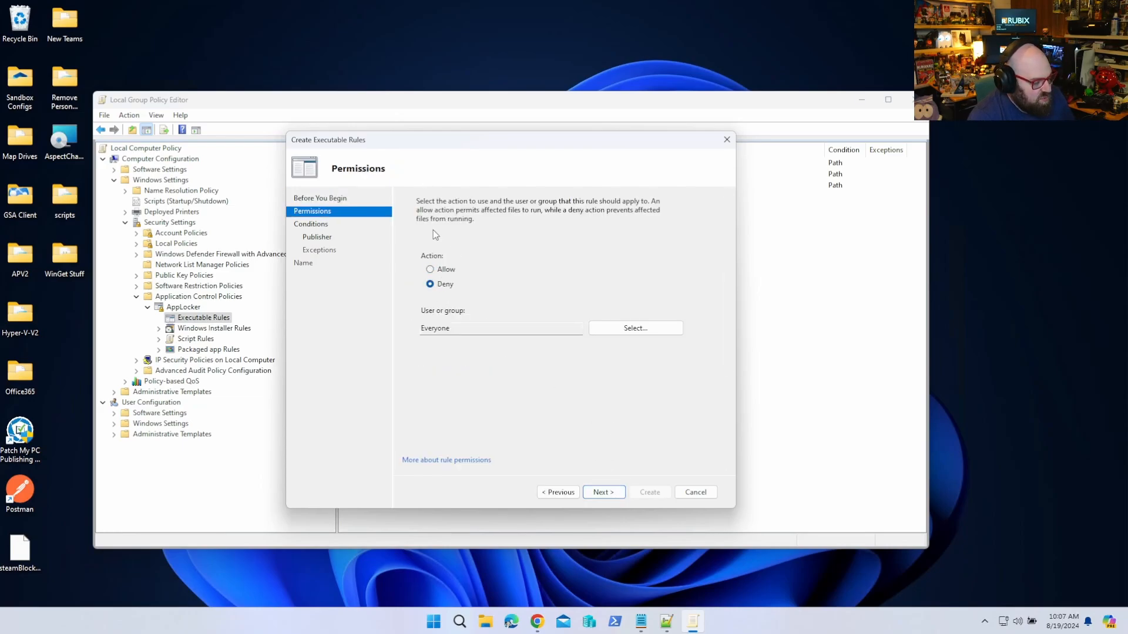
pyautogui.moveTo(694, 368)
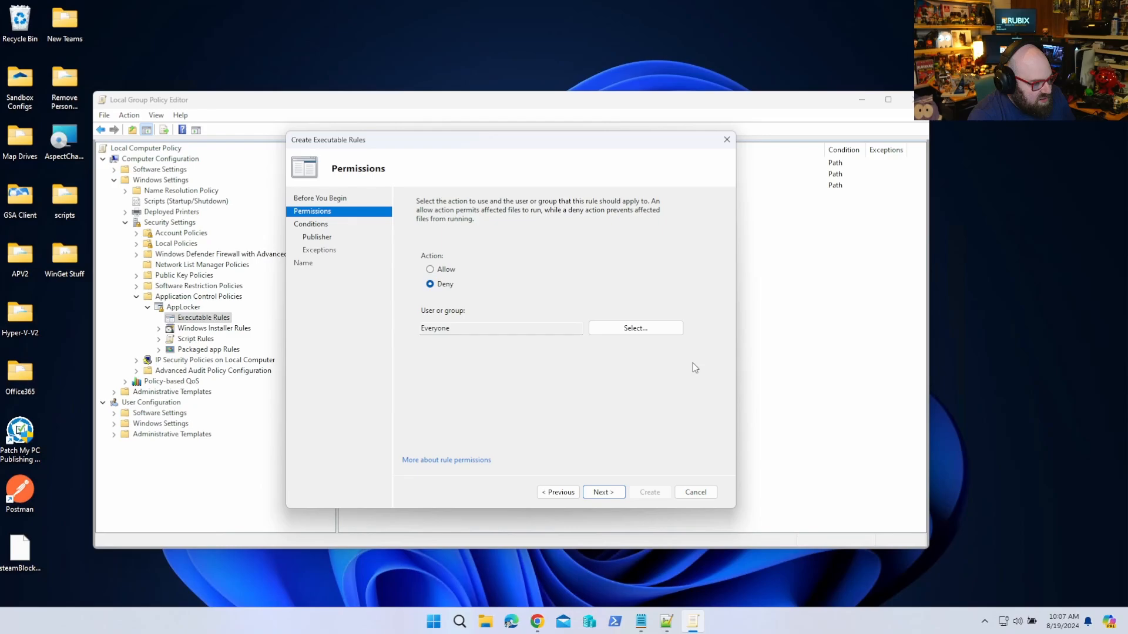
pyautogui.click(602, 492)
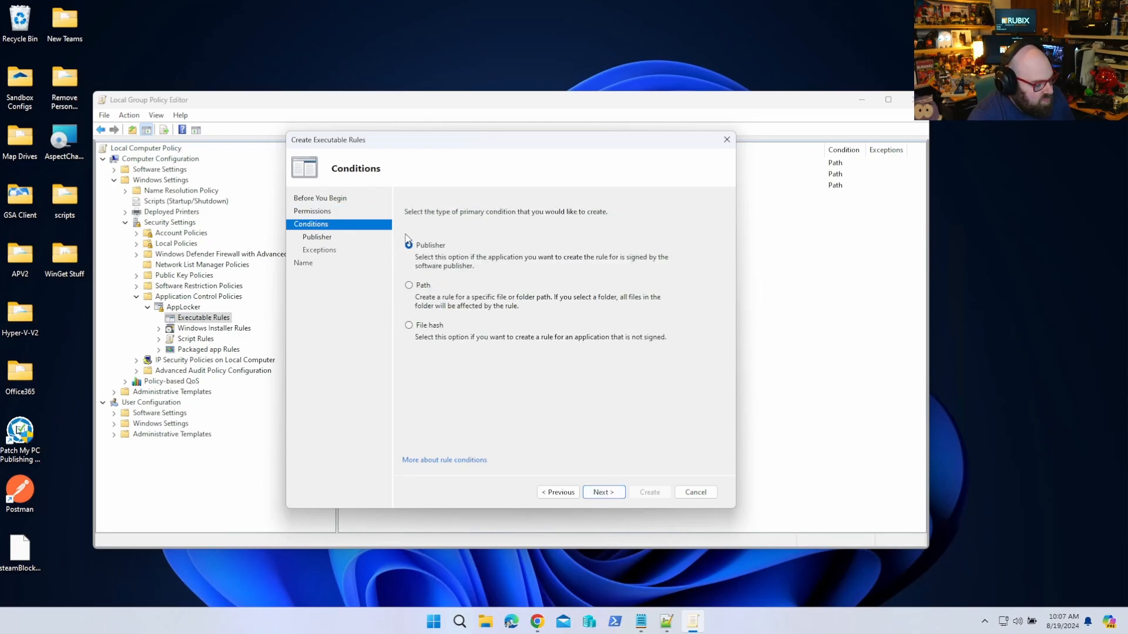
# Base the rule on the path C:\Program Files\Greenshot\Greenshot.exe and create it
pyautogui.click(409, 284)
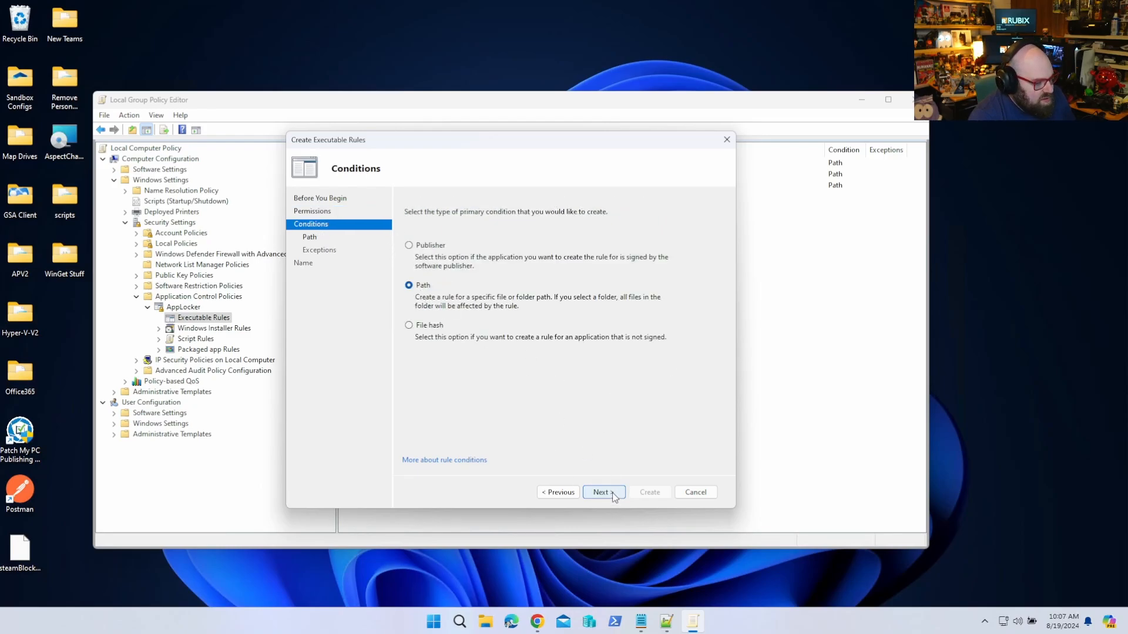
pyautogui.click(600, 492)
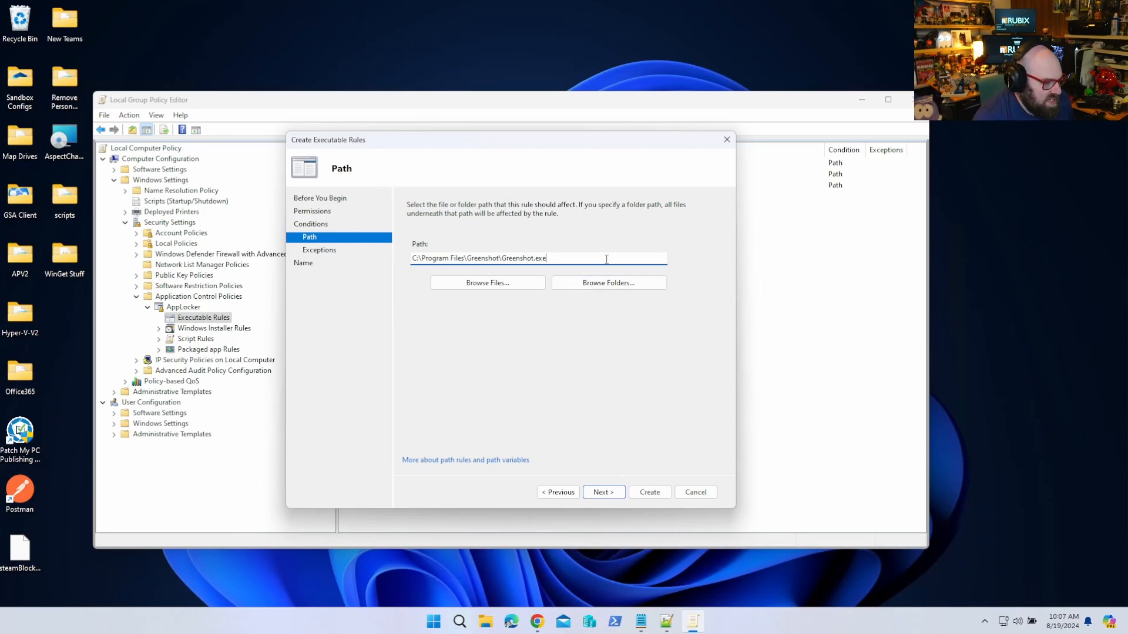
pyautogui.click(603, 493)
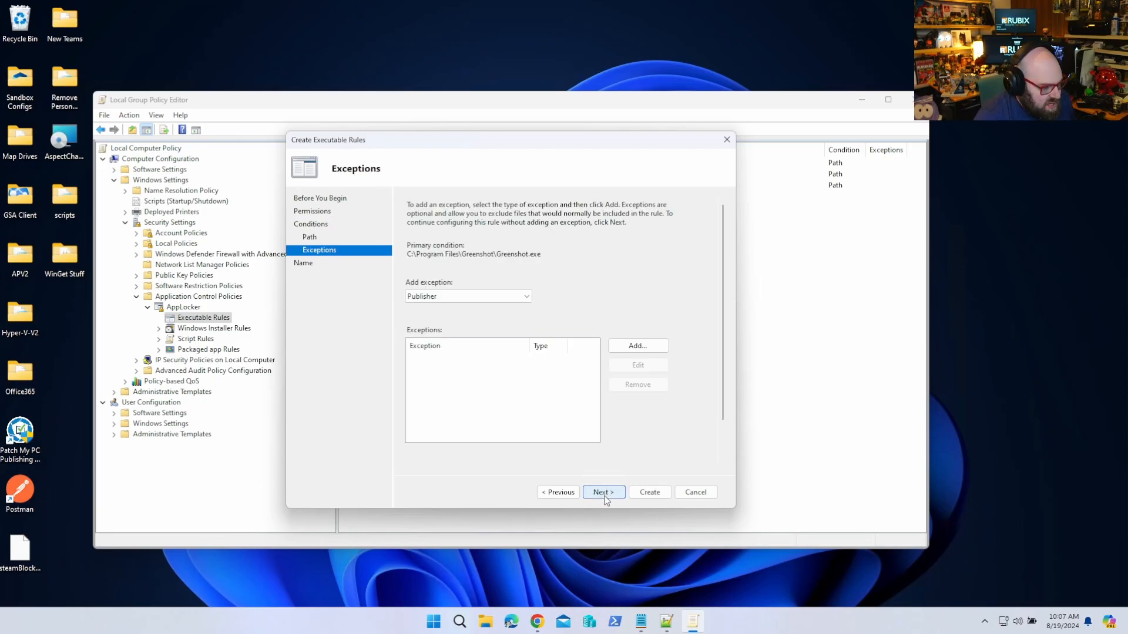
pyautogui.click(648, 492)
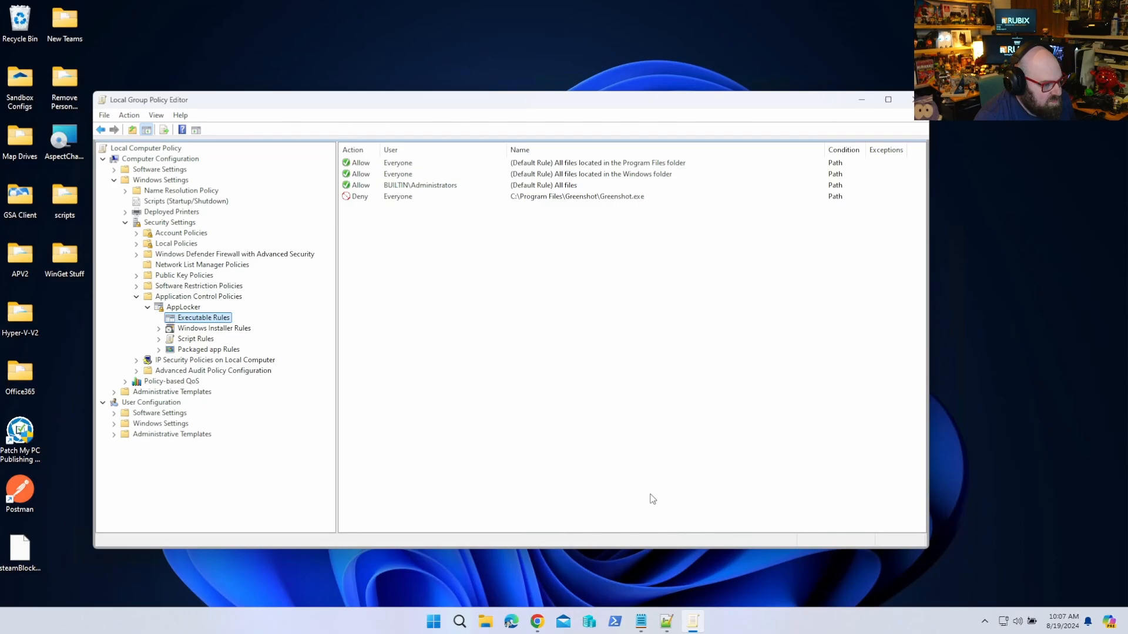
pyautogui.click(575, 197)
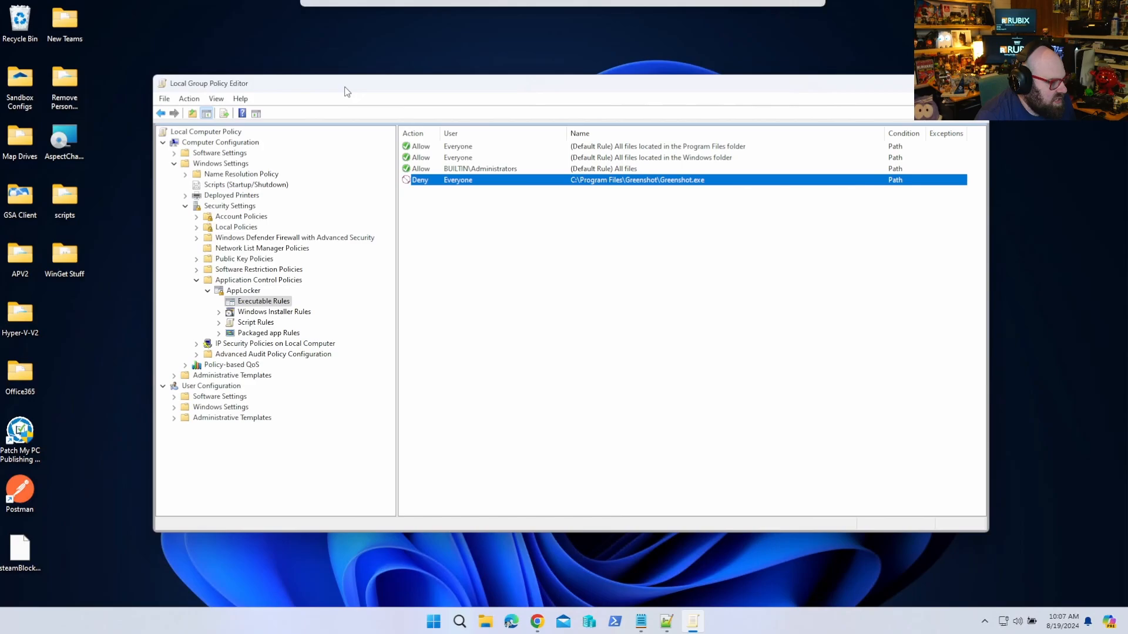
# Review AppLocker's rule enforcement properties and leave all collections unconfigured
pyautogui.click(243, 290)
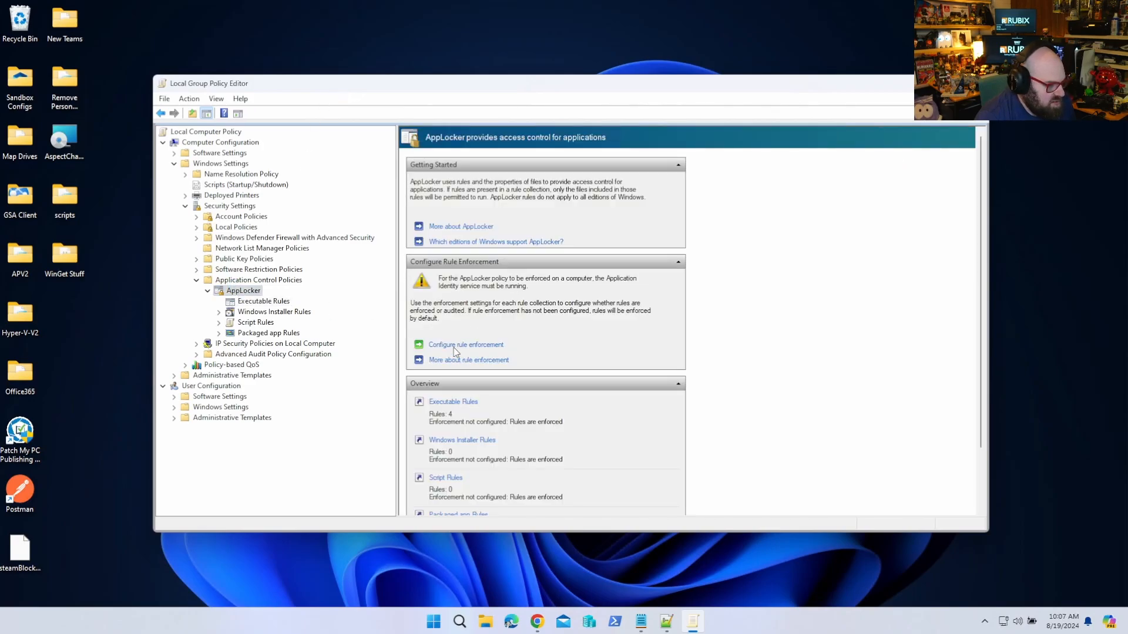
pyautogui.click(465, 344)
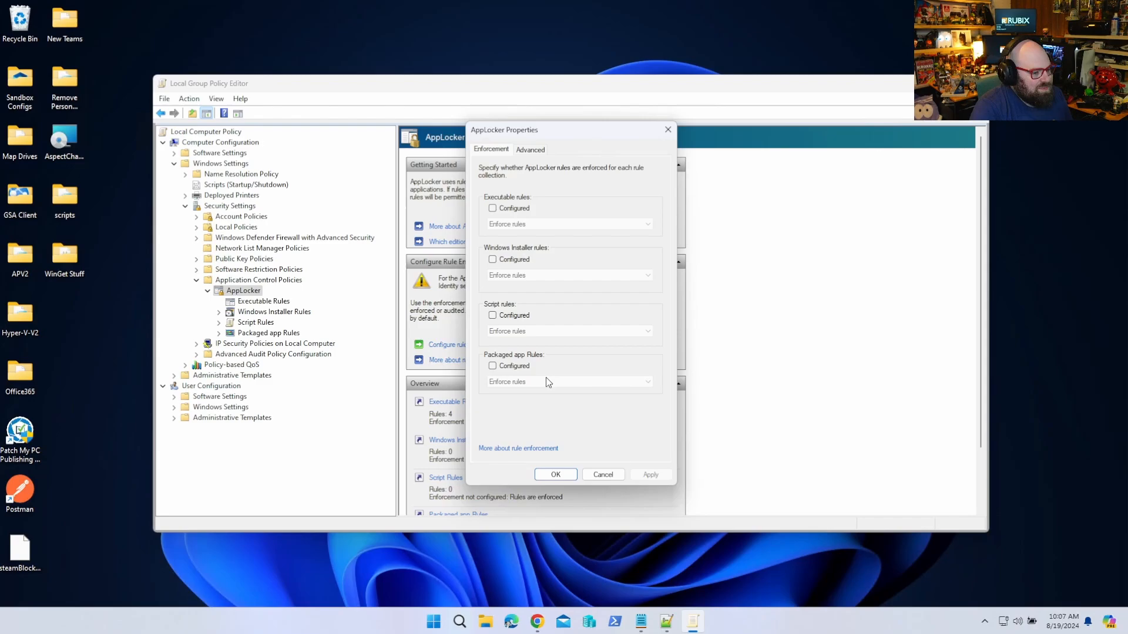
pyautogui.moveTo(473, 181)
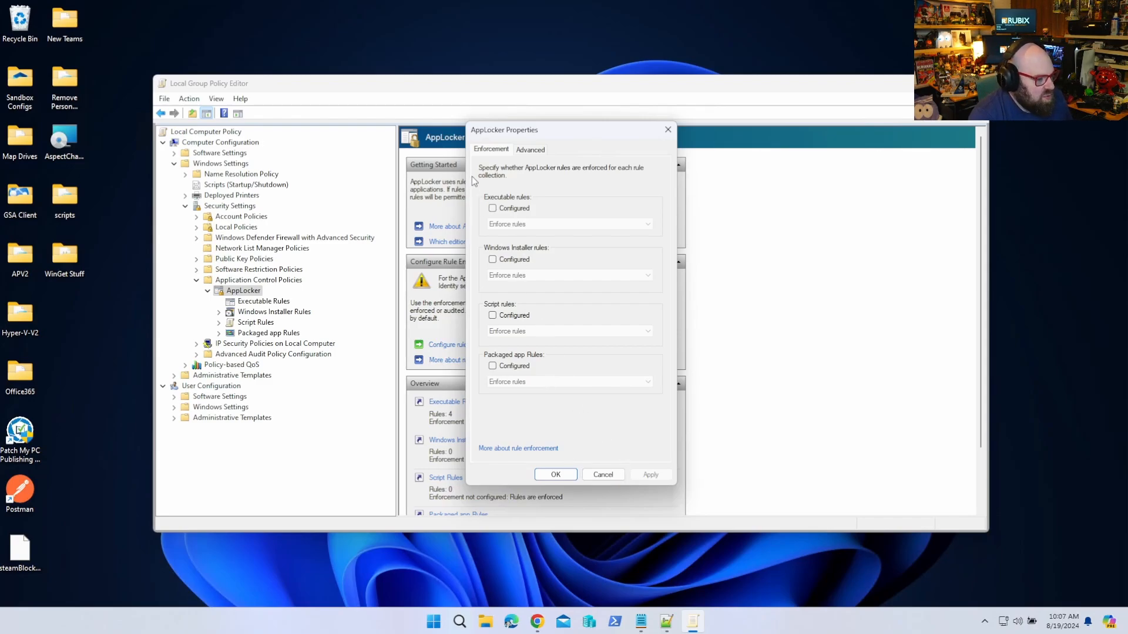
pyautogui.click(602, 474)
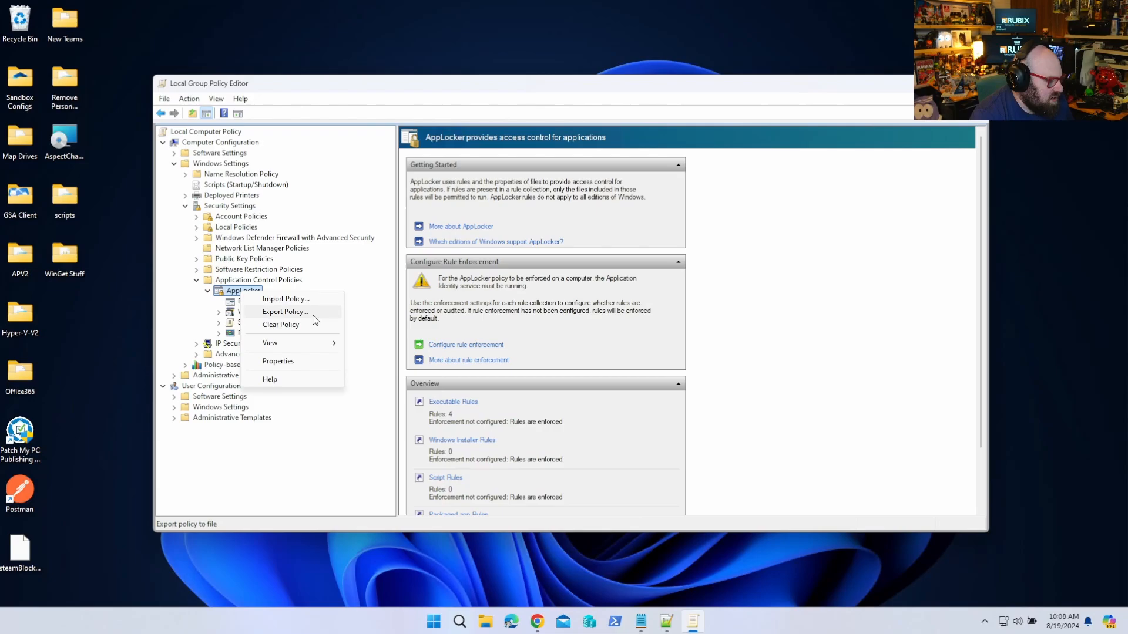
# Export the four-rule AppLocker policy to blockEXE.xml on the desktop
pyautogui.click(284, 311)
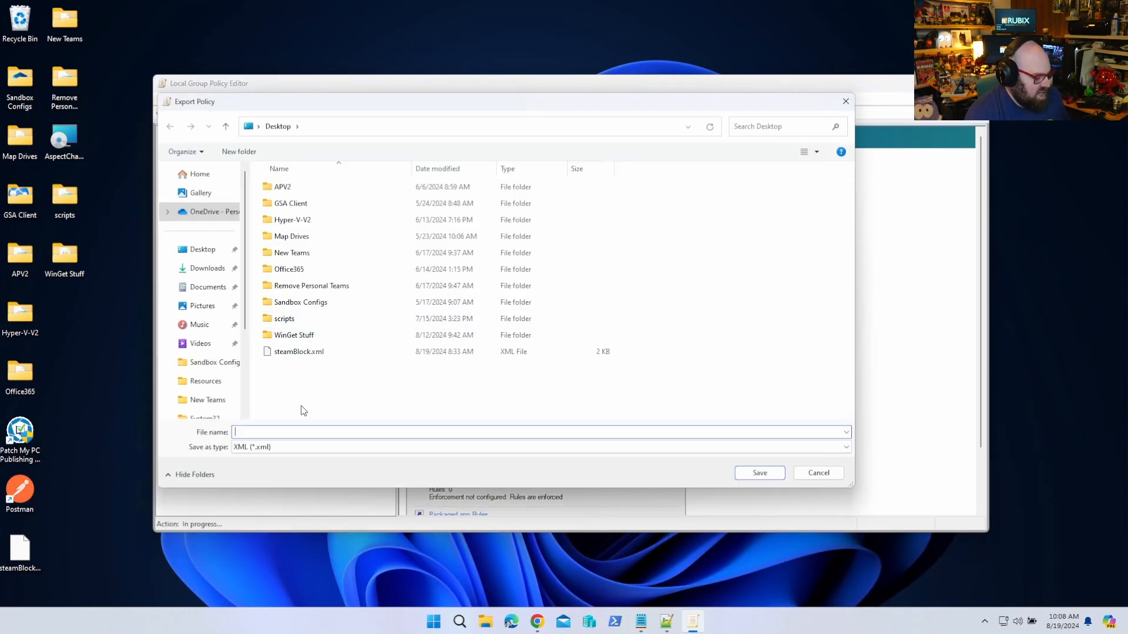
pyautogui.write('blockEX')
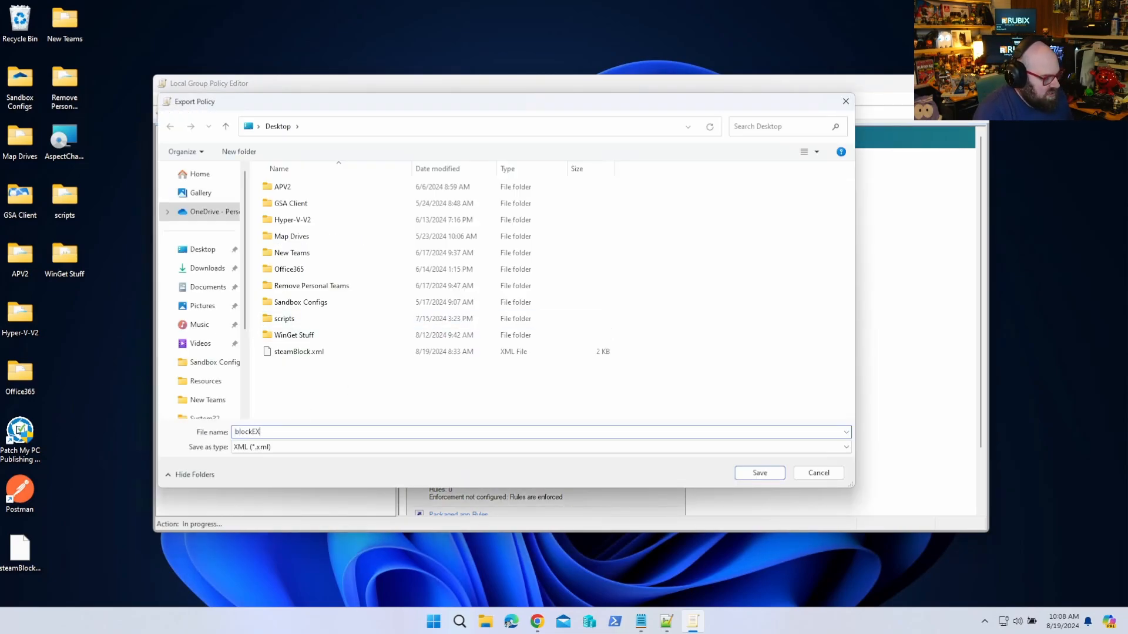
pyautogui.click(759, 472)
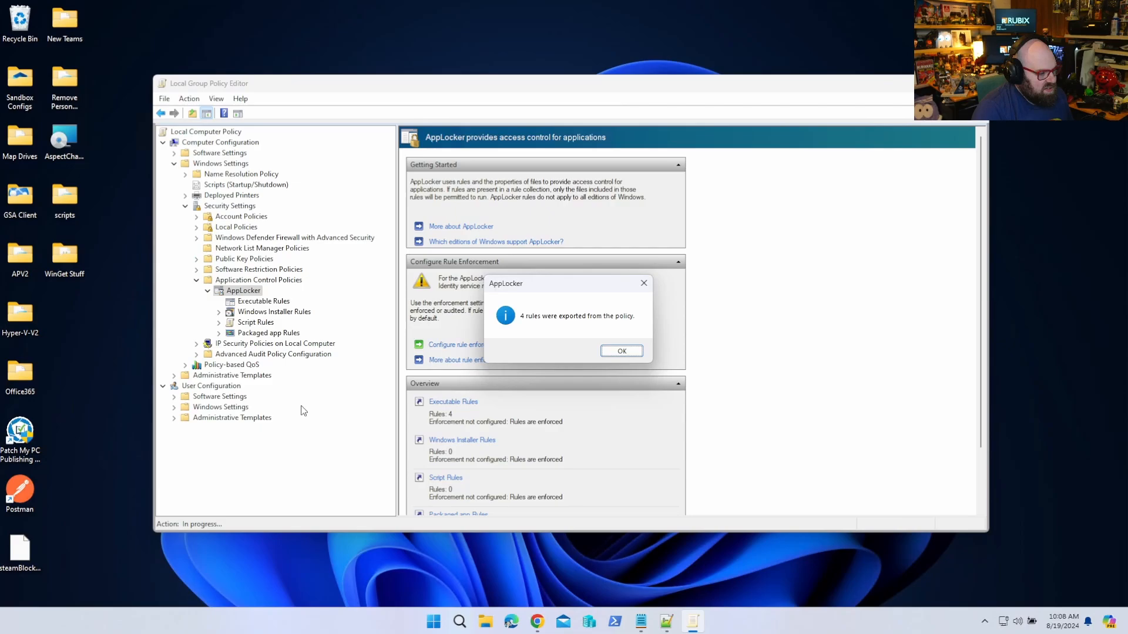
pyautogui.click(621, 351)
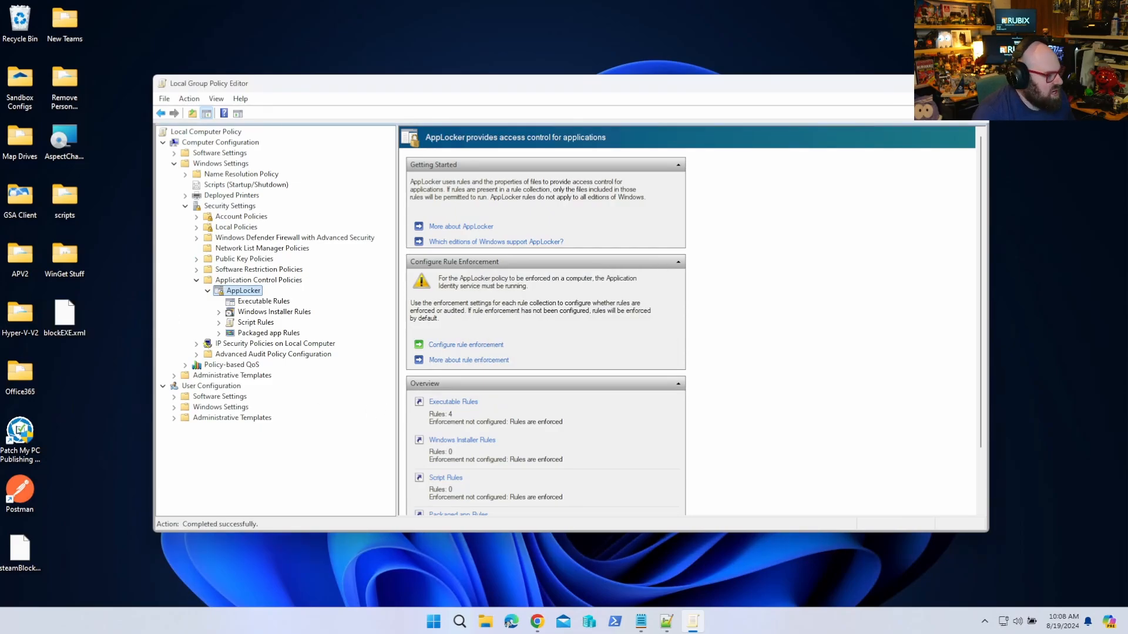
pyautogui.moveTo(63, 312)
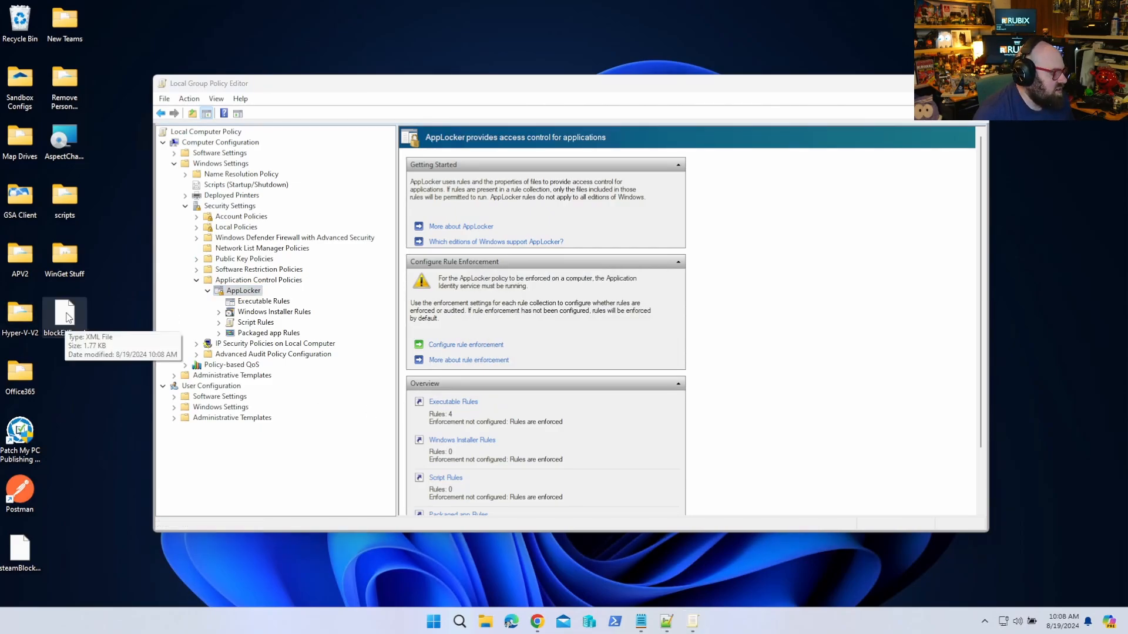
# Edit blockEXE.xml in Notepad++ and expand the Exe RuleCollection
pyautogui.rightClick(63, 316)
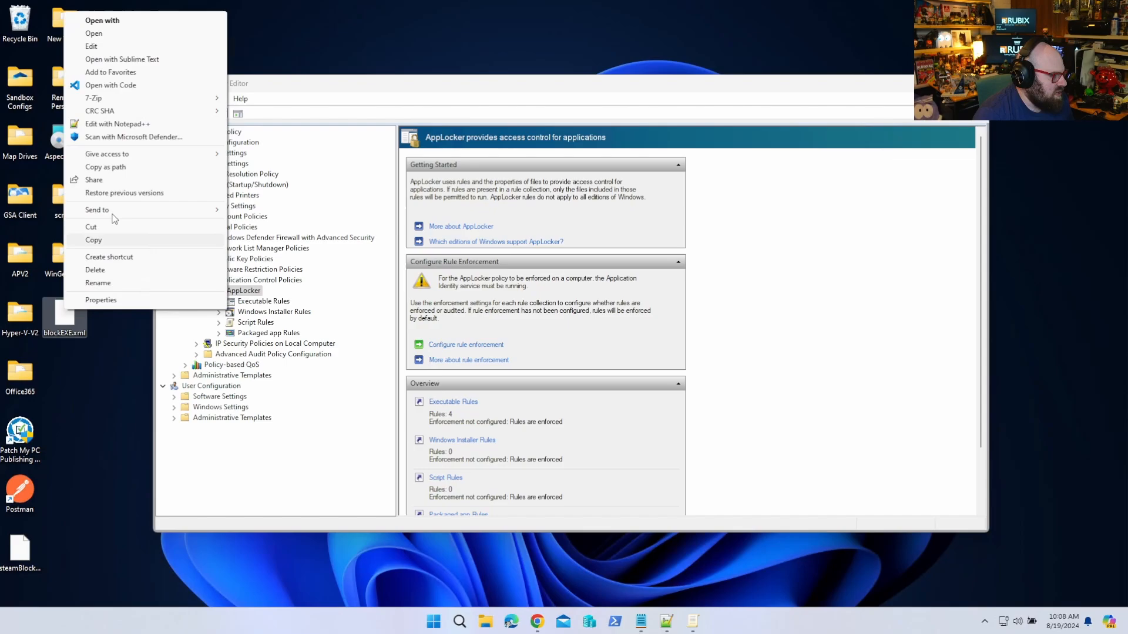
pyautogui.click(92, 46)
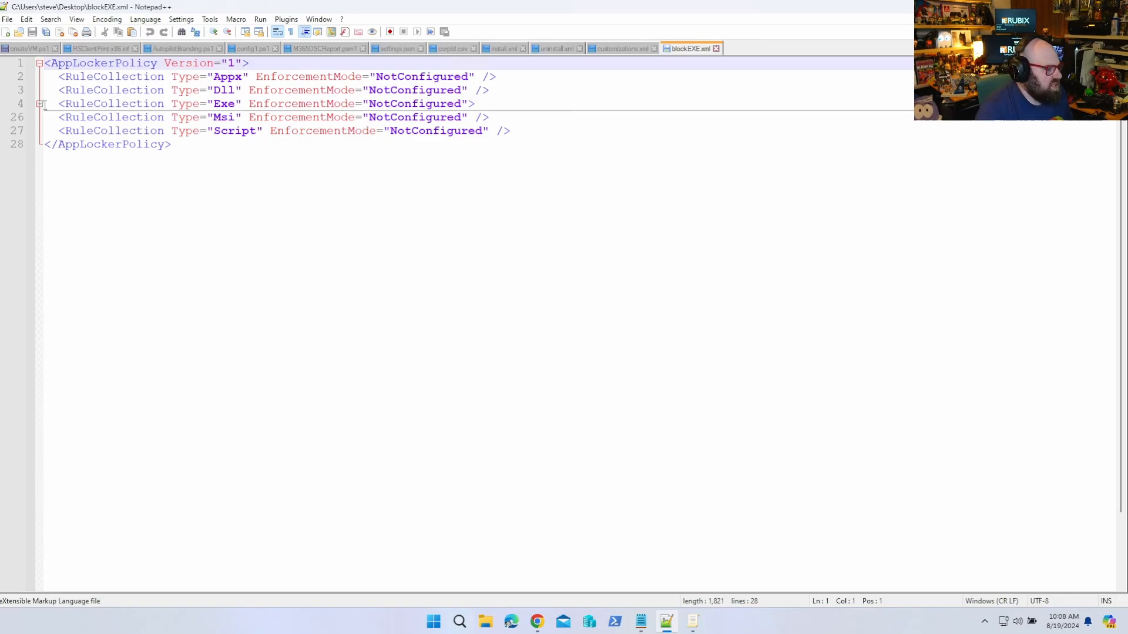
pyautogui.click(41, 103)
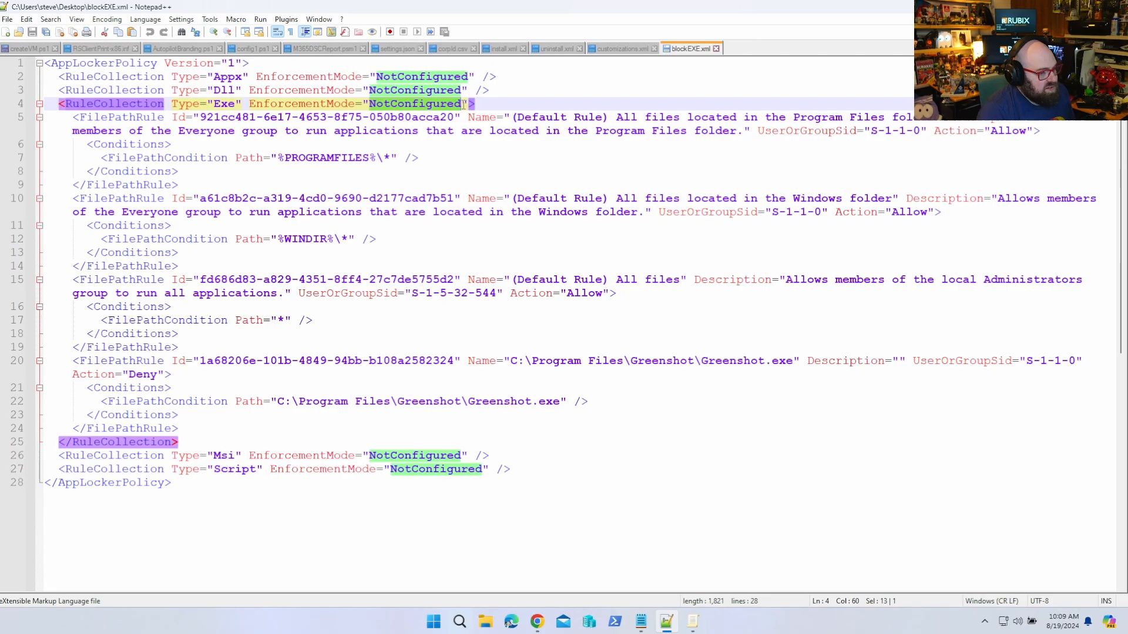
# Change the Exe collection's EnforcementMode to "Enabled" and save the file
pyautogui.write('E')
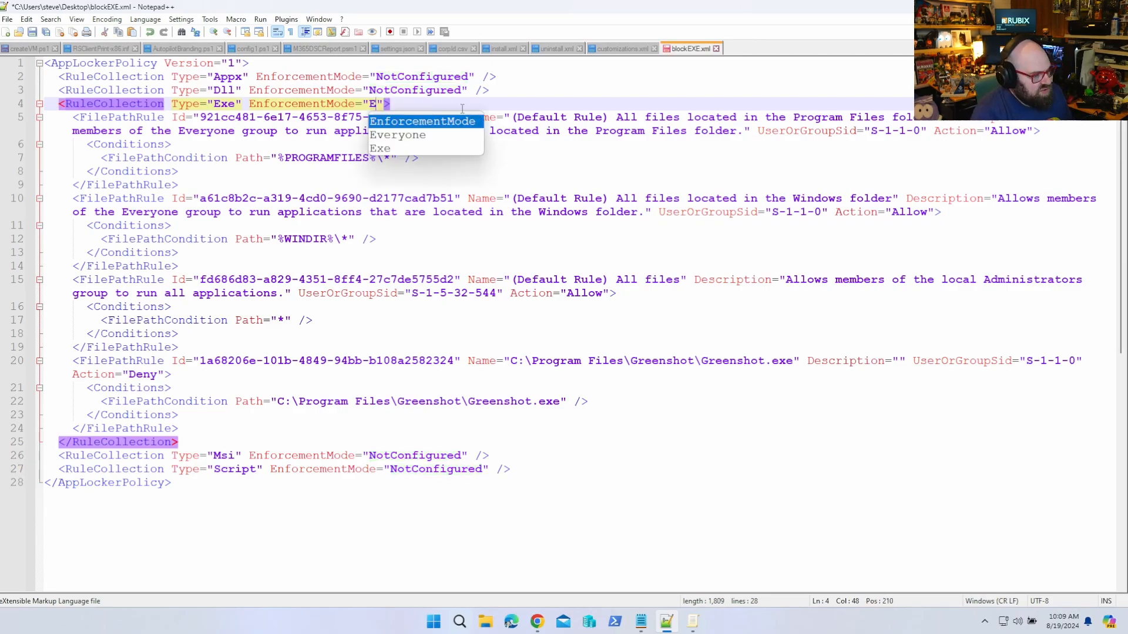
pyautogui.write('nabled')
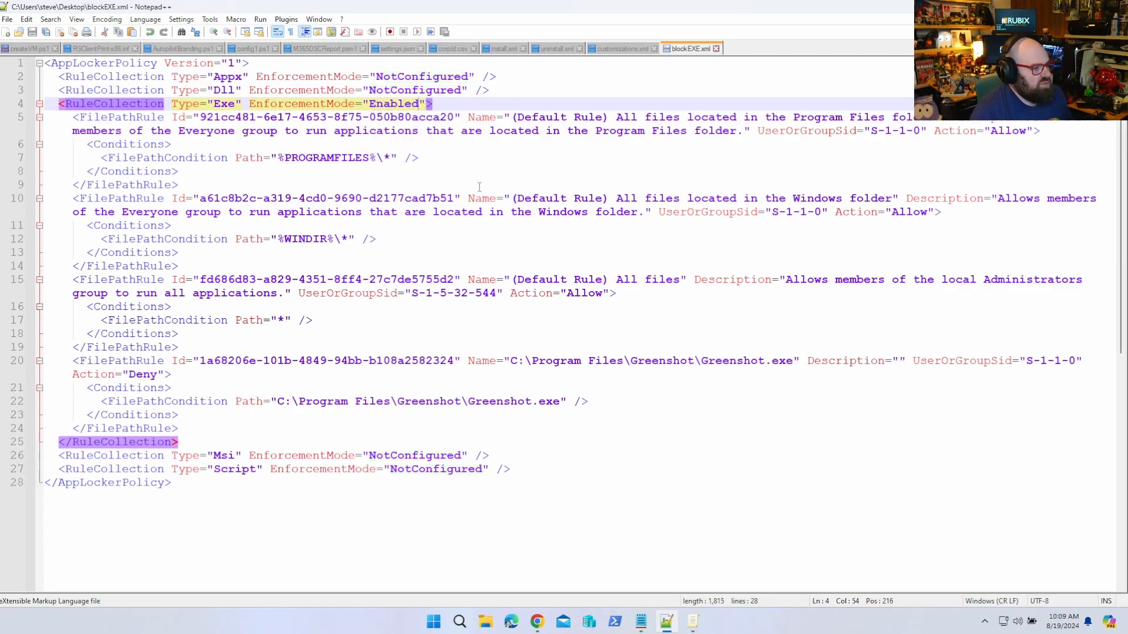
pyautogui.click(178, 185)
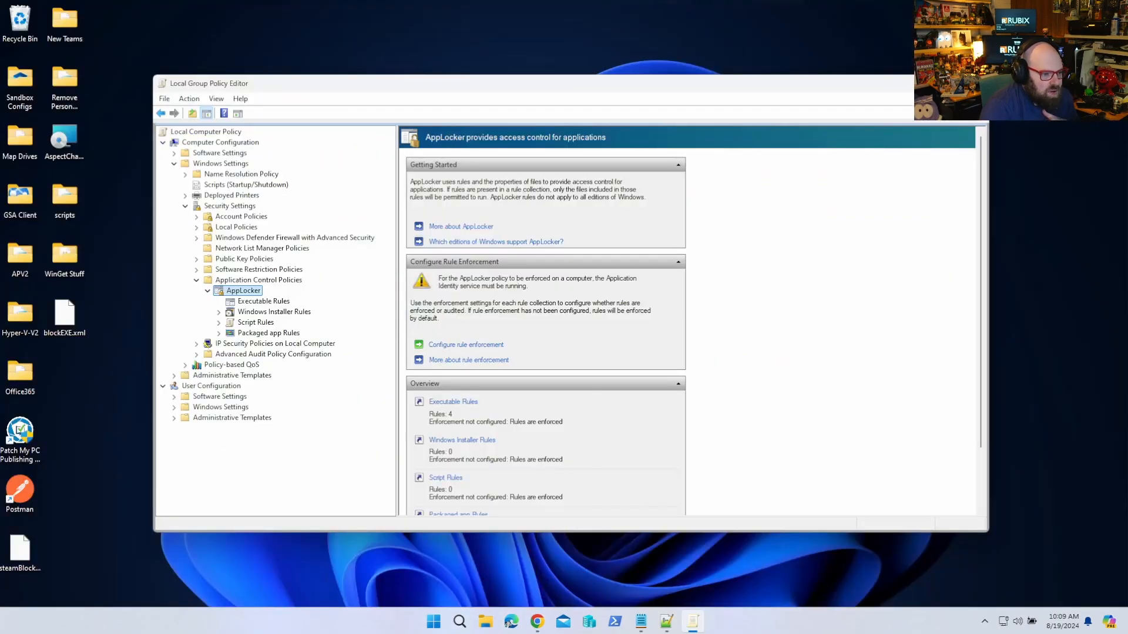
# Create a new Intune configuration profile for Windows 10 and later using the Custom template
pyautogui.click(537, 620)
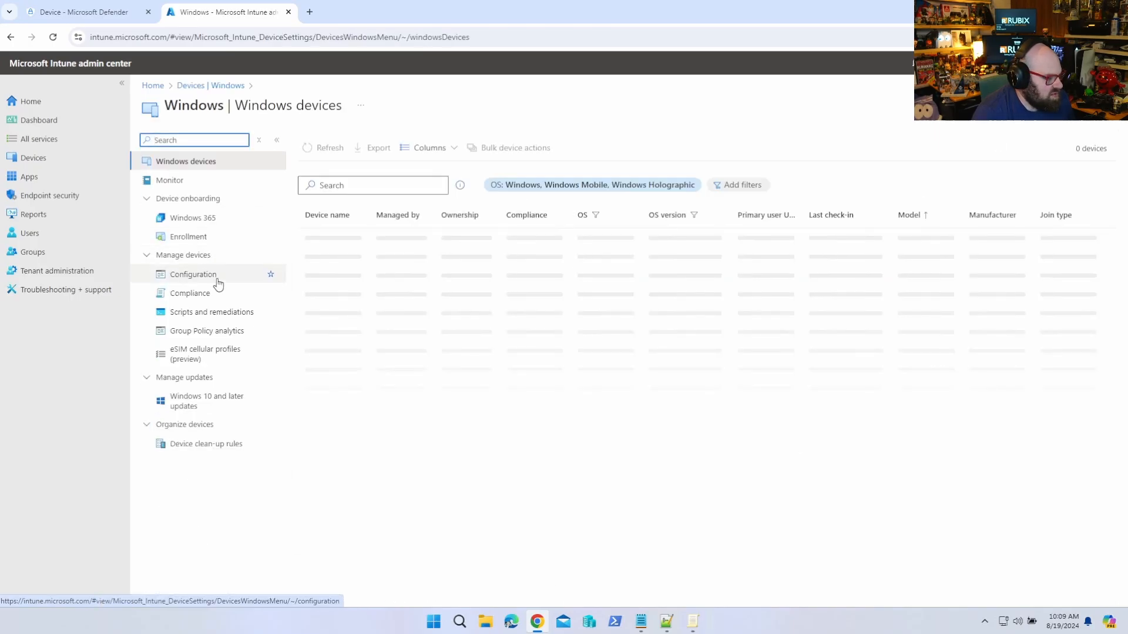
pyautogui.click(193, 274)
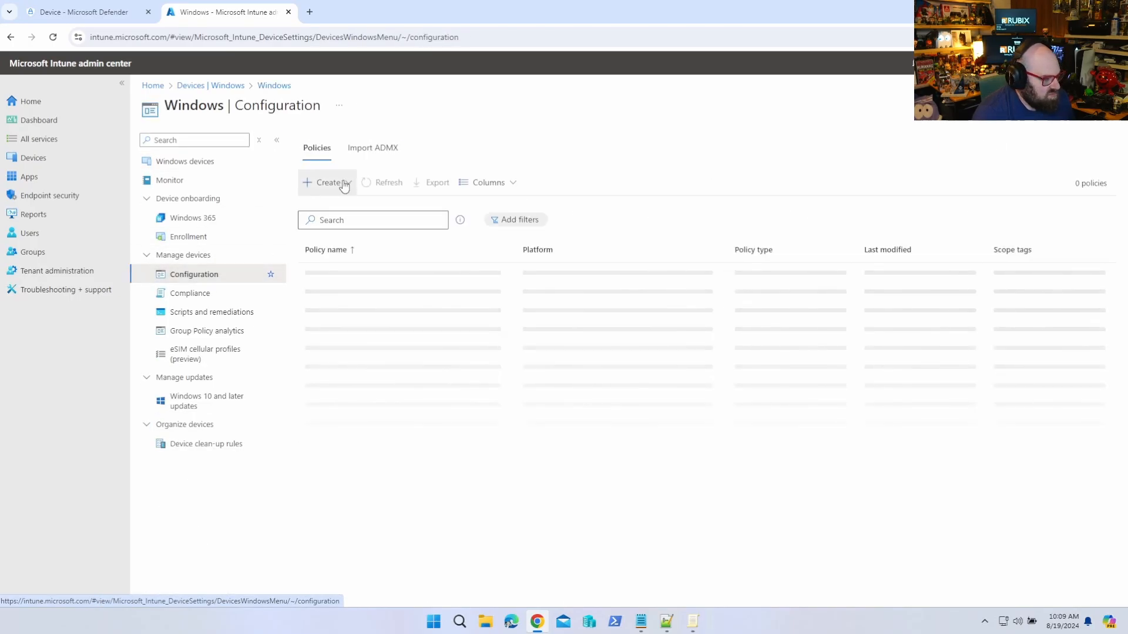
pyautogui.click(327, 182)
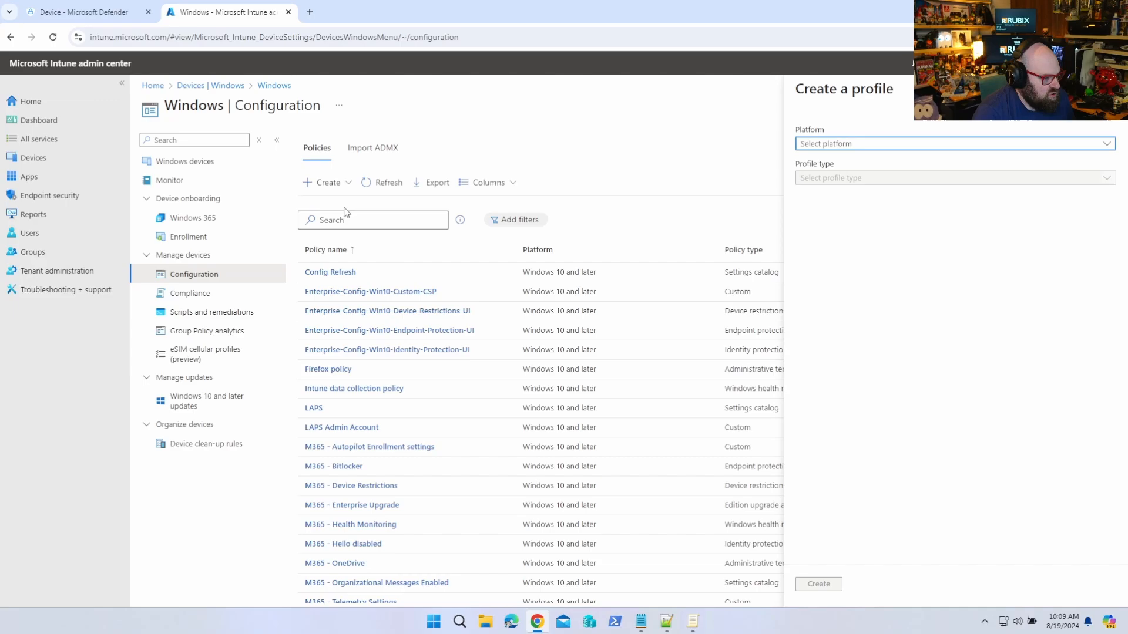
pyautogui.click(953, 143)
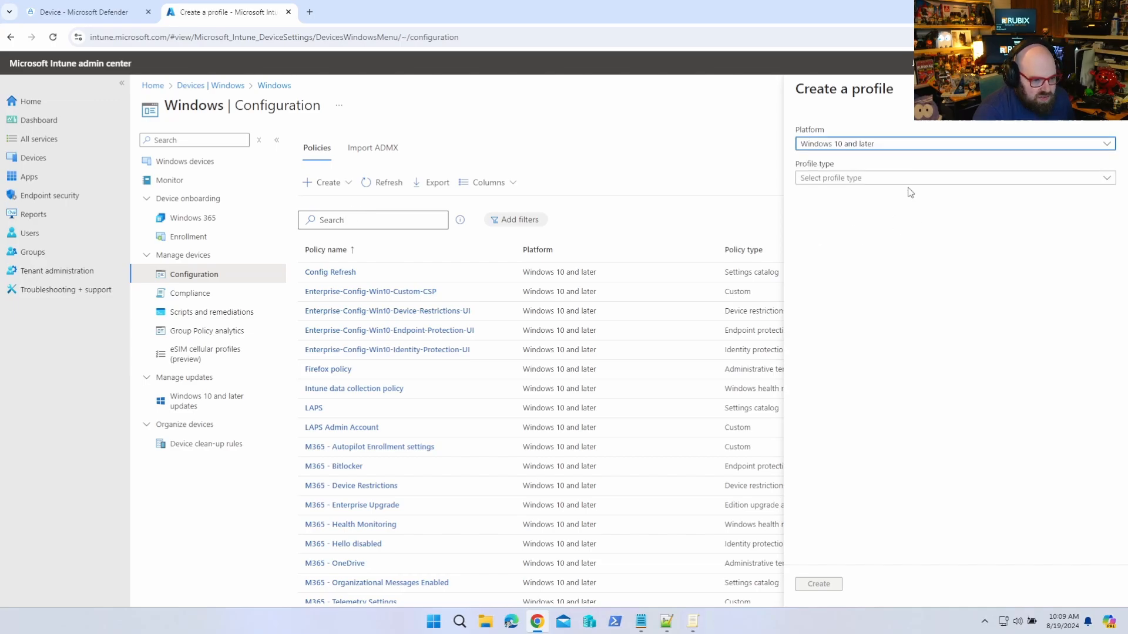
pyautogui.click(949, 178)
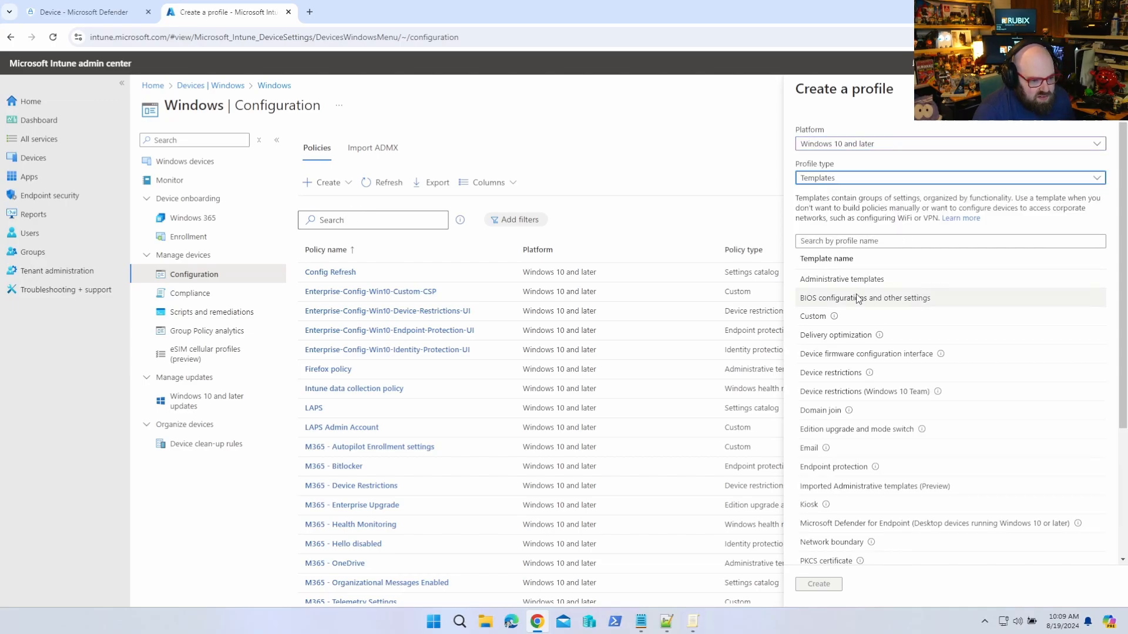
pyautogui.click(812, 316)
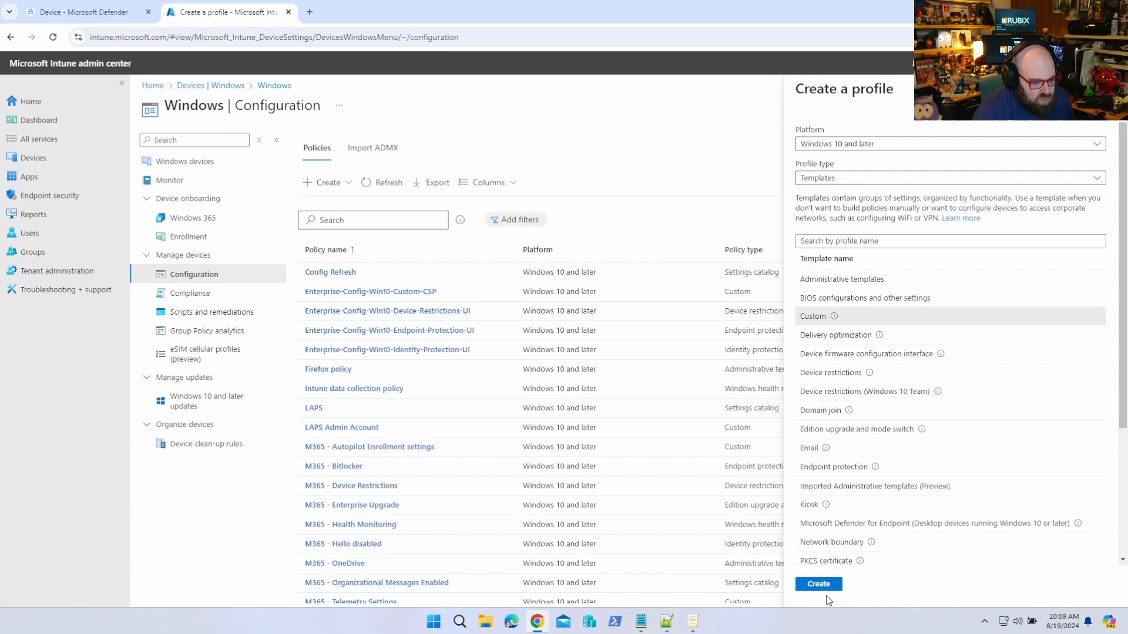
pyautogui.click(818, 584)
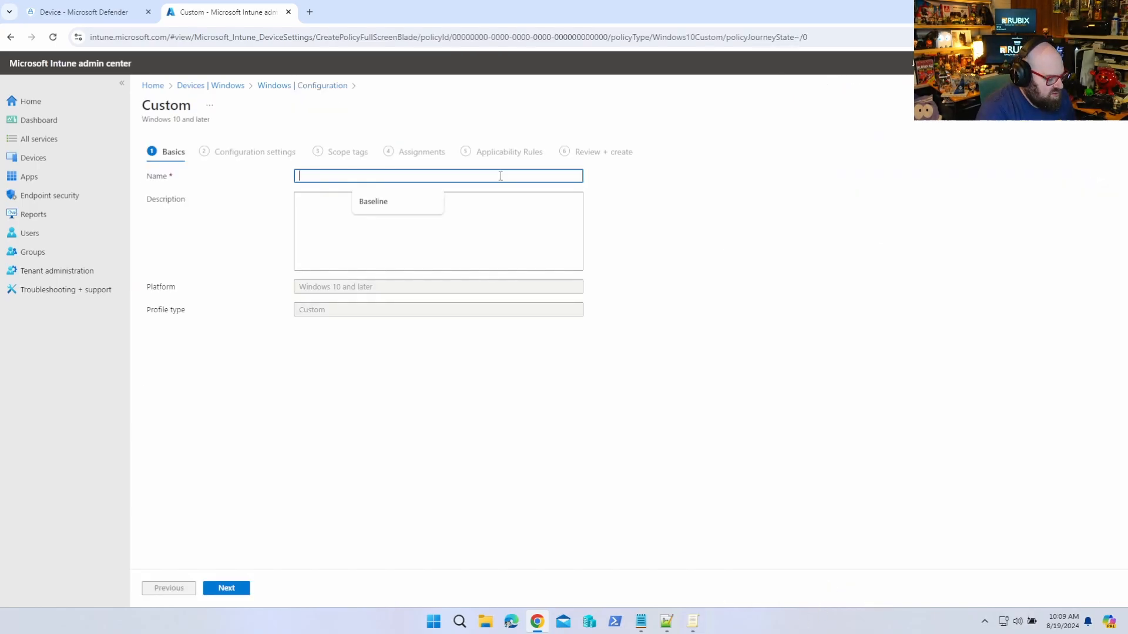
# Name the profile Block Executables with description Blocking Greenshot and add an OMA-URI row
pyautogui.write('Block')
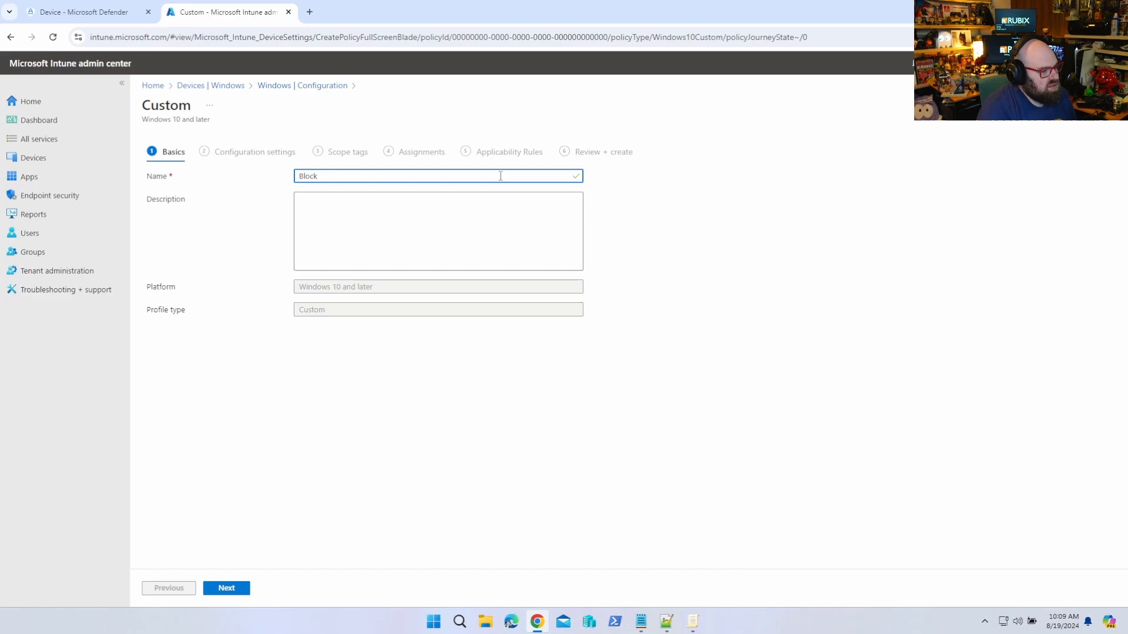
pyautogui.write('Executables')
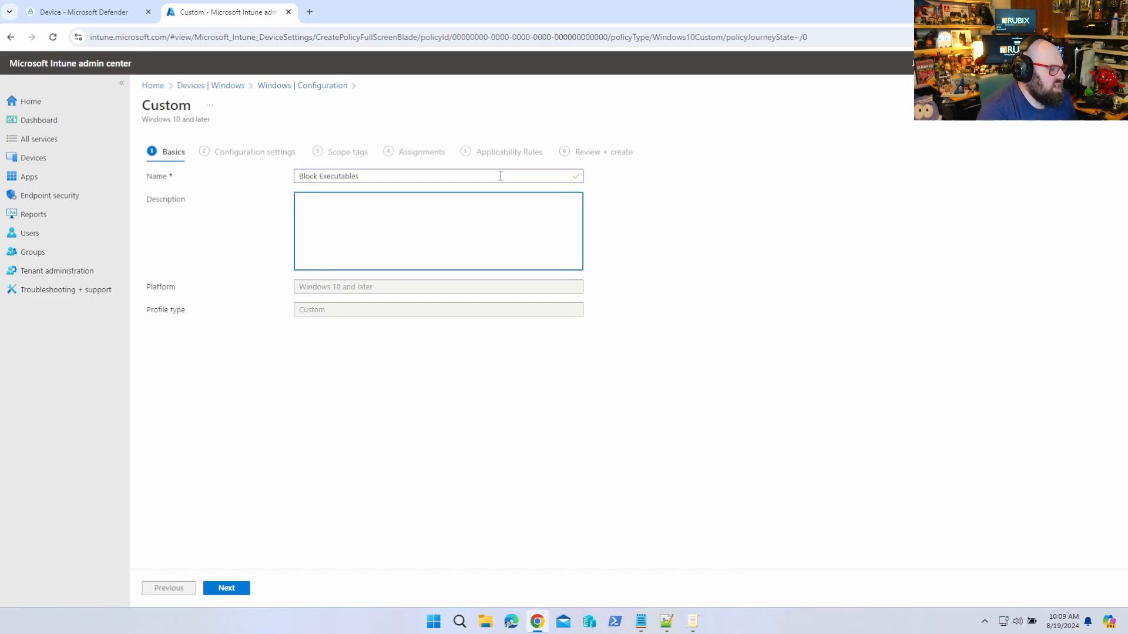
pyautogui.write('Blocking Greenshot')
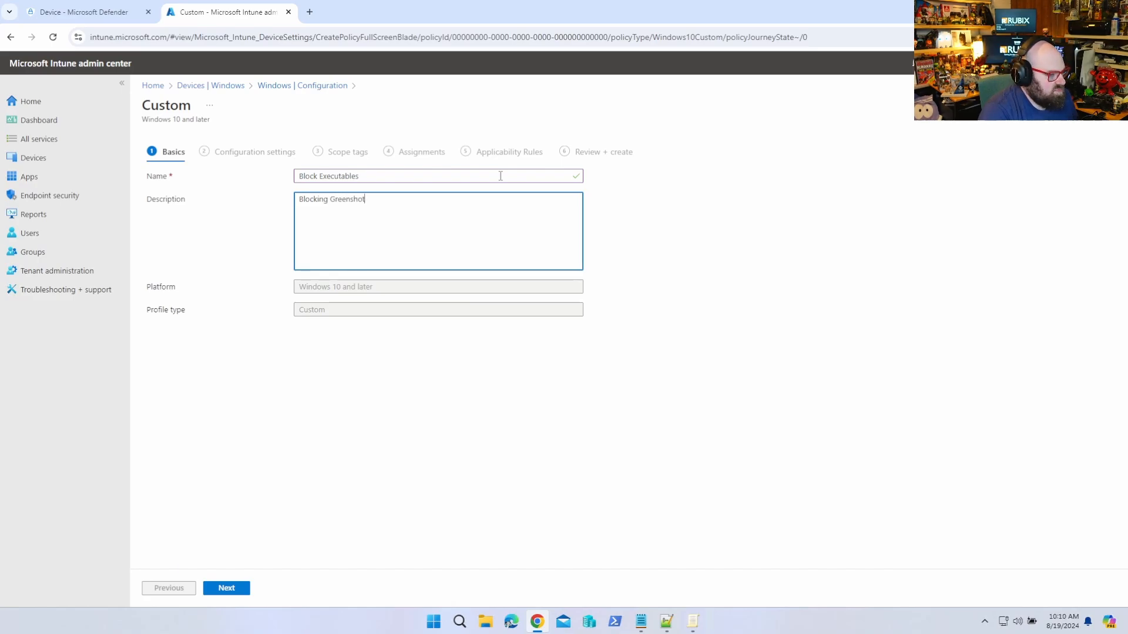
pyautogui.click(506, 175)
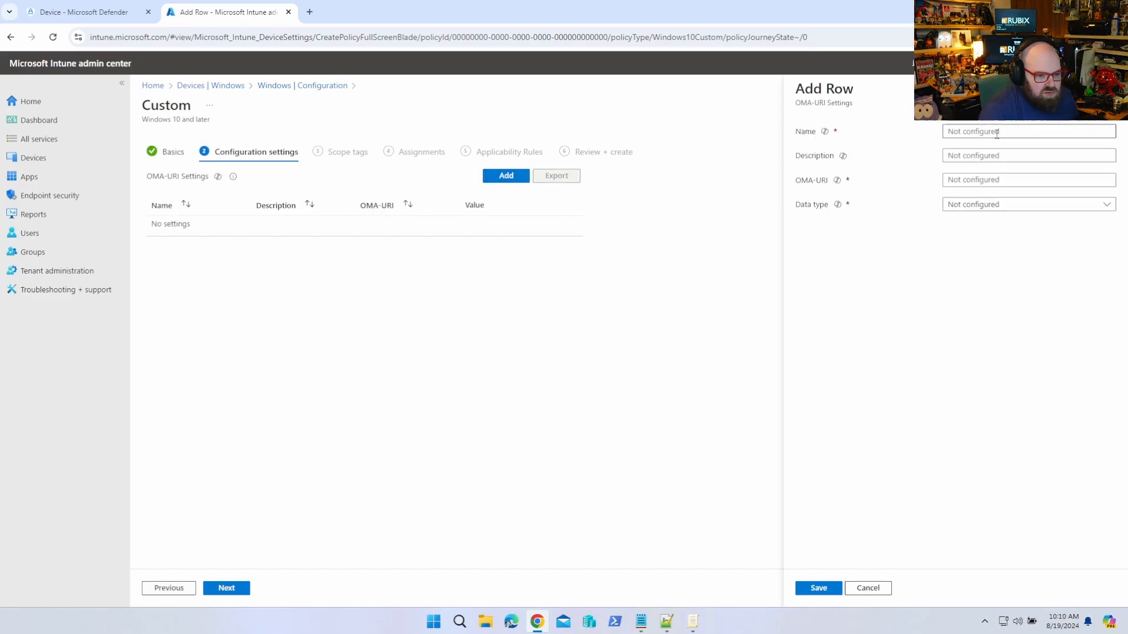
# Name the OMA-URI row Block Executables with description Enabled, then start a blank Notepad
pyautogui.write('Block Executables')
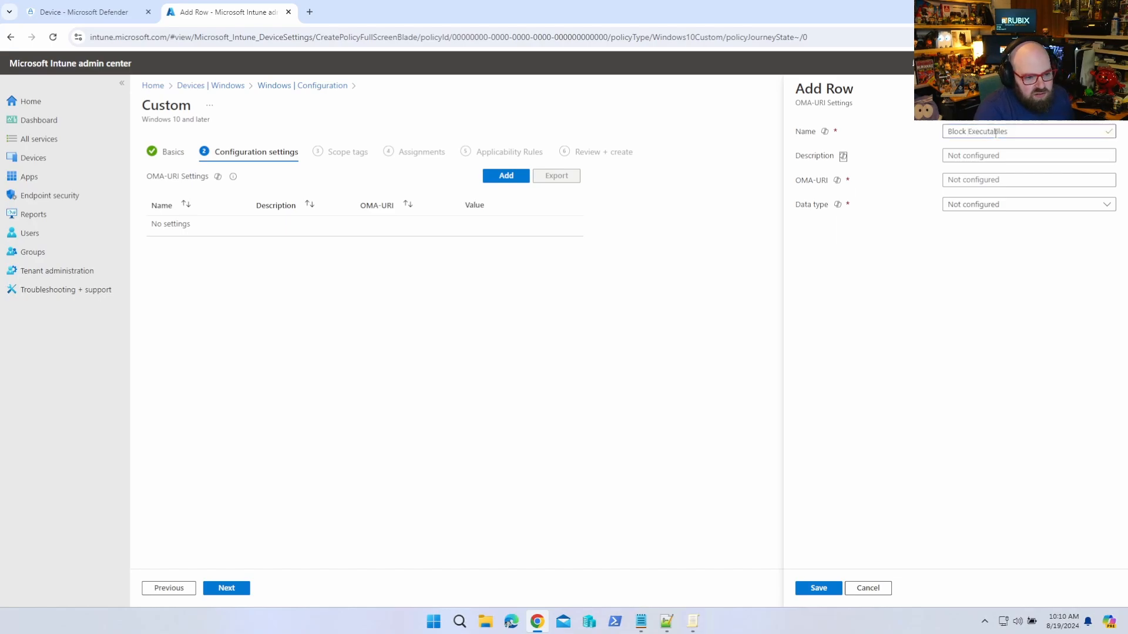
pyautogui.write('Enabled')
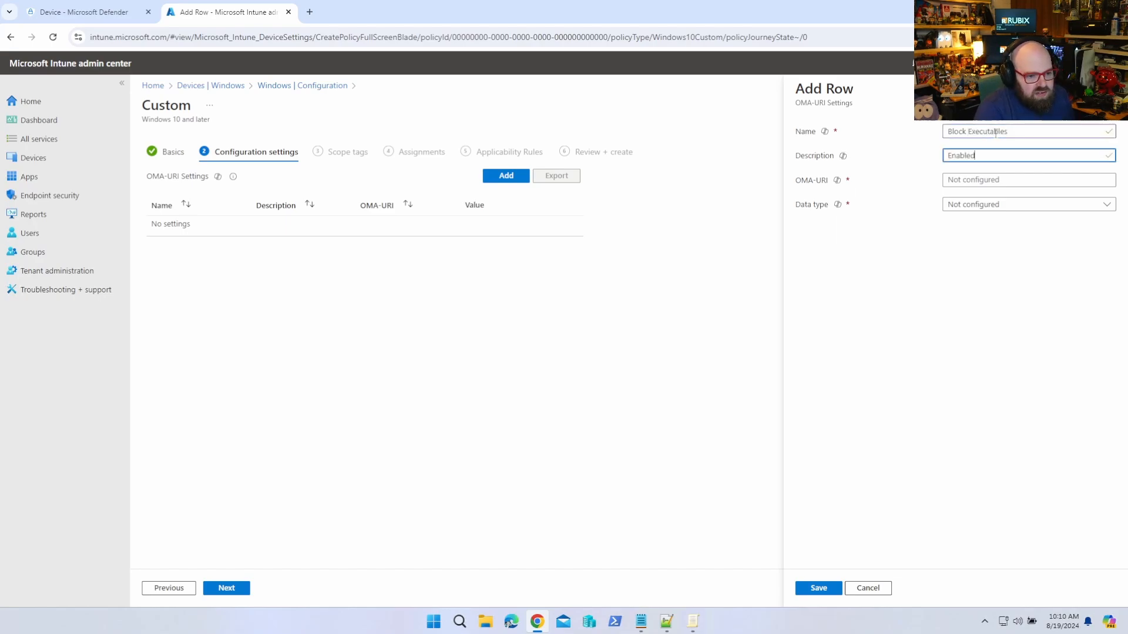
pyautogui.rightClick(639, 621)
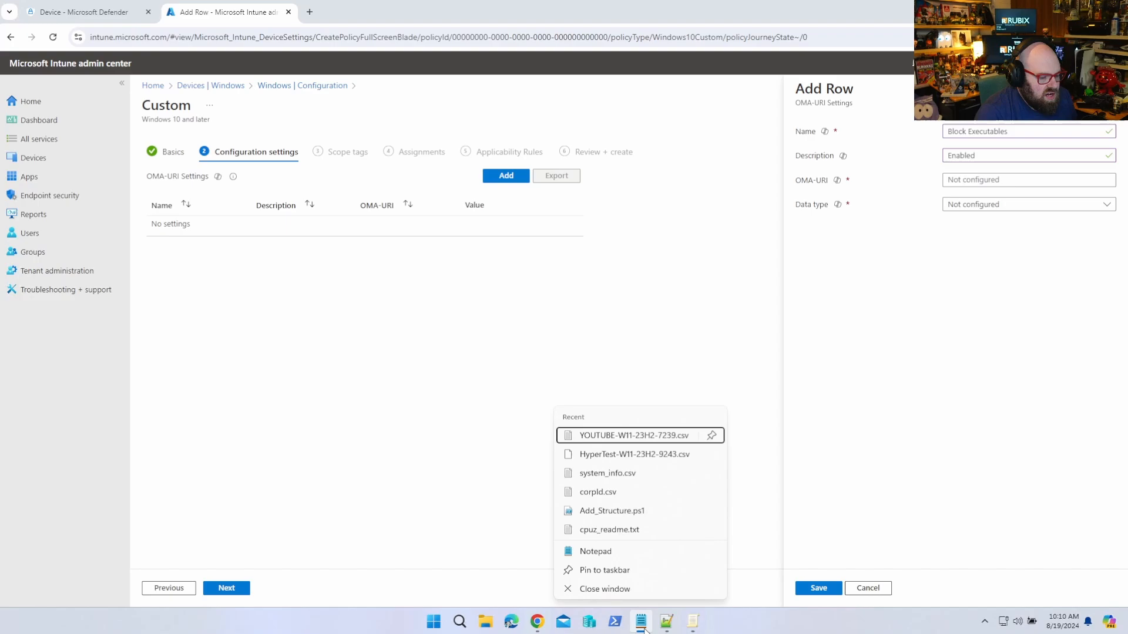
pyautogui.click(595, 551)
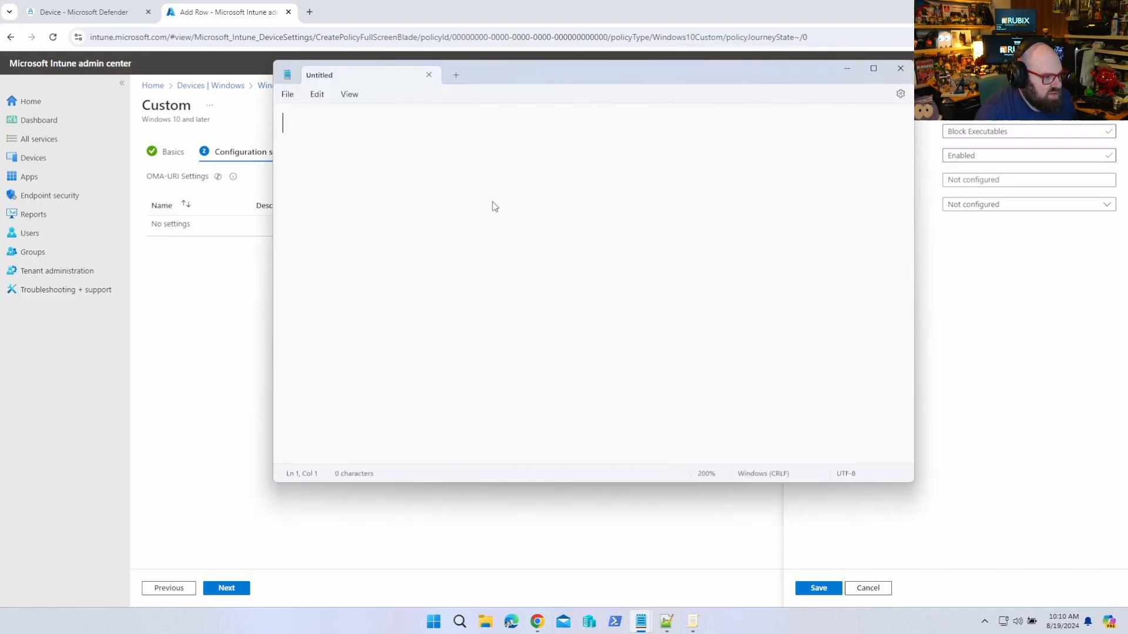
# Compose ./Vendor/MSFT/AppLocker/ApplicationLaunchRestrictions/<RULE NAME>/EXE/Policy in Notepad
pyautogui.write('./Ve')
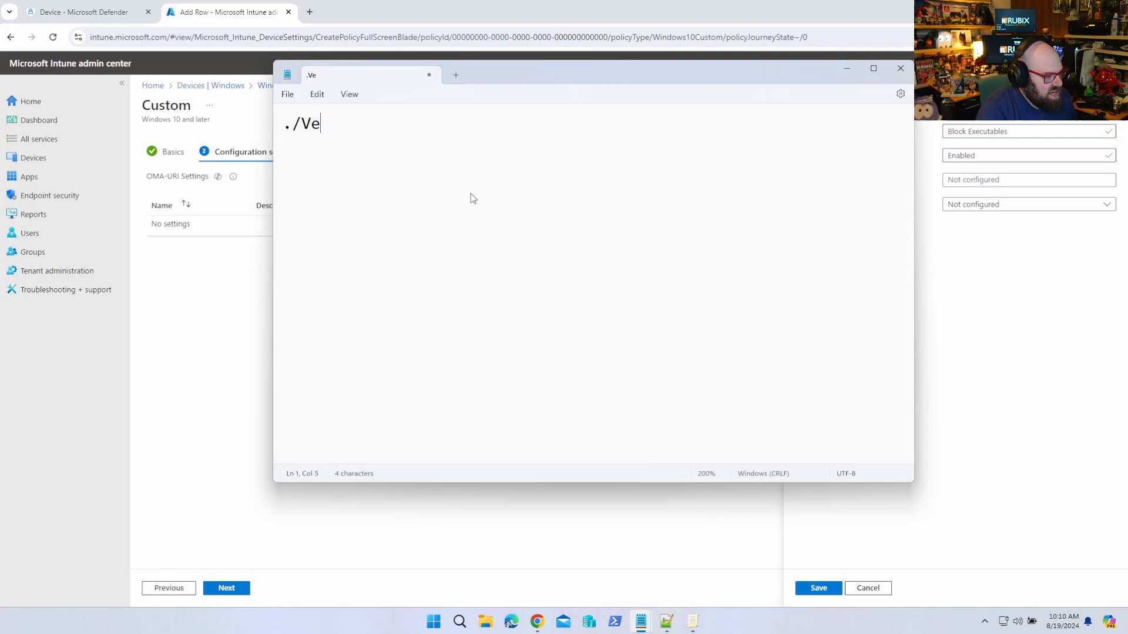
pyautogui.write('ndor/MS')
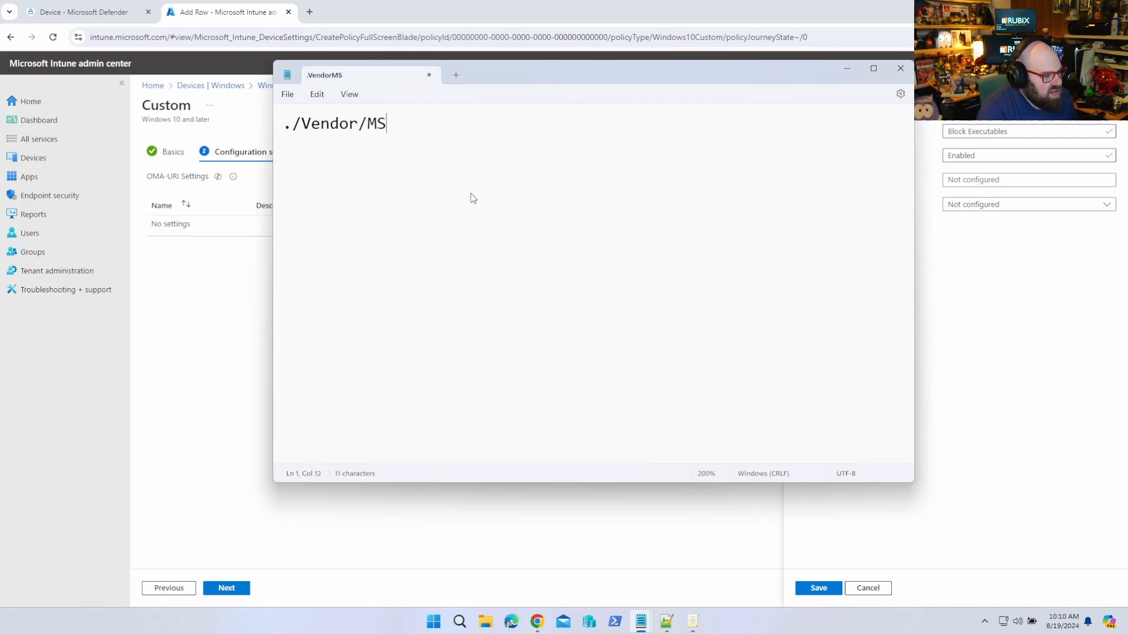
pyautogui.write('FT/App')
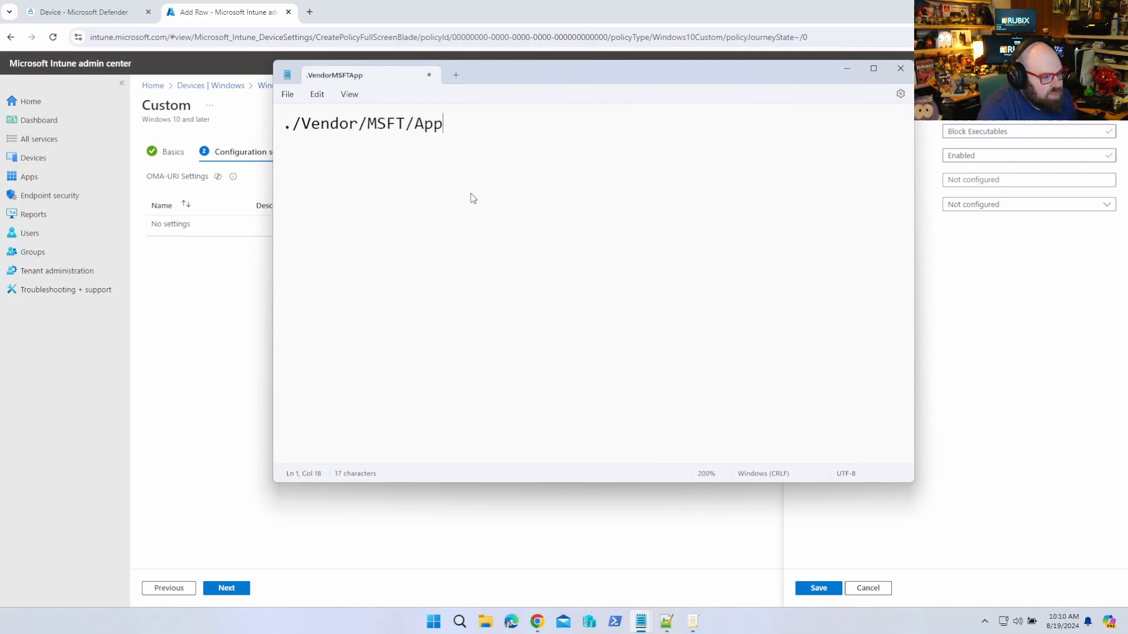
pyautogui.write('Locker/ApplicationLau')
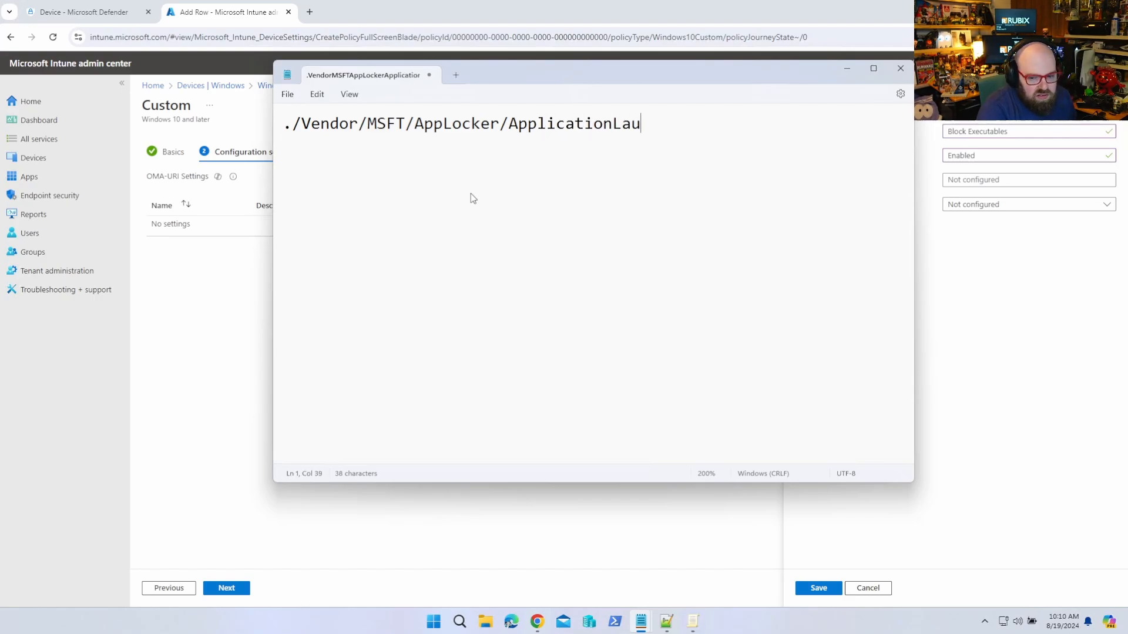
pyautogui.write('nchRestric')
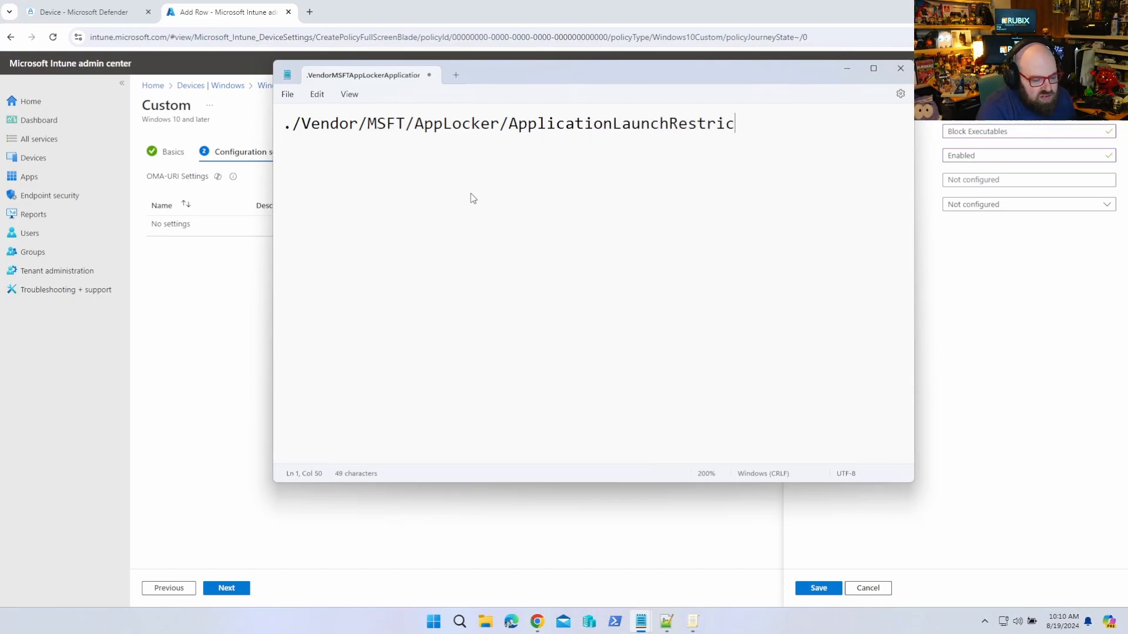
pyautogui.write('tions/<RULE NAME>')
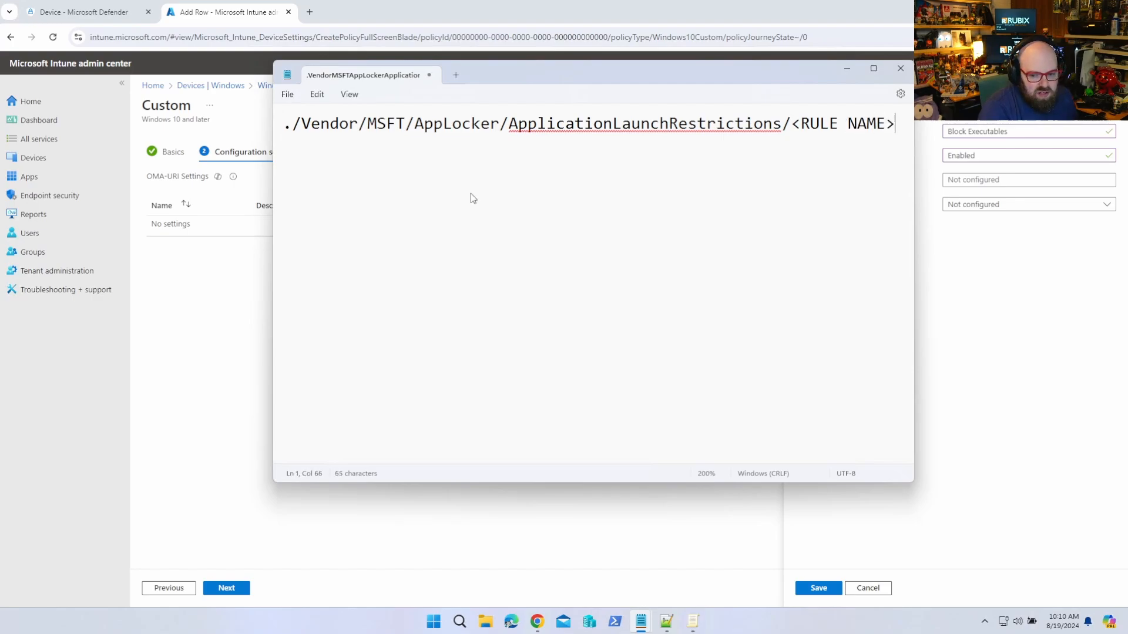
pyautogui.write('/EXE/')
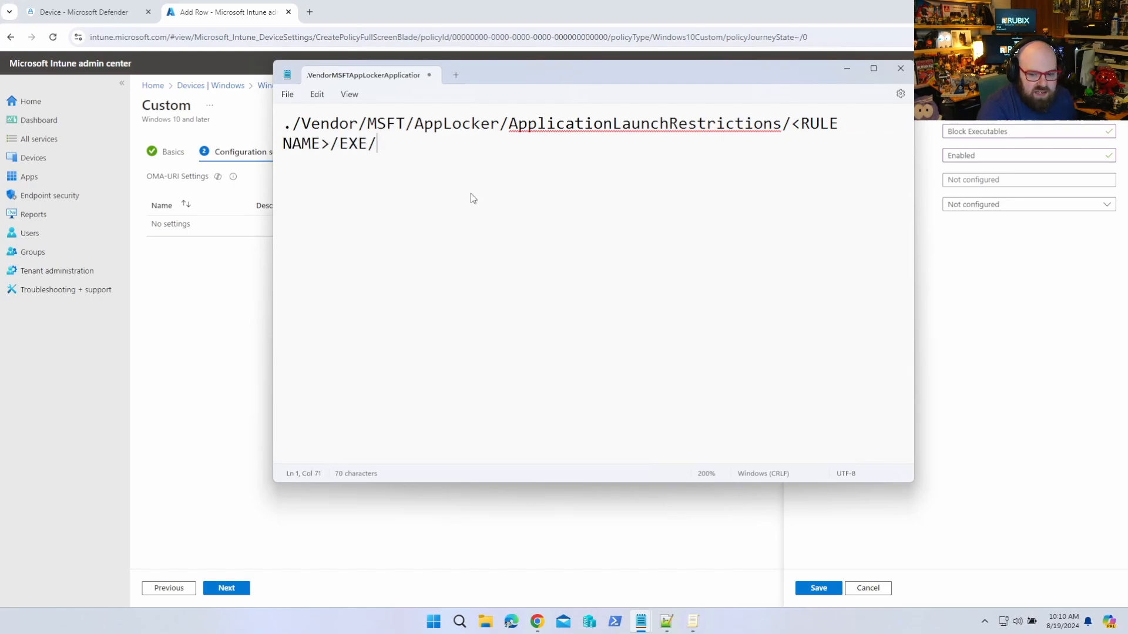
pyautogui.write('Policy')
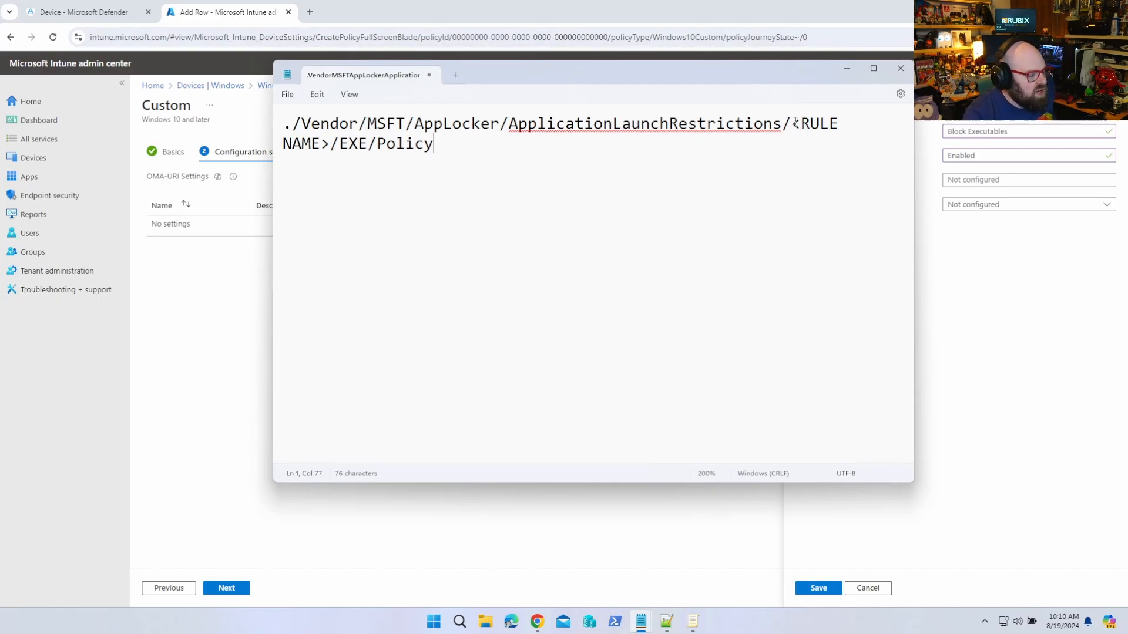
# Replace <RULE NAME> with apps and copy the completed OMA-URI path
pyautogui.moveTo(790, 123); pyautogui.dragTo(433, 143)
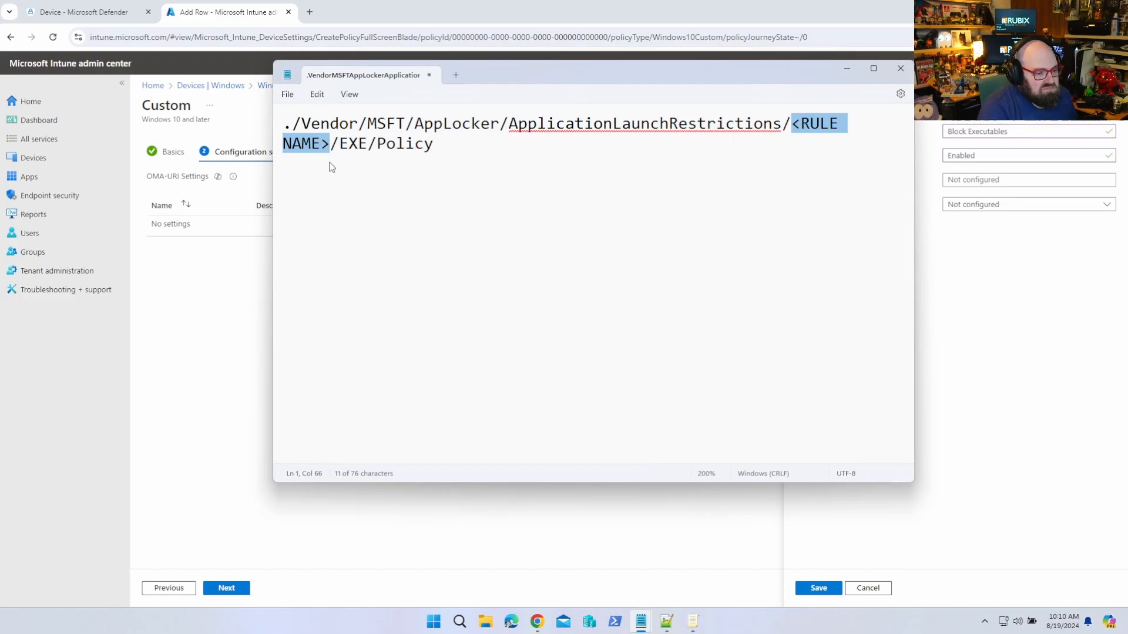
pyautogui.write('apps')
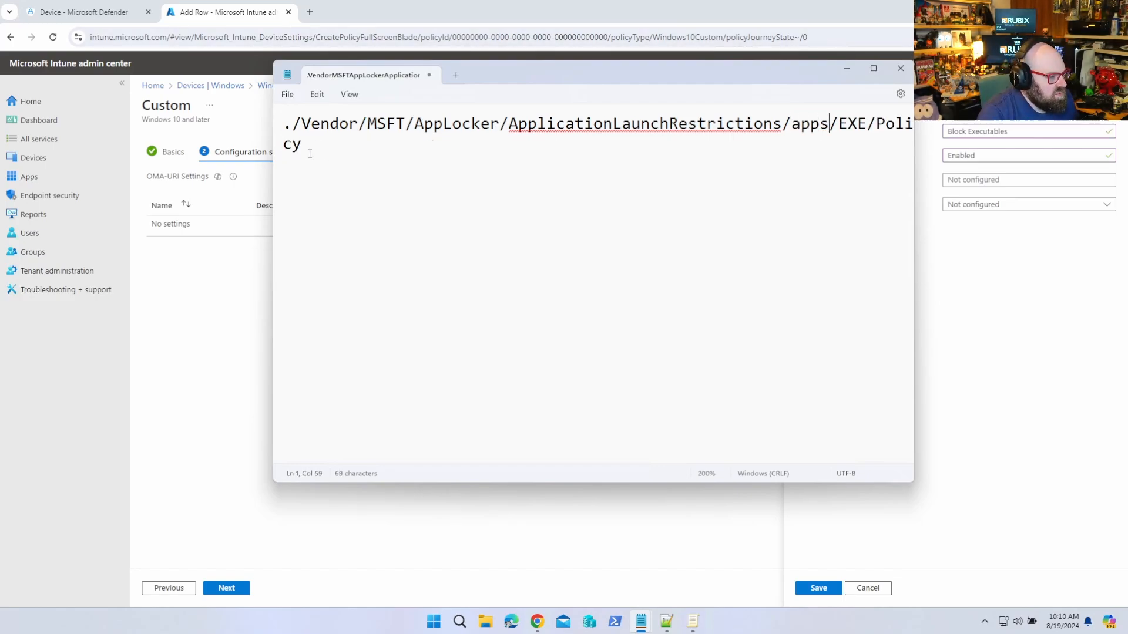
pyautogui.press('ctrl+a')
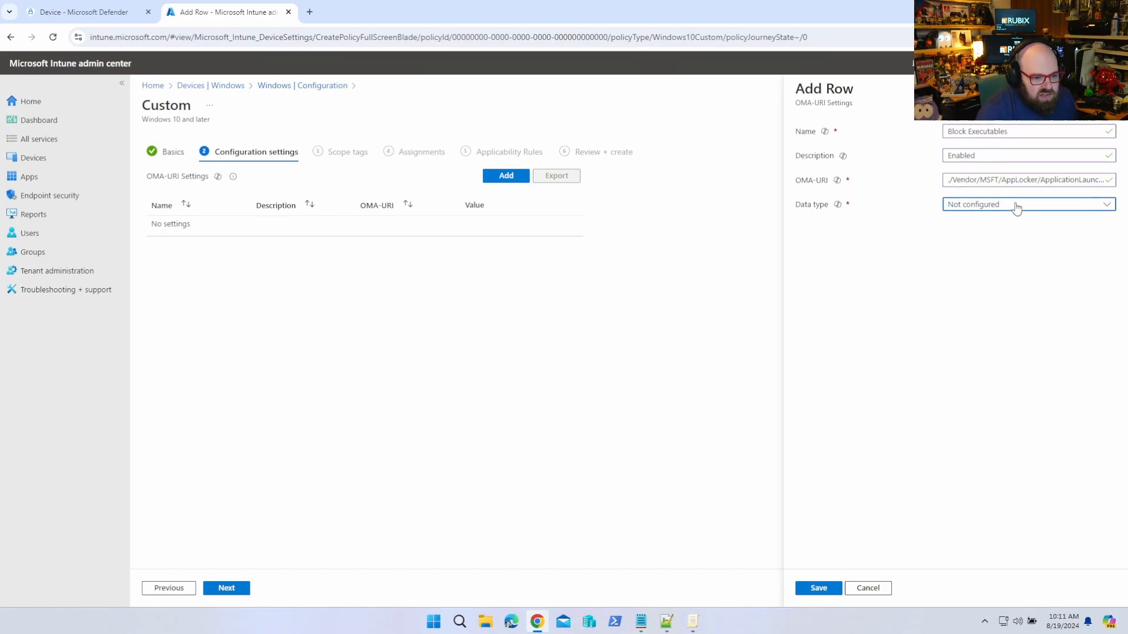
# Set the Block Executables OMA-URI row's data type to String
pyautogui.click(1027, 205)
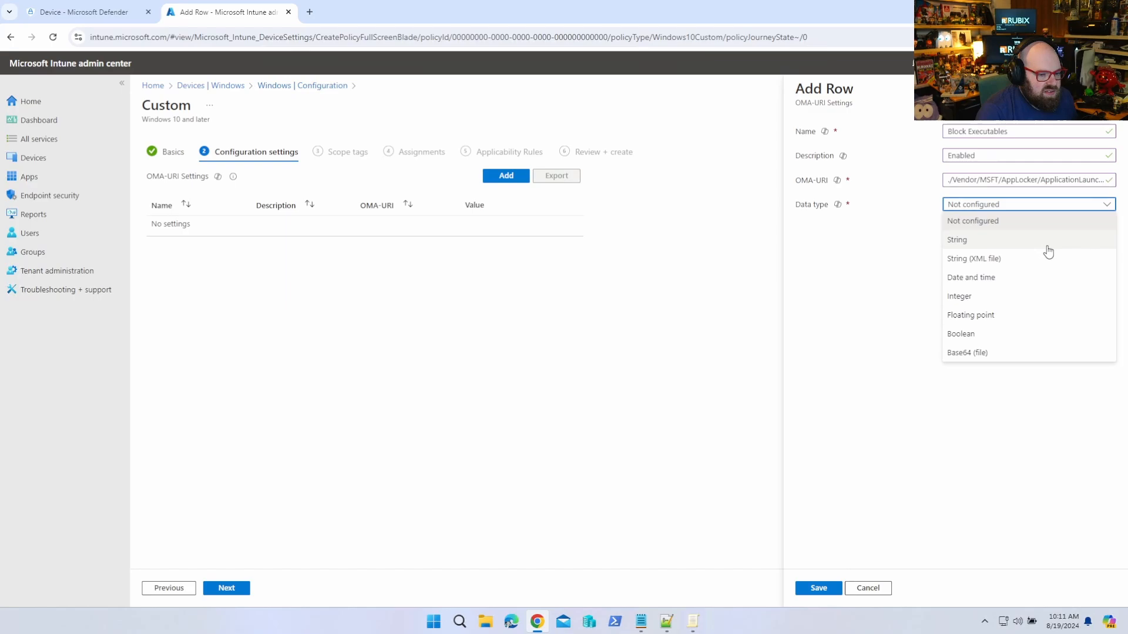
pyautogui.click(958, 239)
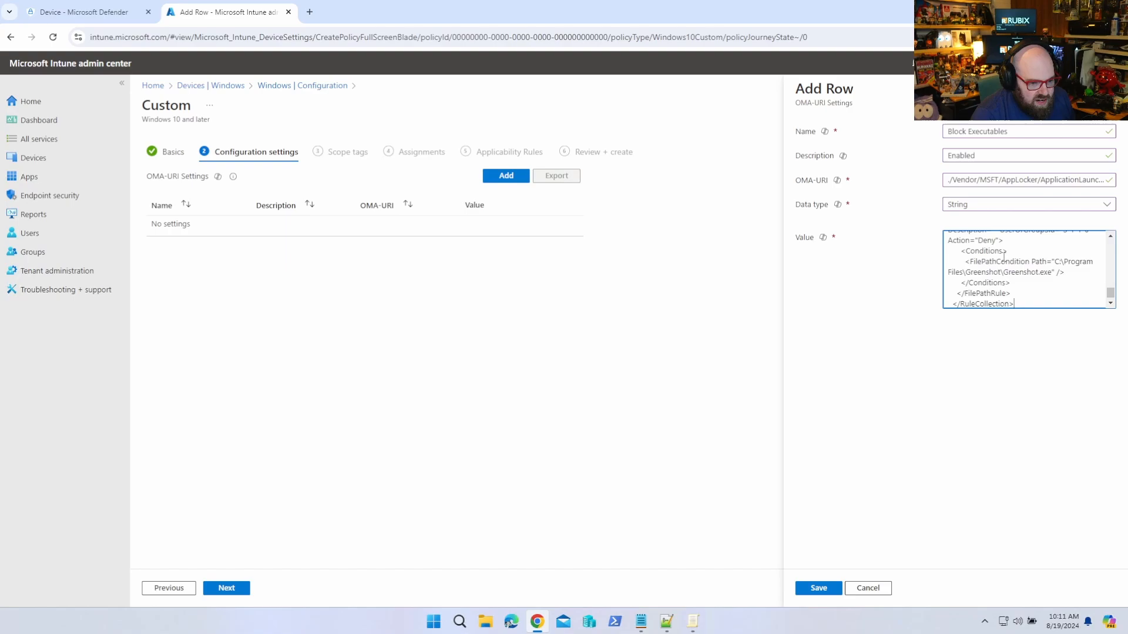
# Save the Block Executables OMA-URI row and continue past Scope tags to Assignments
pyautogui.click(818, 588)
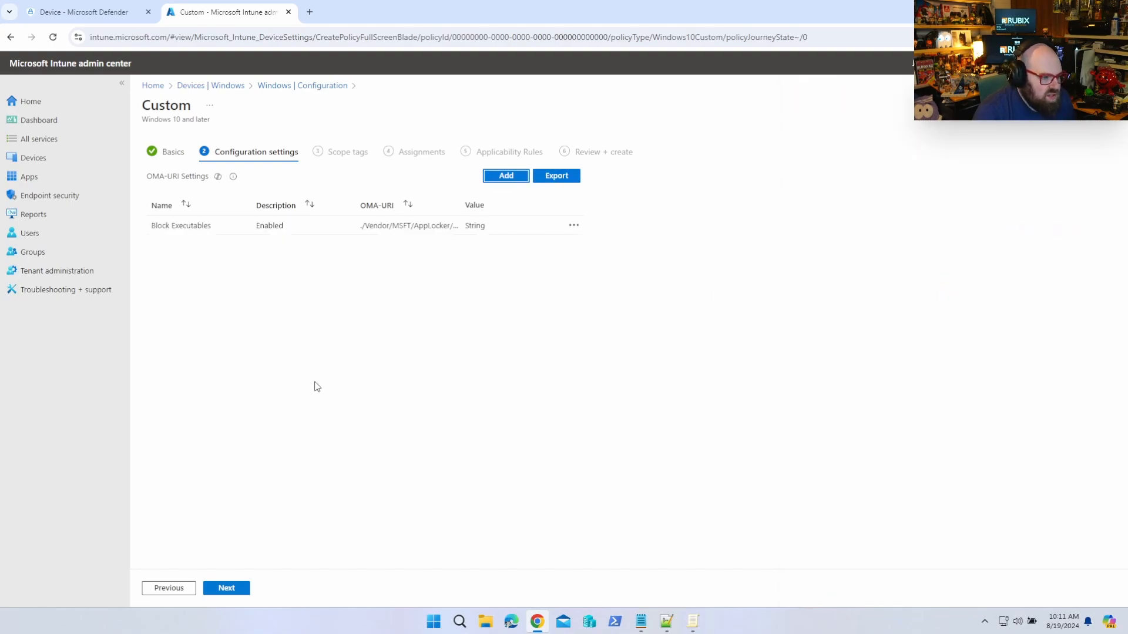
pyautogui.click(225, 587)
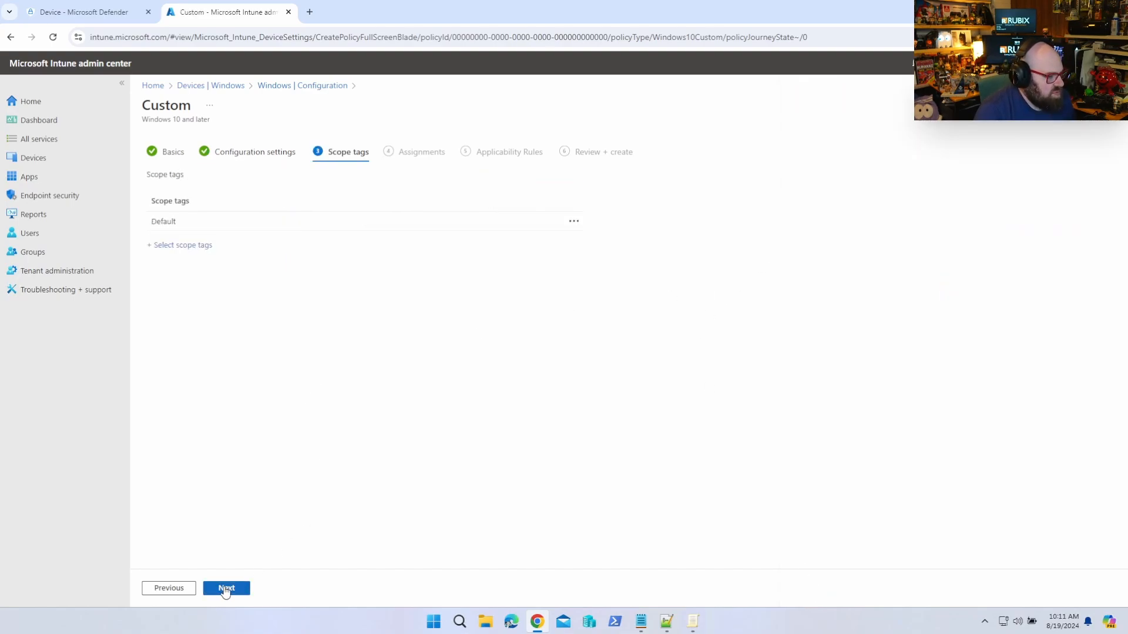
pyautogui.click(226, 587)
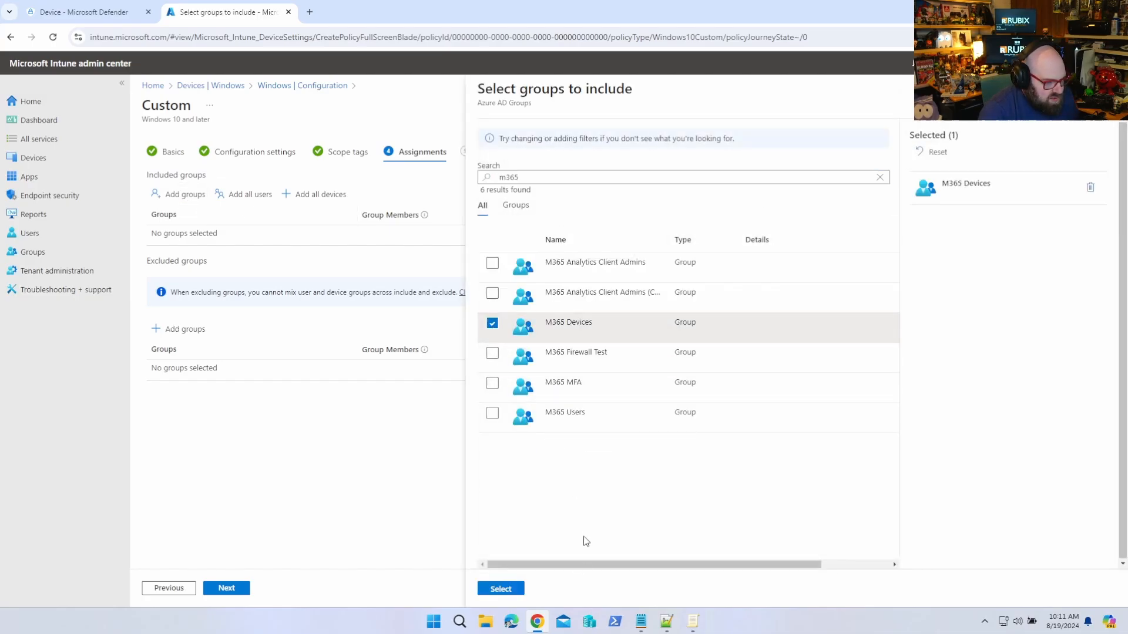
# Assign the profile to the M365 Devices group and create the Block Executables policy
pyautogui.click(501, 589)
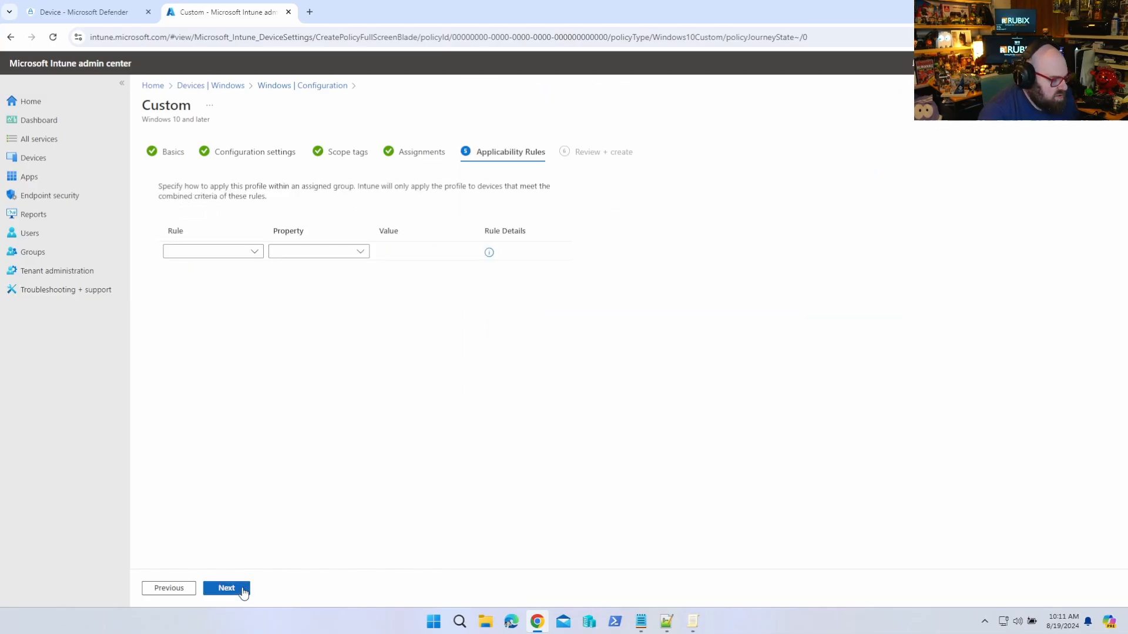
pyautogui.click(226, 587)
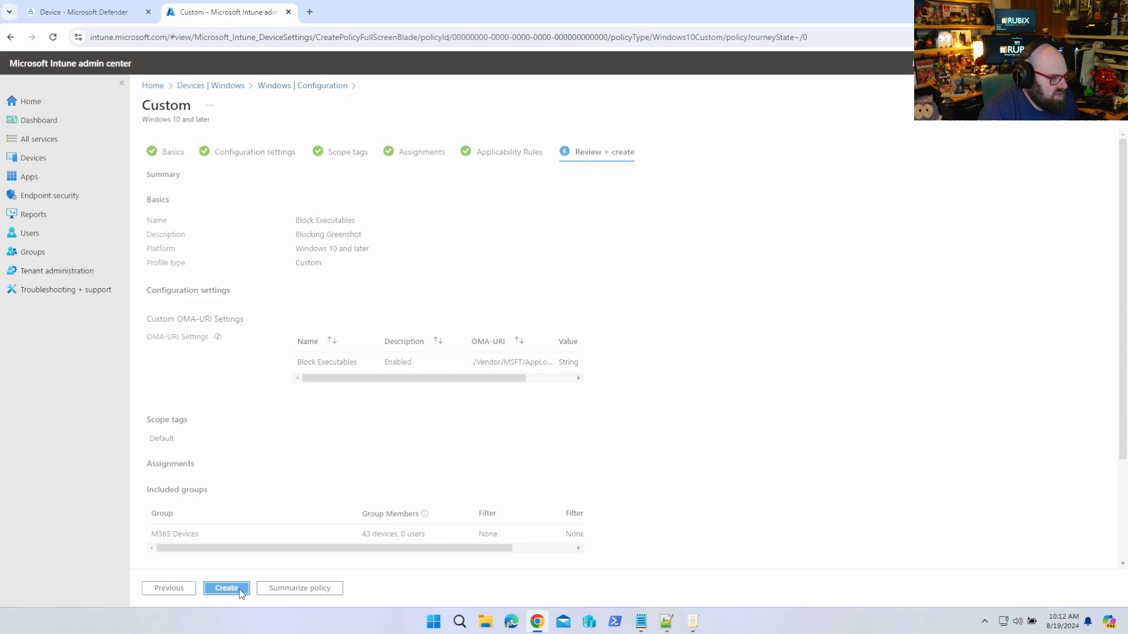
pyautogui.click(225, 587)
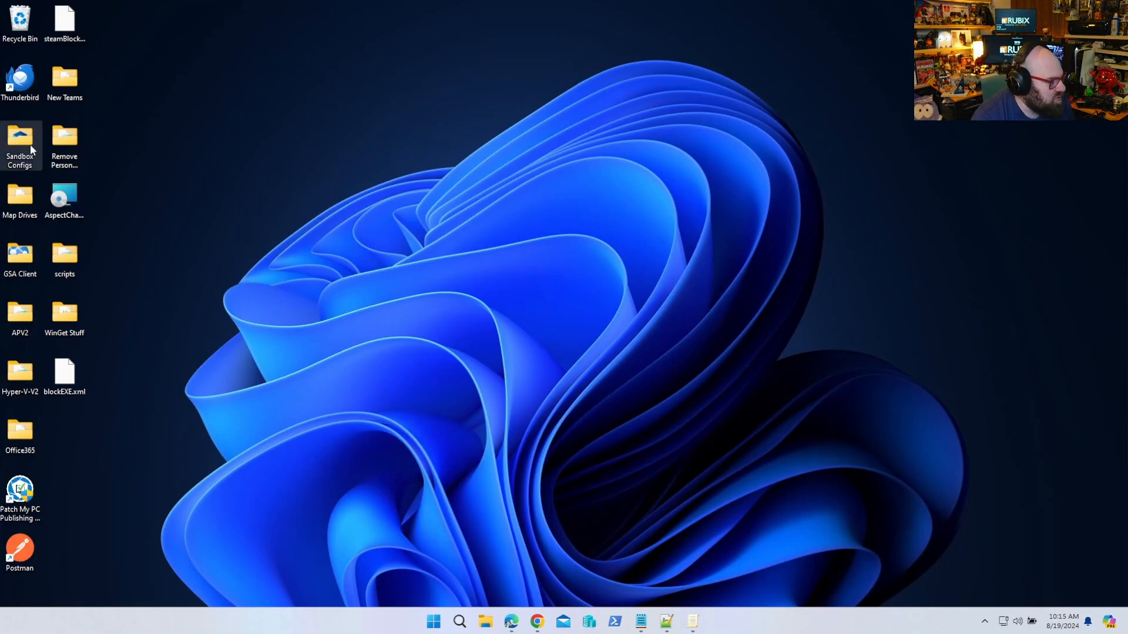
pyautogui.moveTo(729, 374)
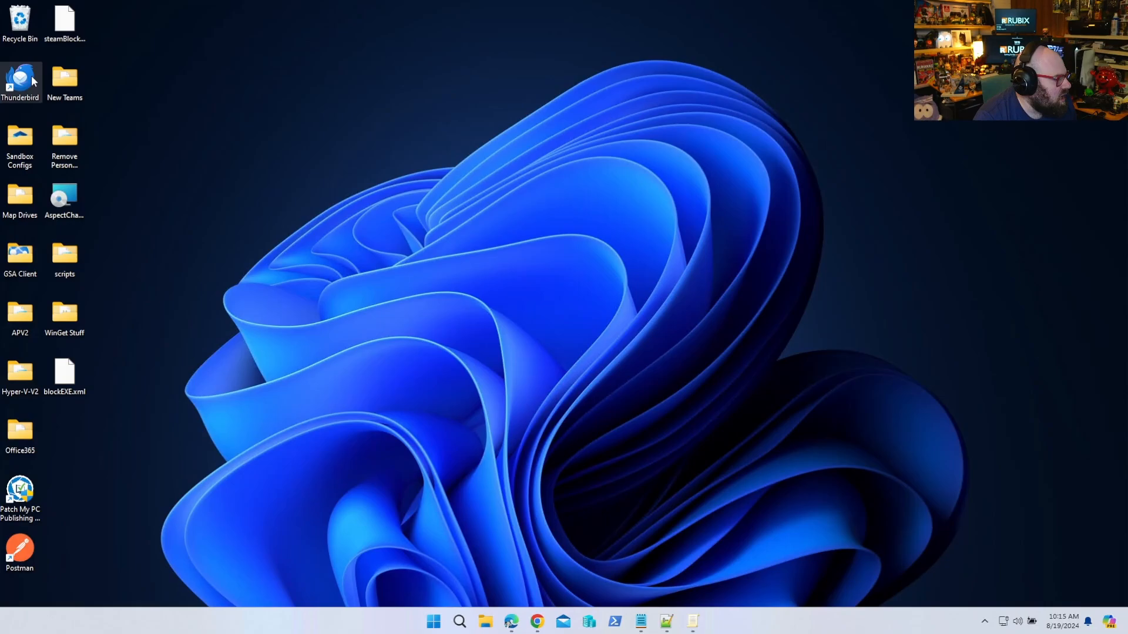
pyautogui.moveTo(372, 394)
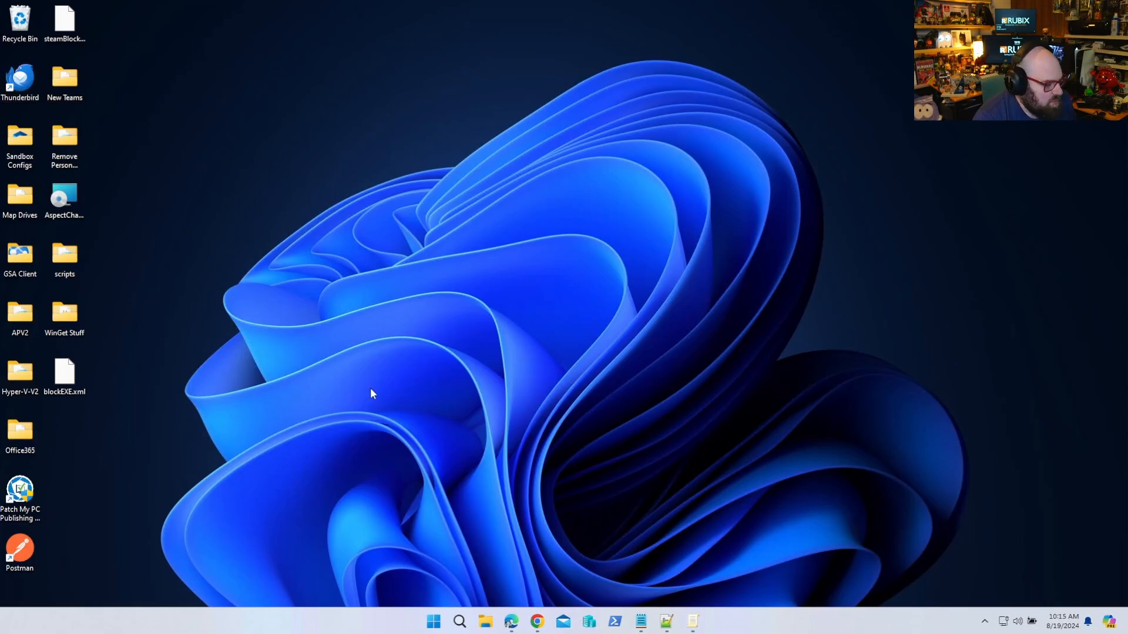
pyautogui.moveTo(474, 550)
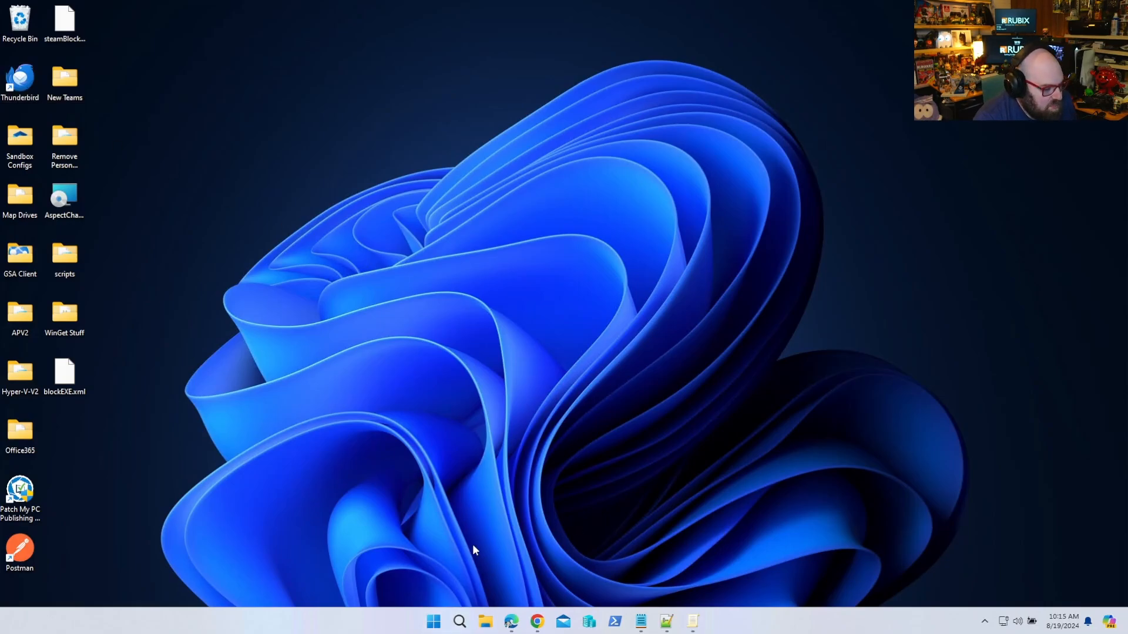
# Show the existing AppLocker executable rules in Local Group Policy Editor
pyautogui.click(692, 620)
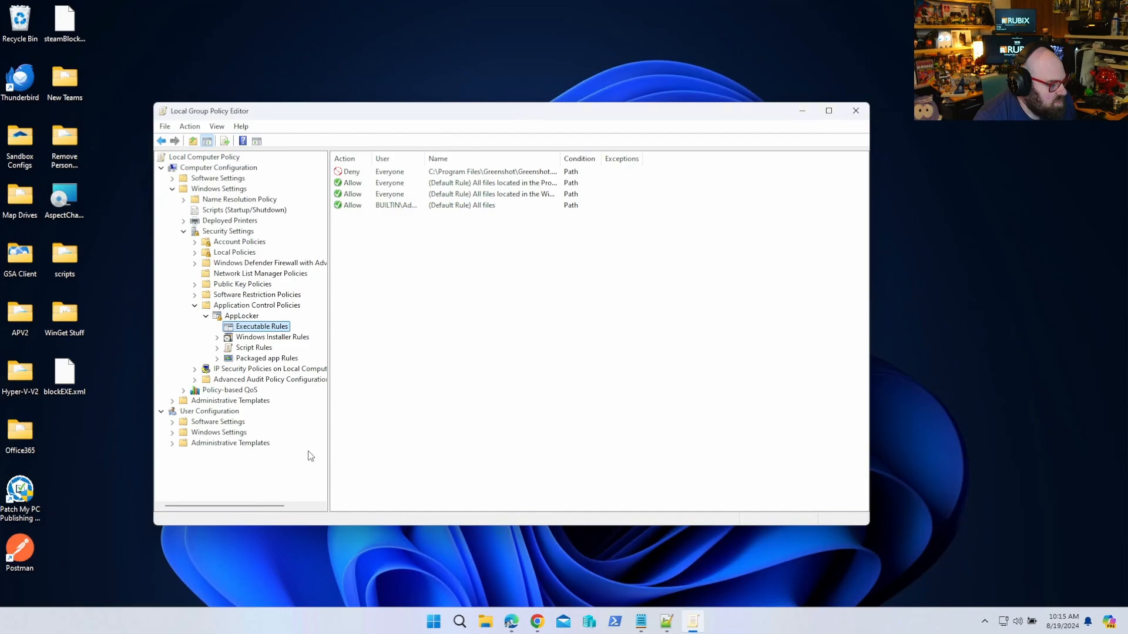
pyautogui.moveTo(268, 330)
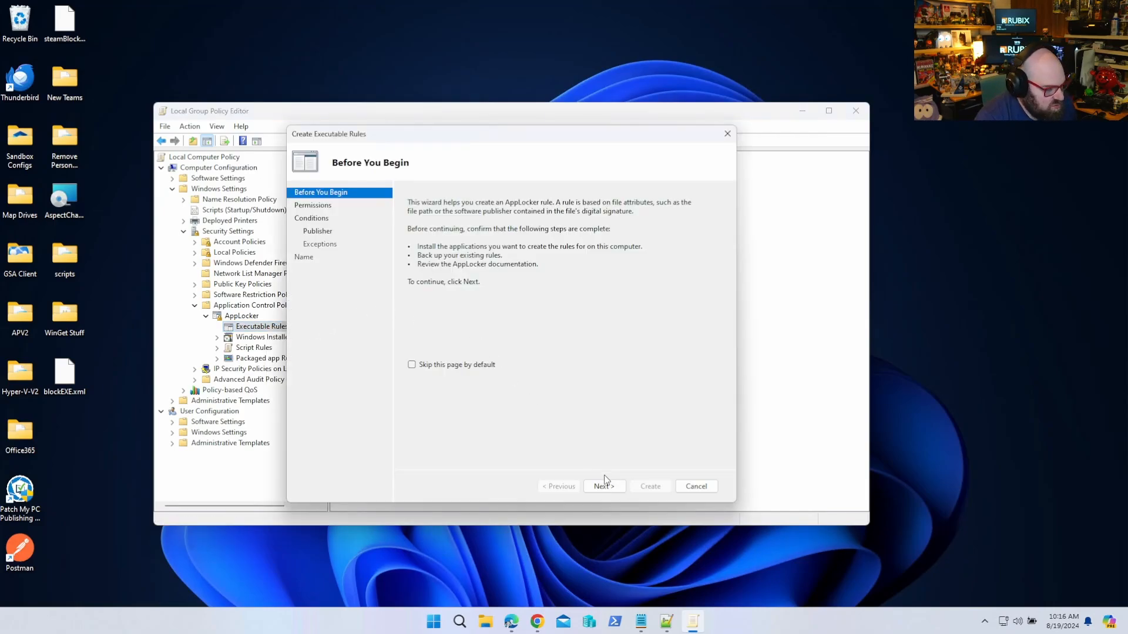
# Create a Deny rule for Everyone on the Program Files\Mozilla Thunderbird folder path
pyautogui.click(603, 486)
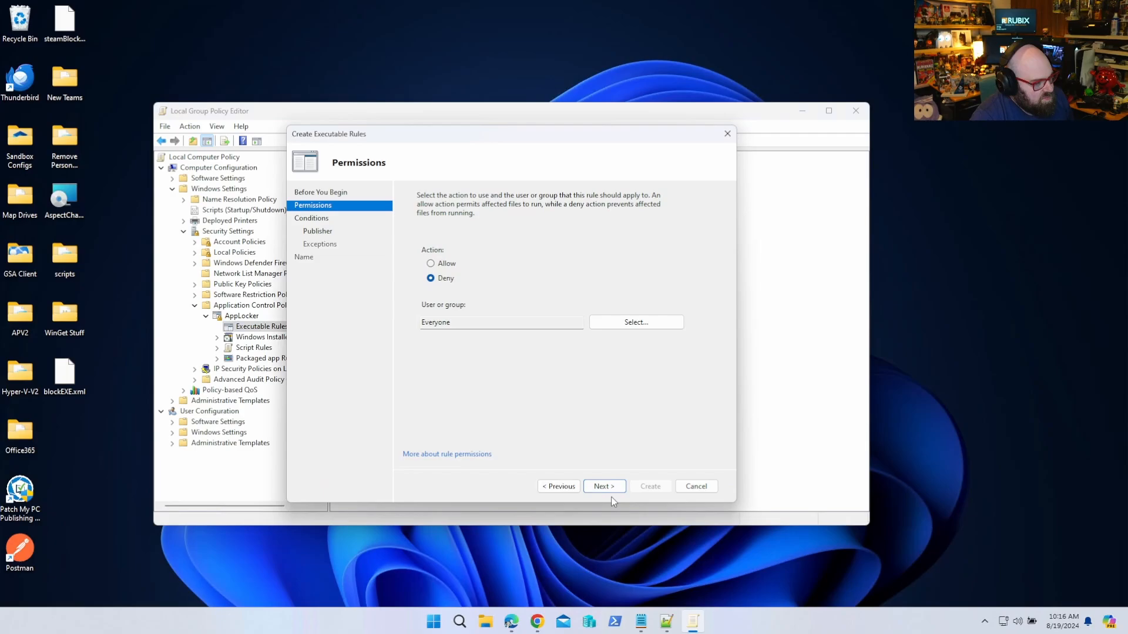
pyautogui.click(602, 486)
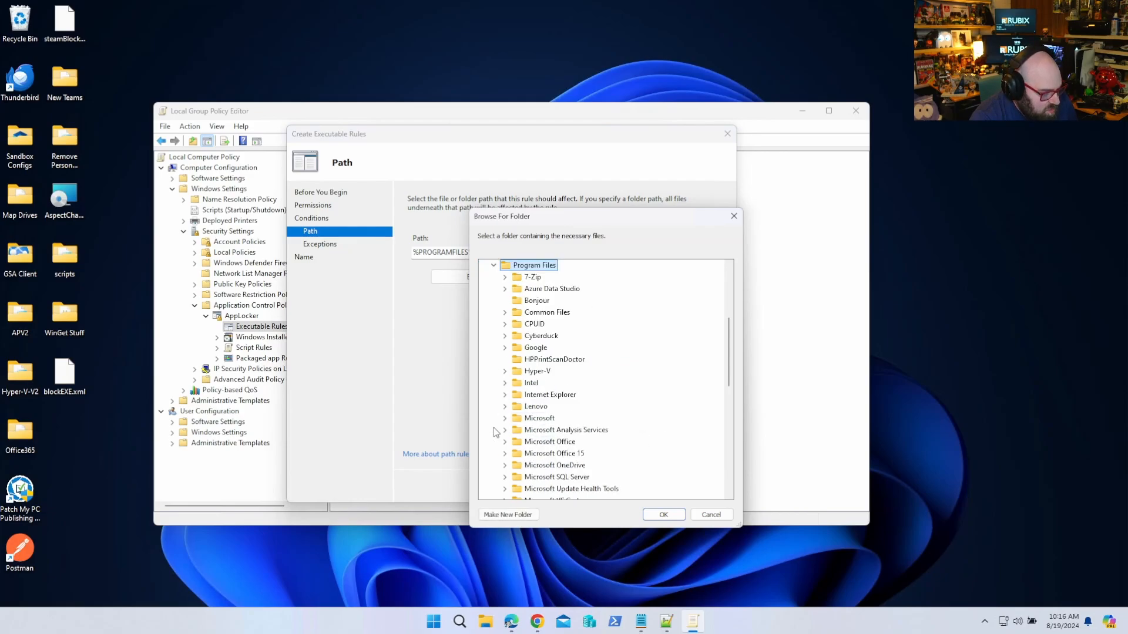
pyautogui.scroll(-3)
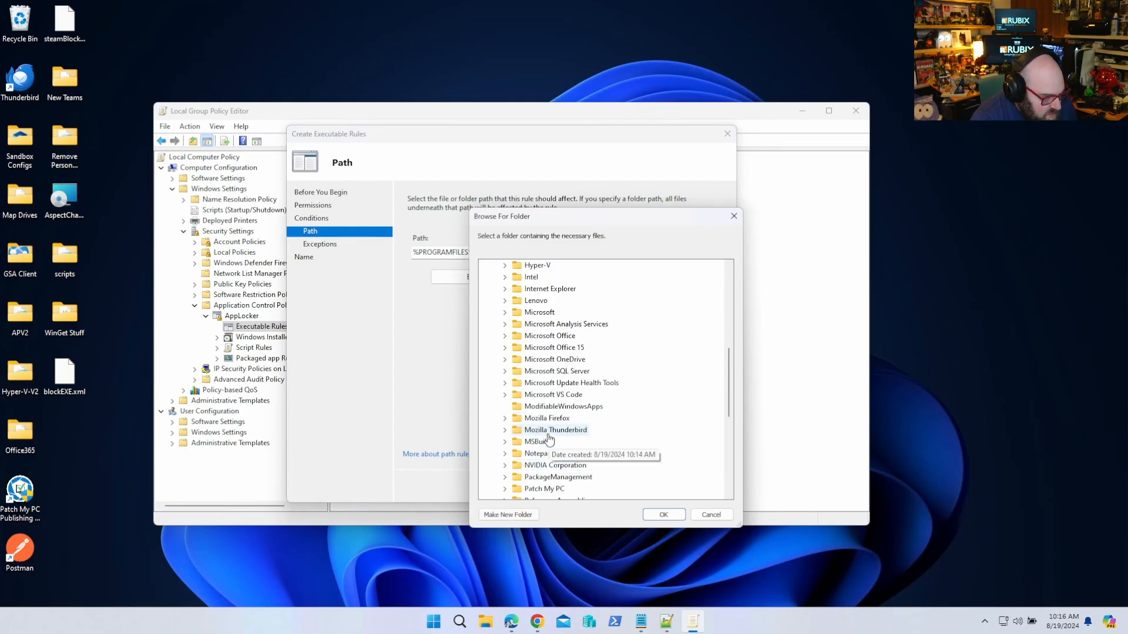
pyautogui.click(661, 514)
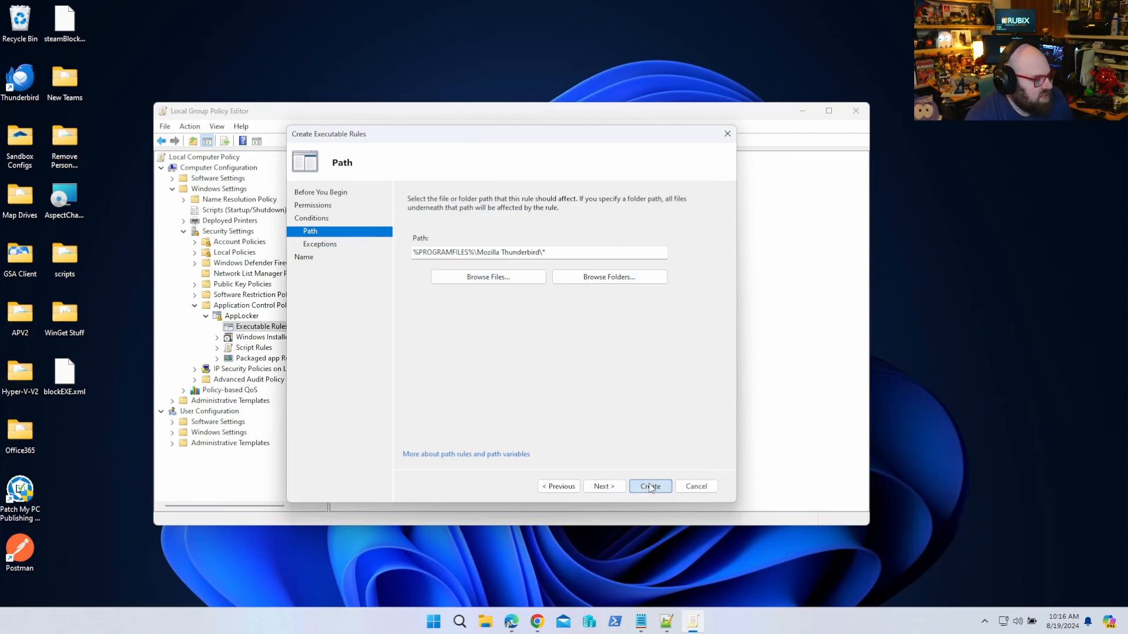
pyautogui.click(648, 486)
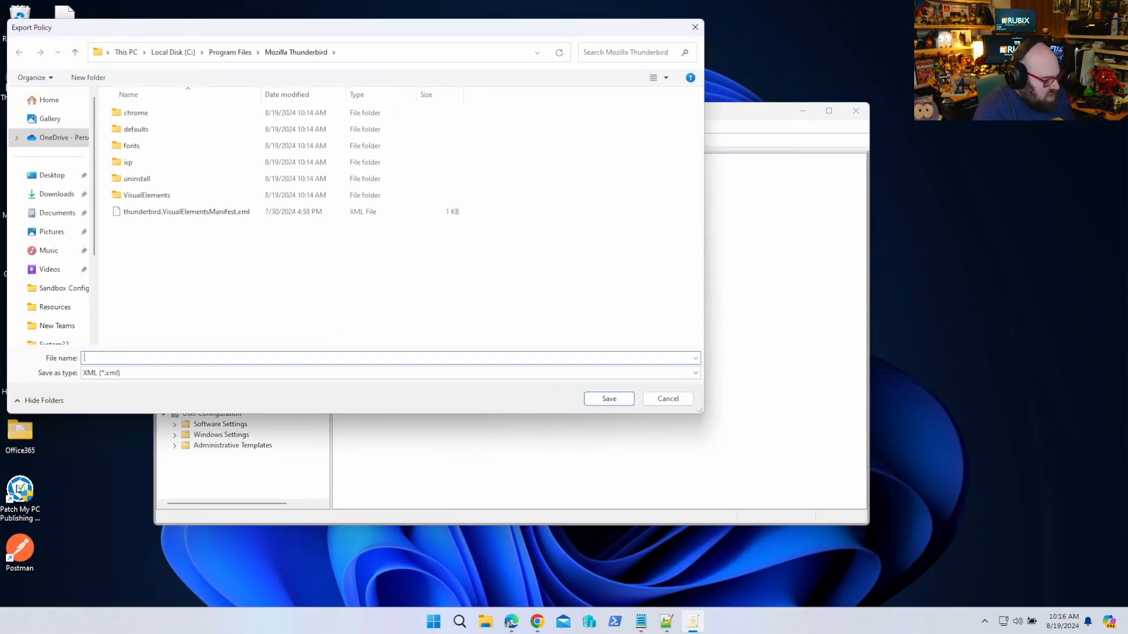
# Export the AppLocker policy to a named XML file
pyautogui.click(607, 398)
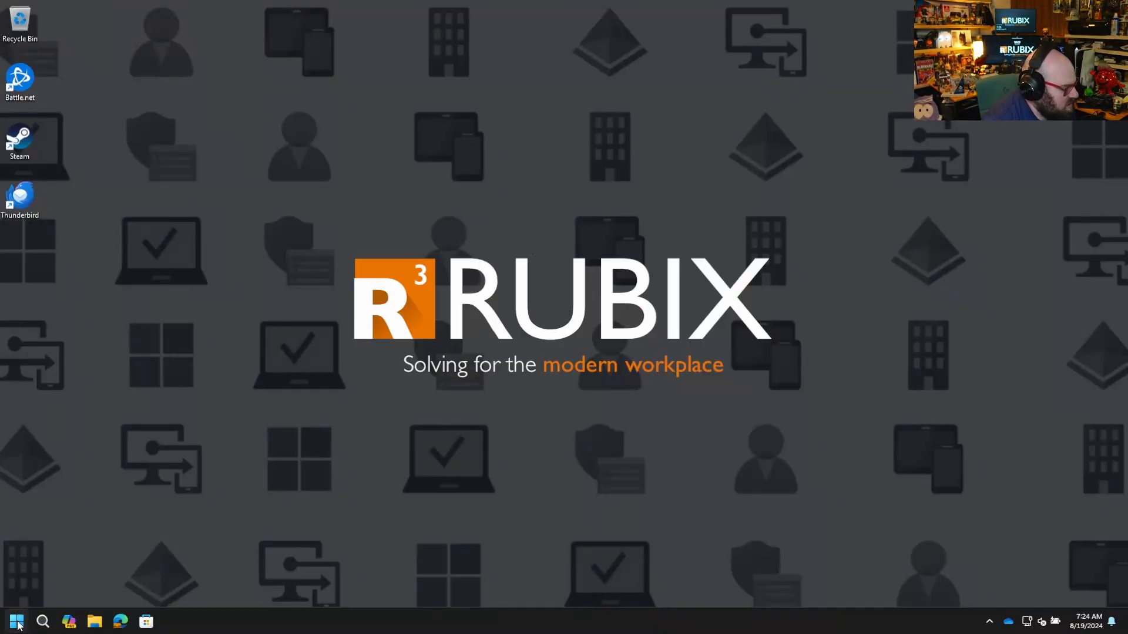
# Launch Greenshot from Start search and confirm the administrator blocks it
pyautogui.click(15, 620)
pyautogui.write('gre')
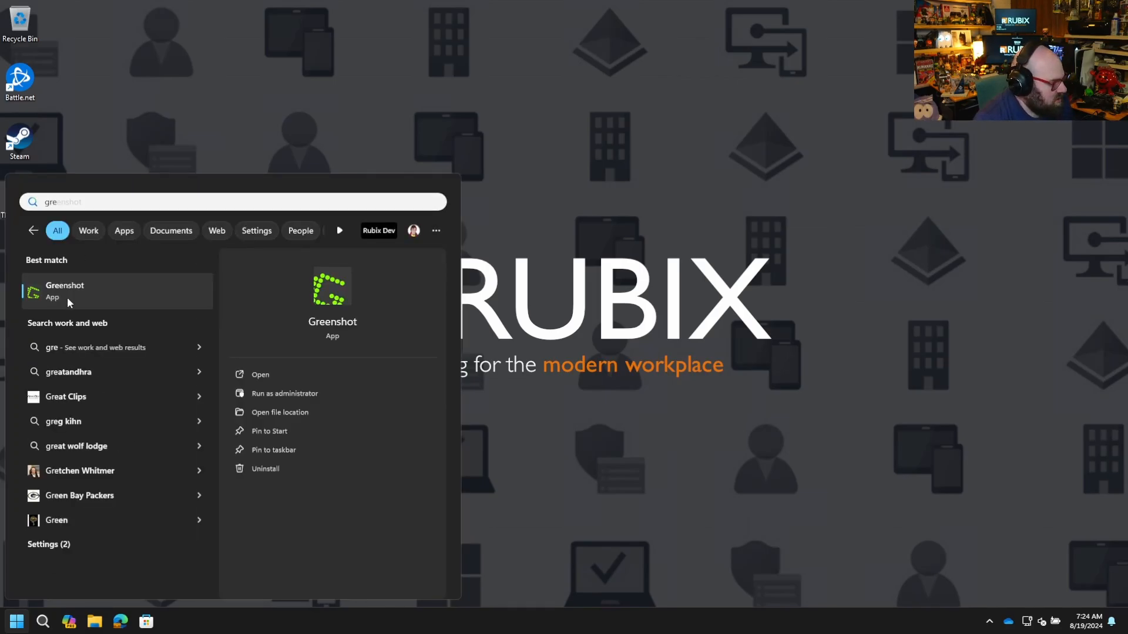
pyautogui.click(261, 374)
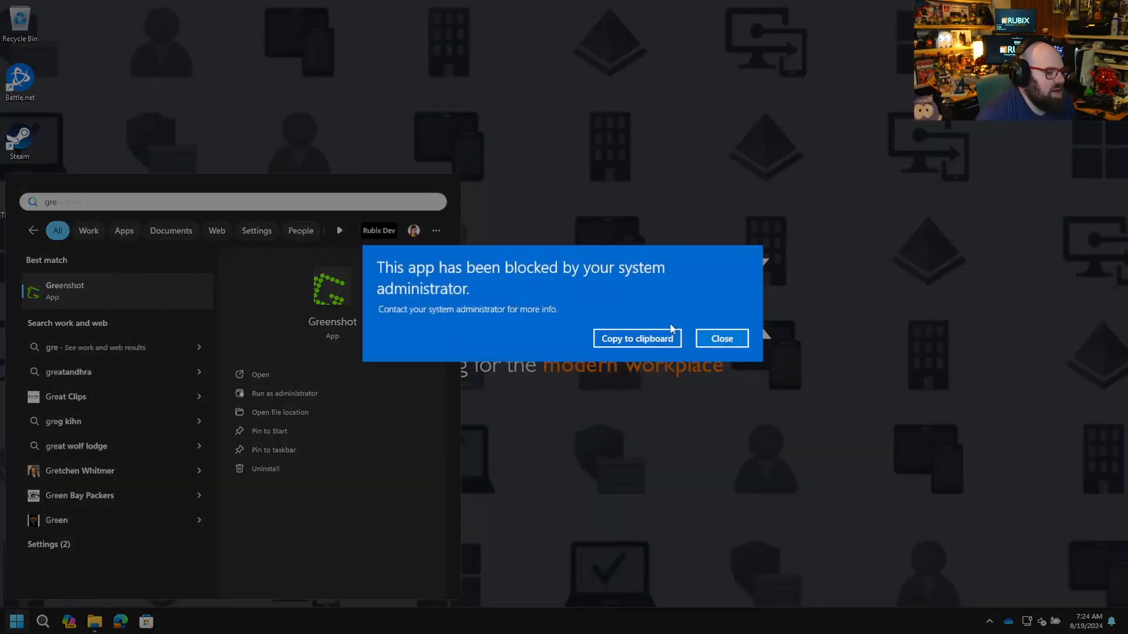
pyautogui.click(721, 338)
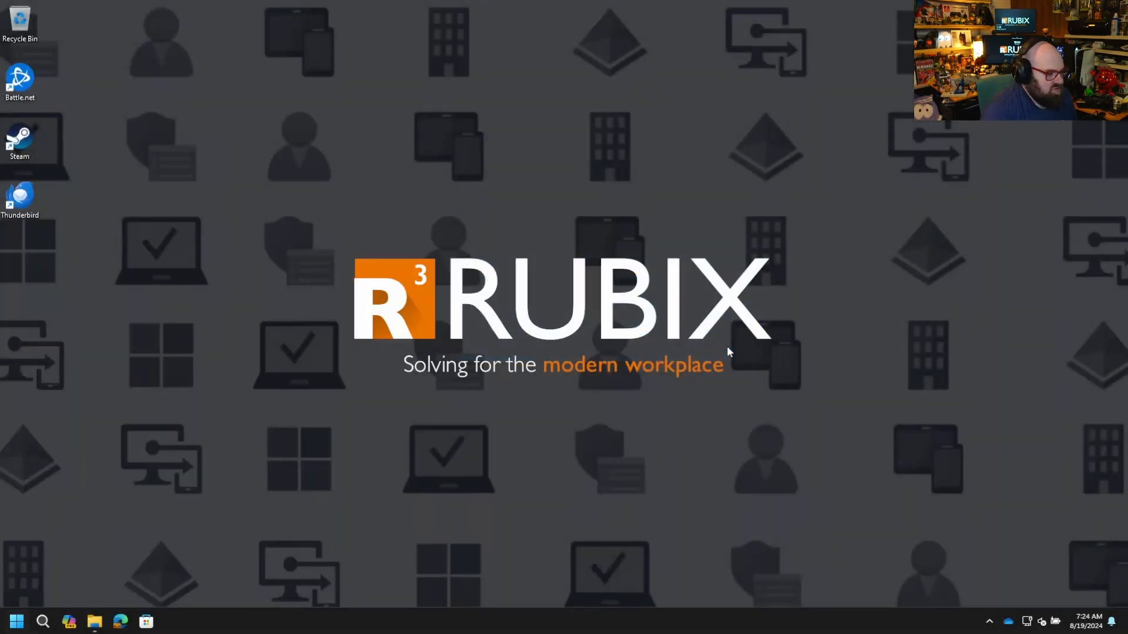
# Launch Thunderbird from its desktop shortcut and confirm the administrator blocks it
pyautogui.click(15, 620)
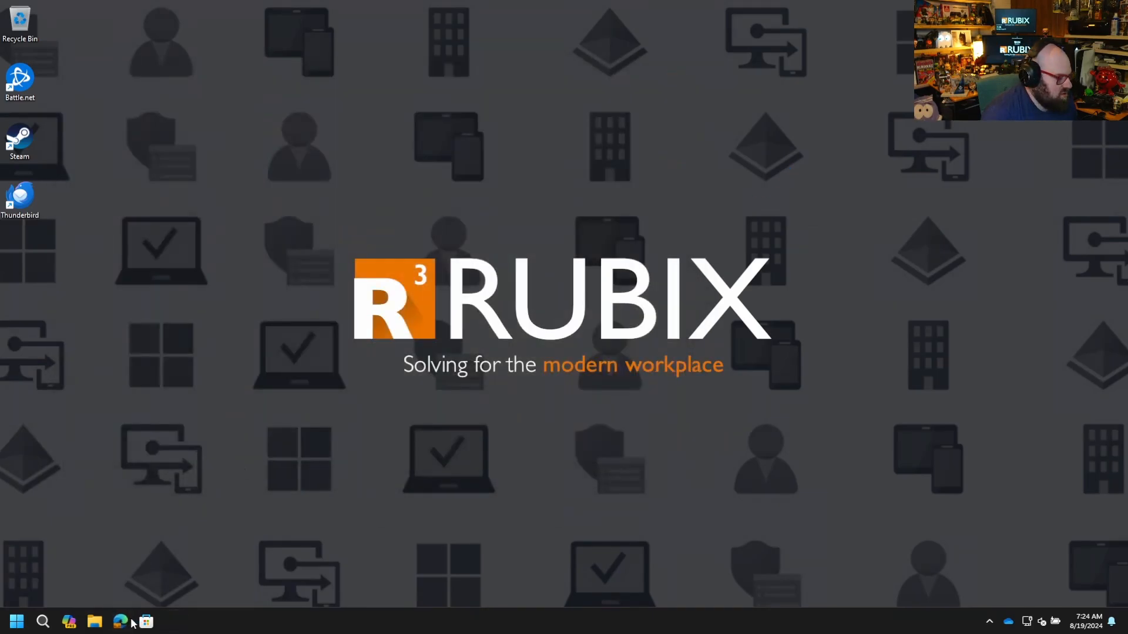
pyautogui.moveTo(259, 214)
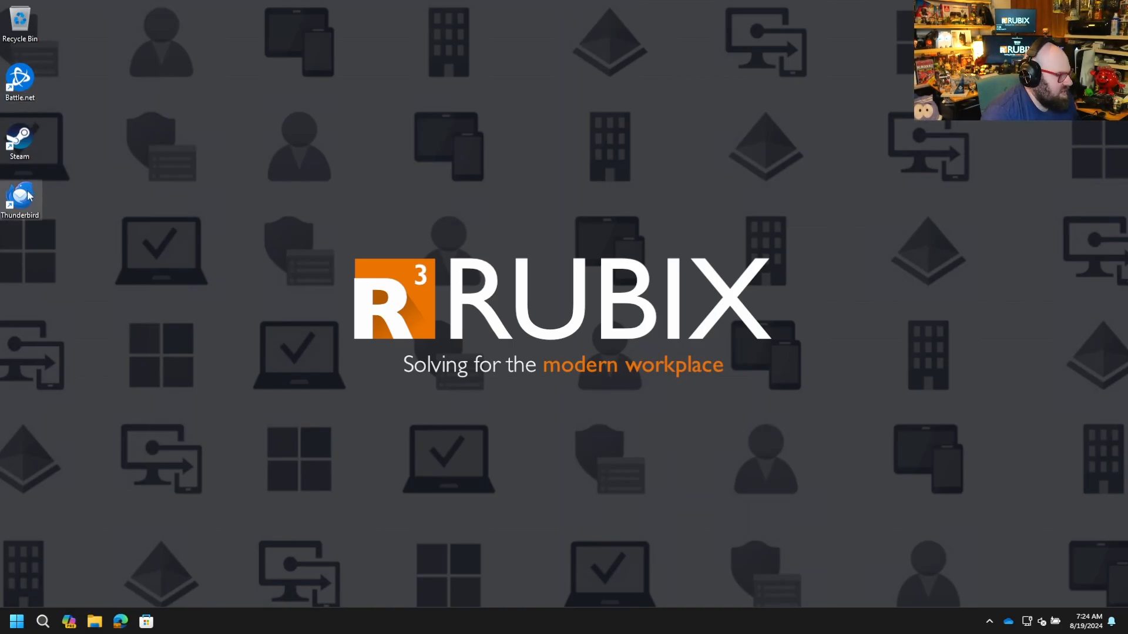
pyautogui.doubleClick(20, 200)
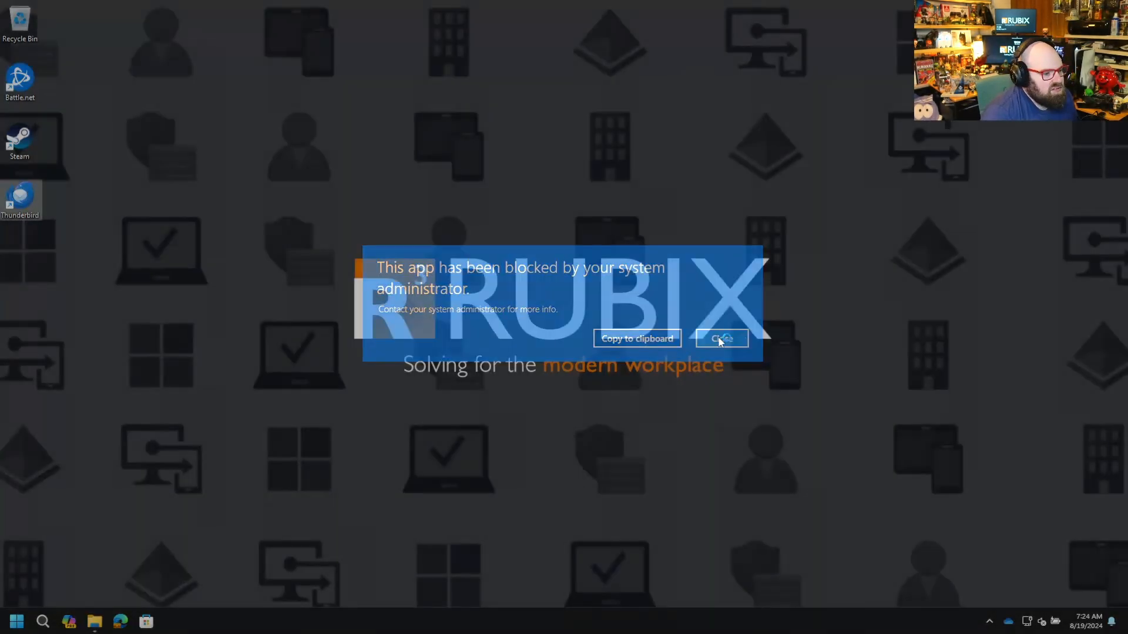
pyautogui.click(720, 338)
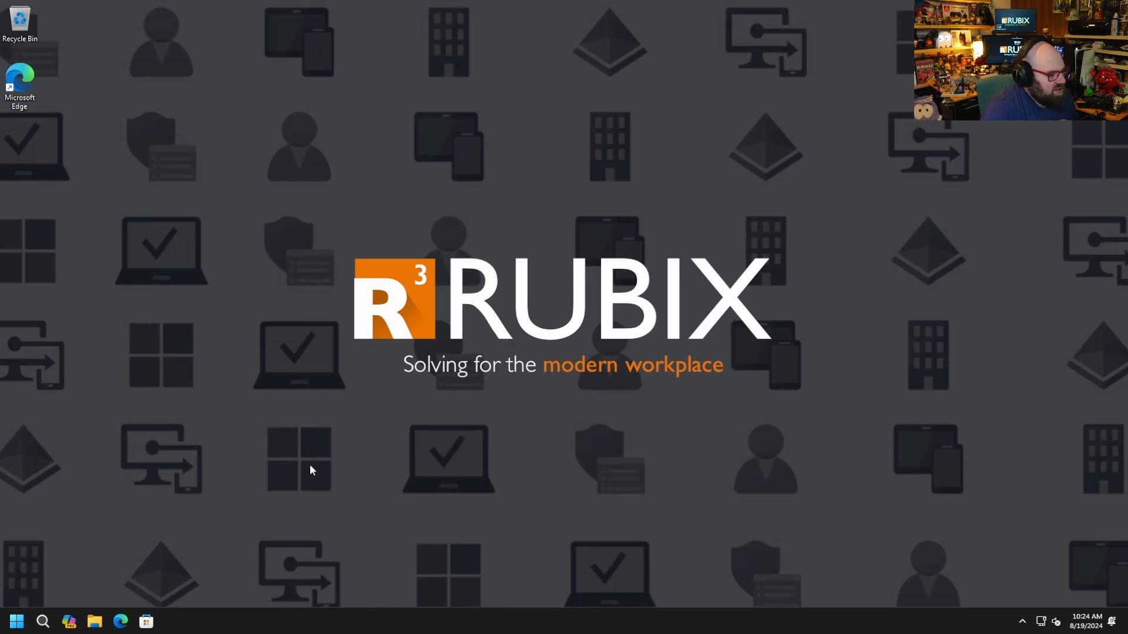
pyautogui.moveTo(103, 591)
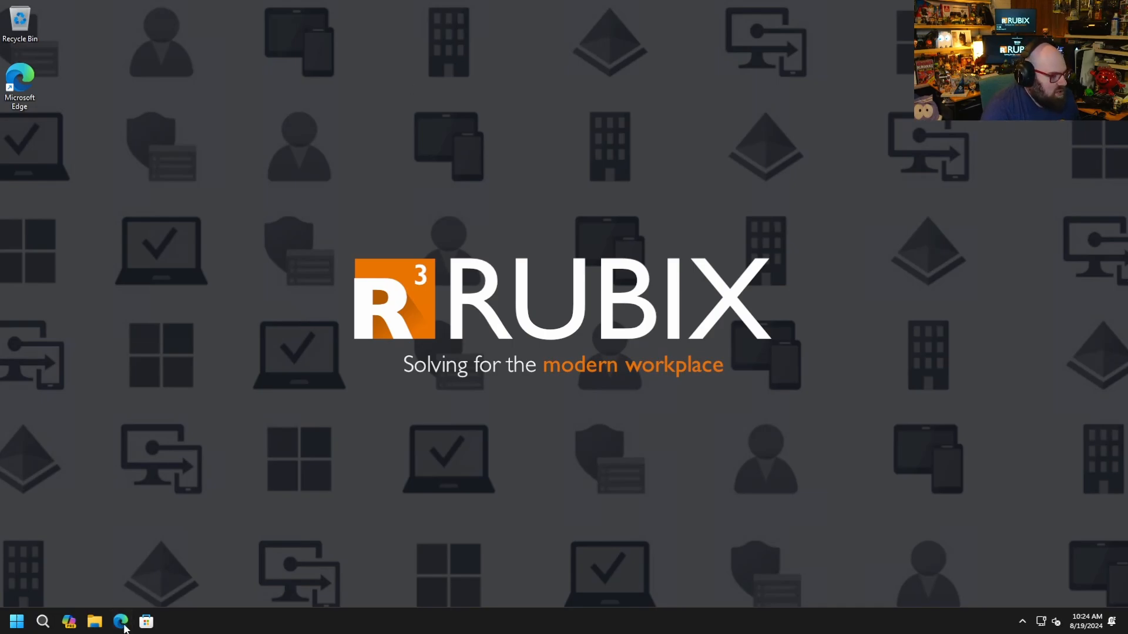
# Accept Edge's first-run setup and search the web for 'thunderbird'
pyautogui.click(120, 622)
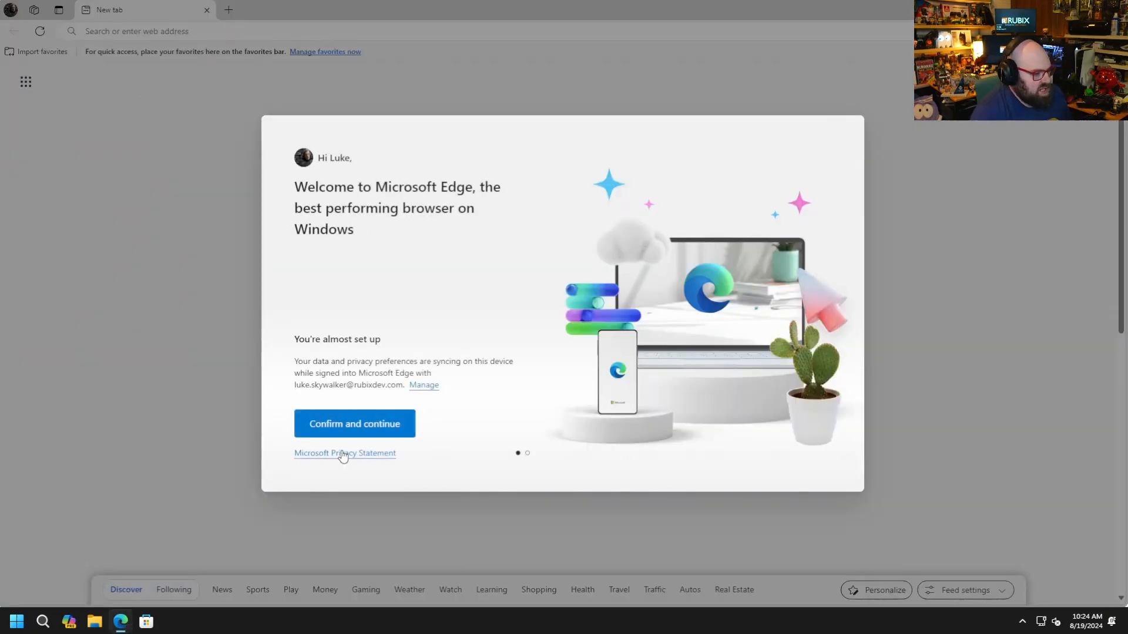
pyautogui.click(354, 423)
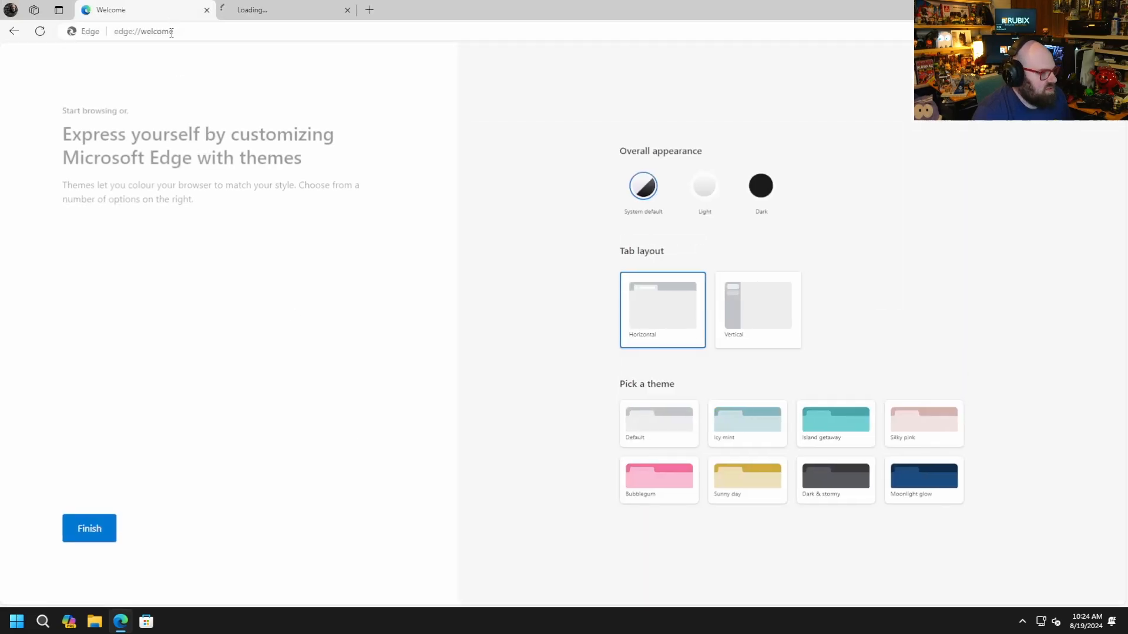
pyautogui.click(144, 30)
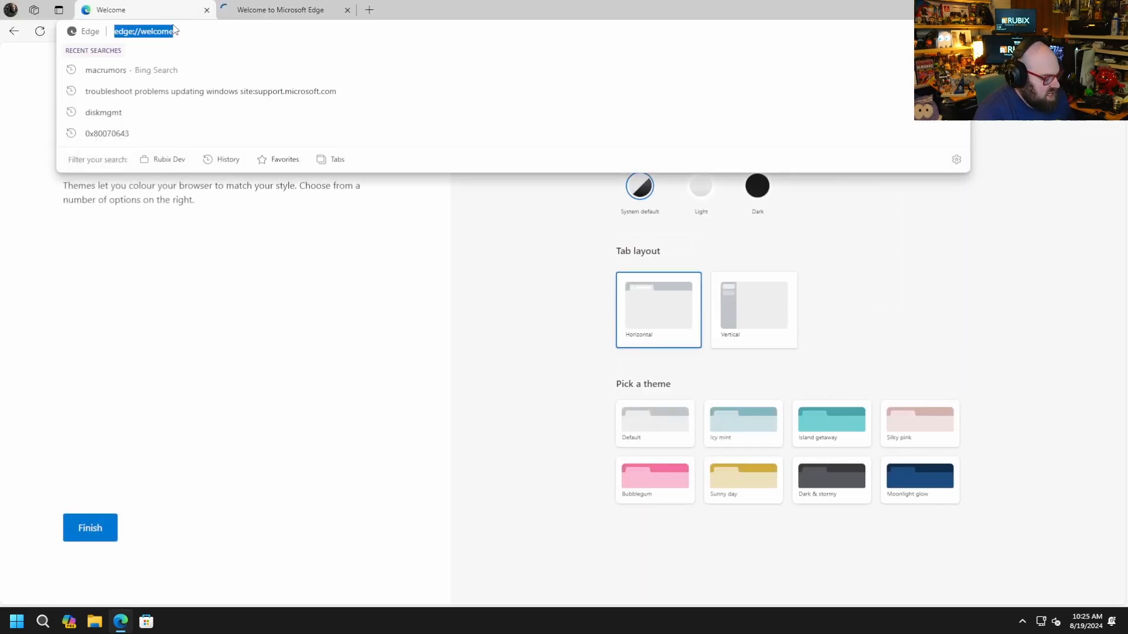
pyautogui.write('thunderbird down')
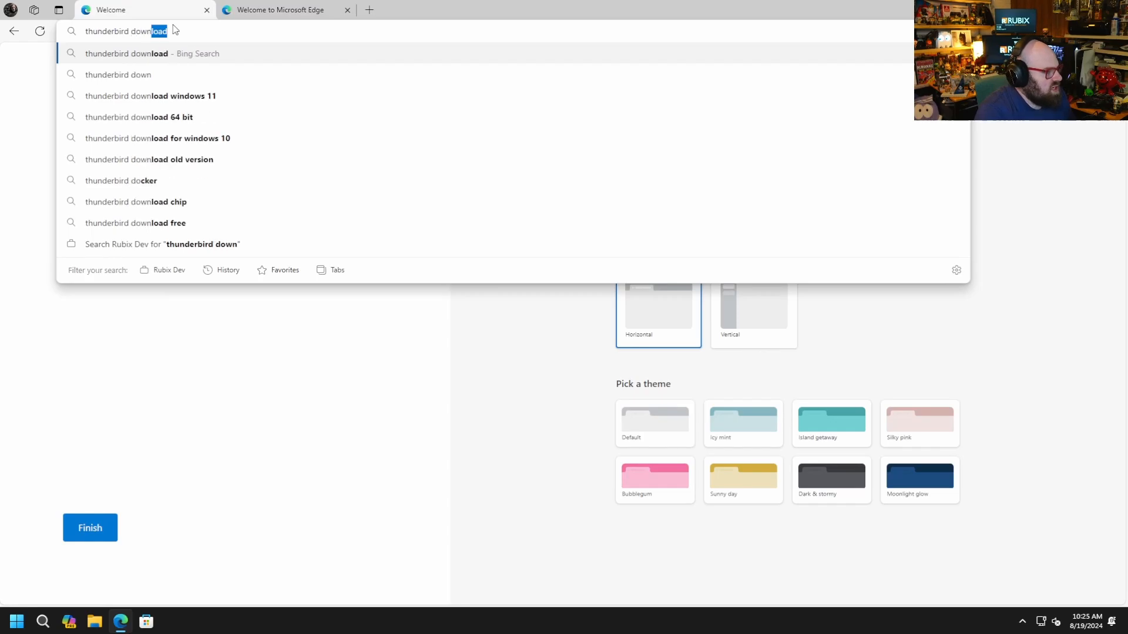
pyautogui.press('Enter')
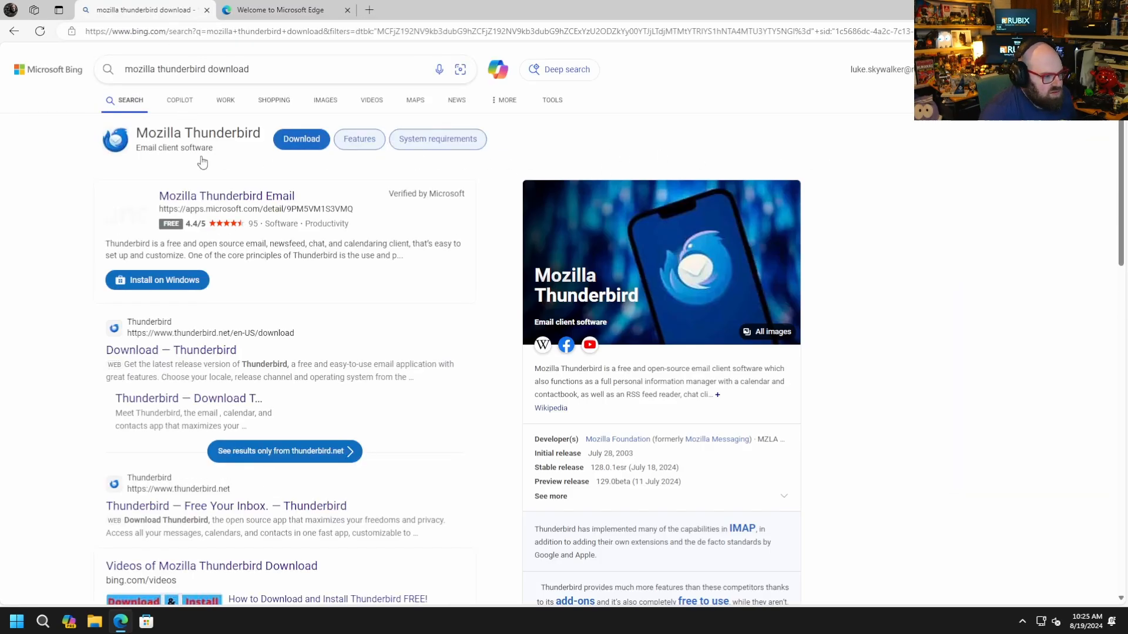
# Download the Thunderbird installer from the official thunderbird.net page
pyautogui.click(171, 350)
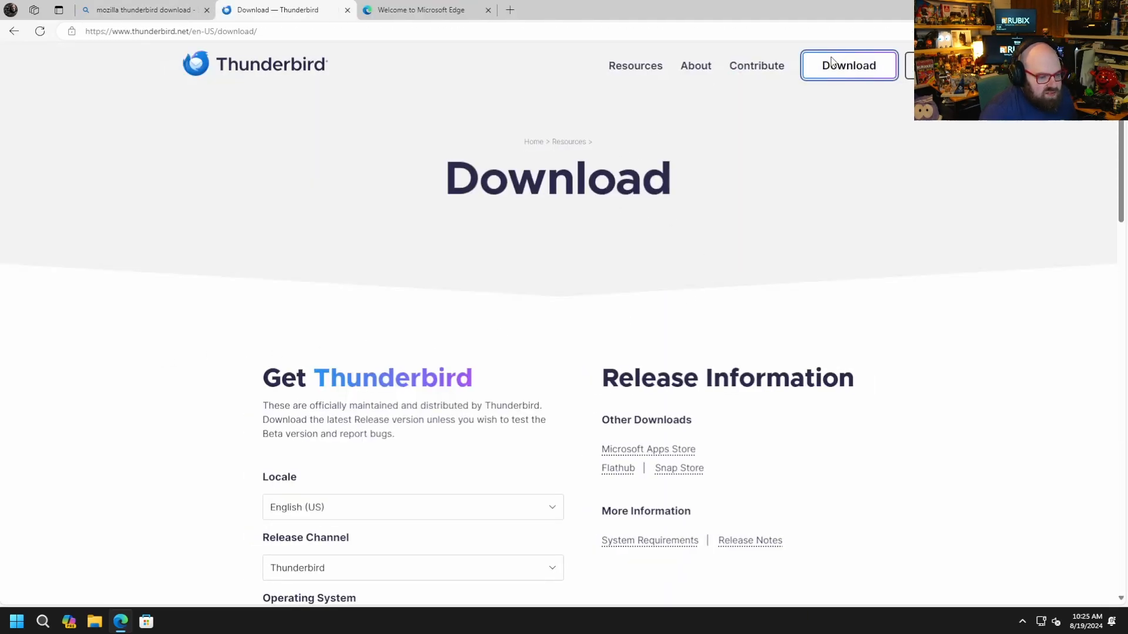
pyautogui.click(848, 65)
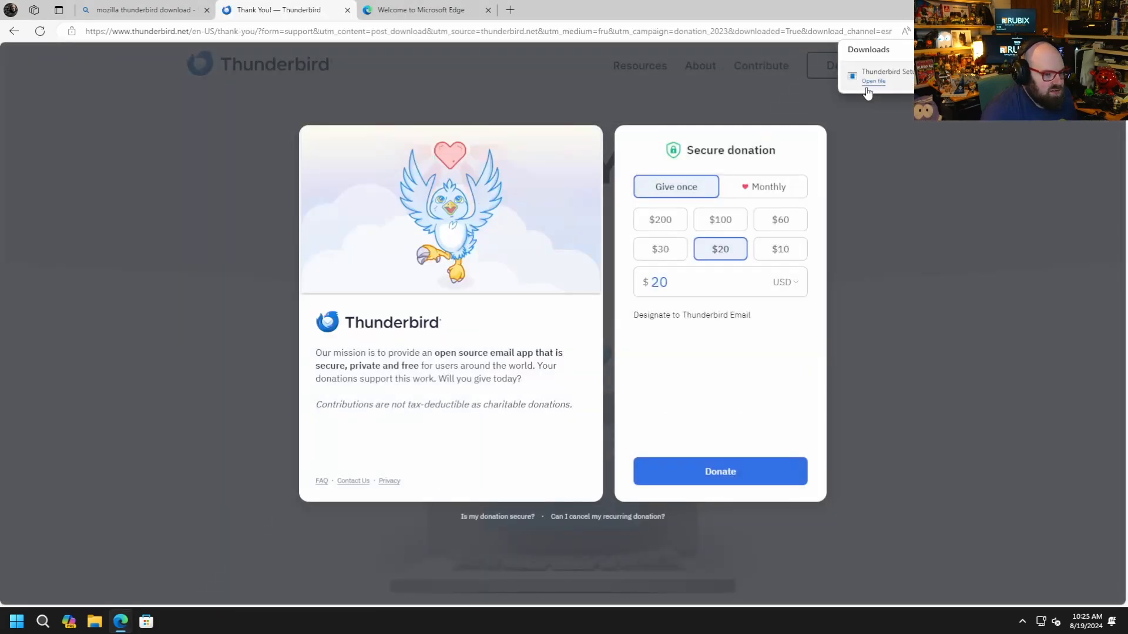
# Run the downloaded Thunderbird Setup installer and confirm it is blocked
pyautogui.click(872, 81)
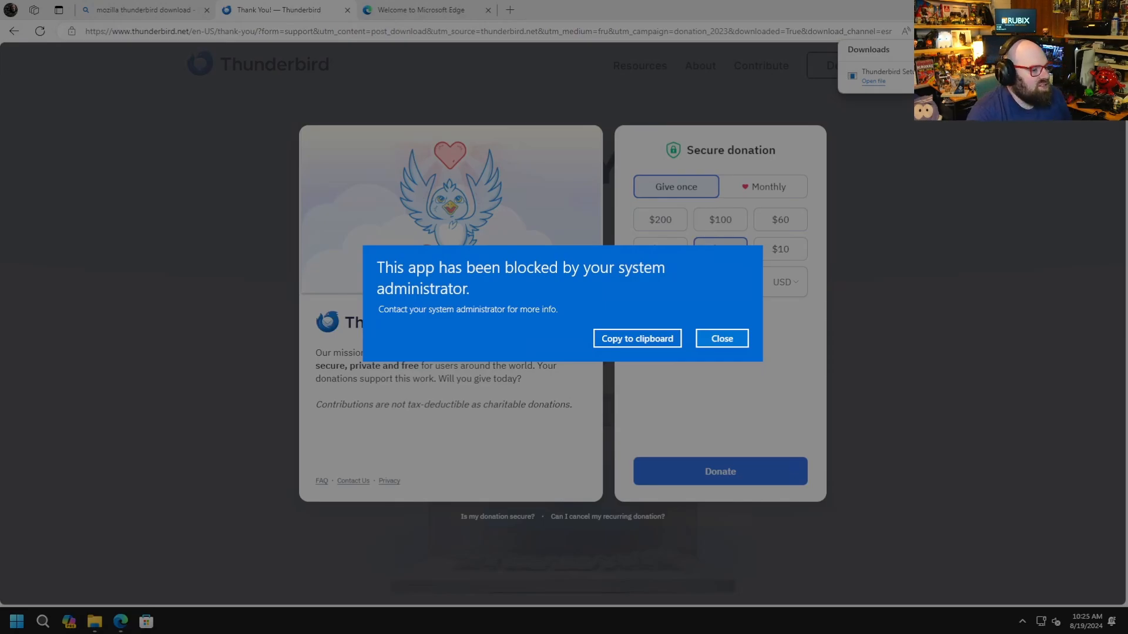
pyautogui.click(720, 338)
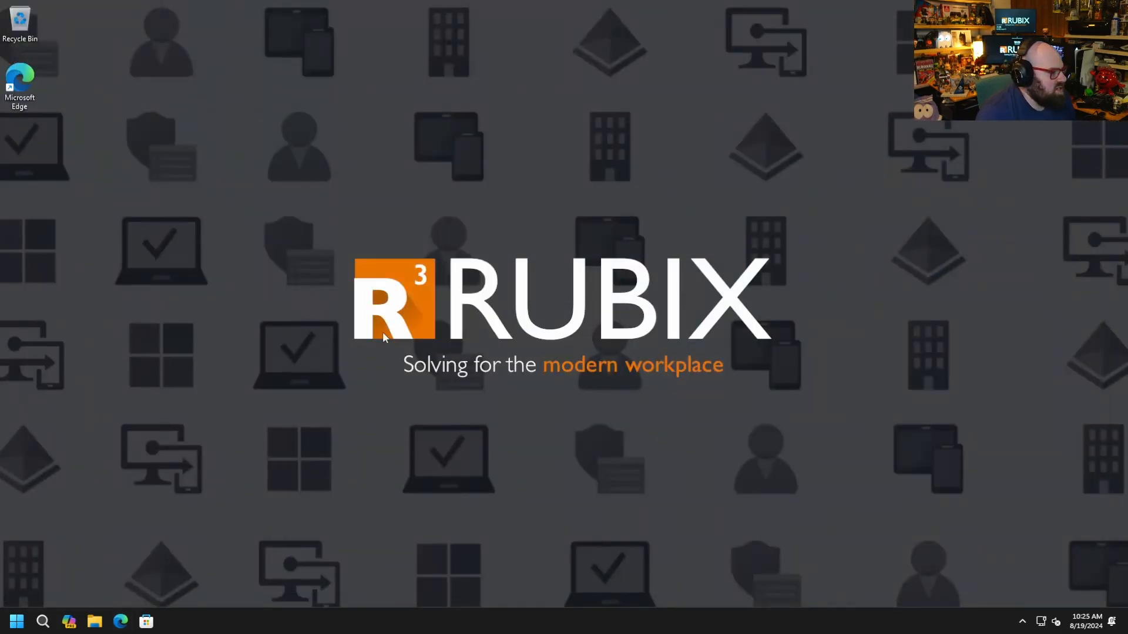
# Launch Greenshot again from Start and confirm it is still blocked
pyautogui.click(15, 620)
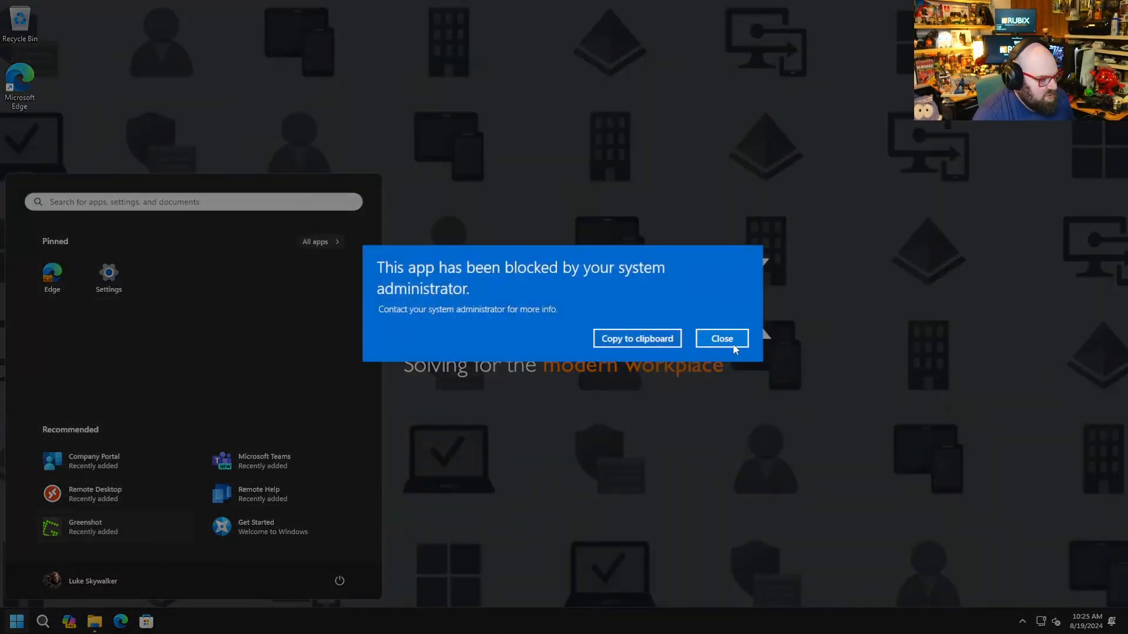
pyautogui.click(720, 338)
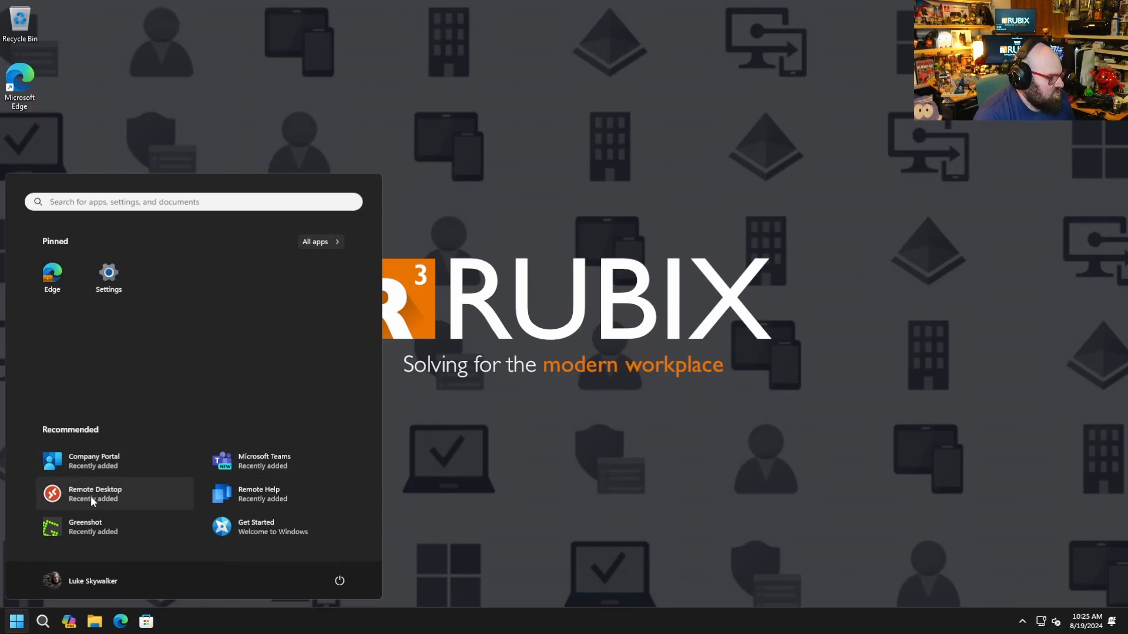